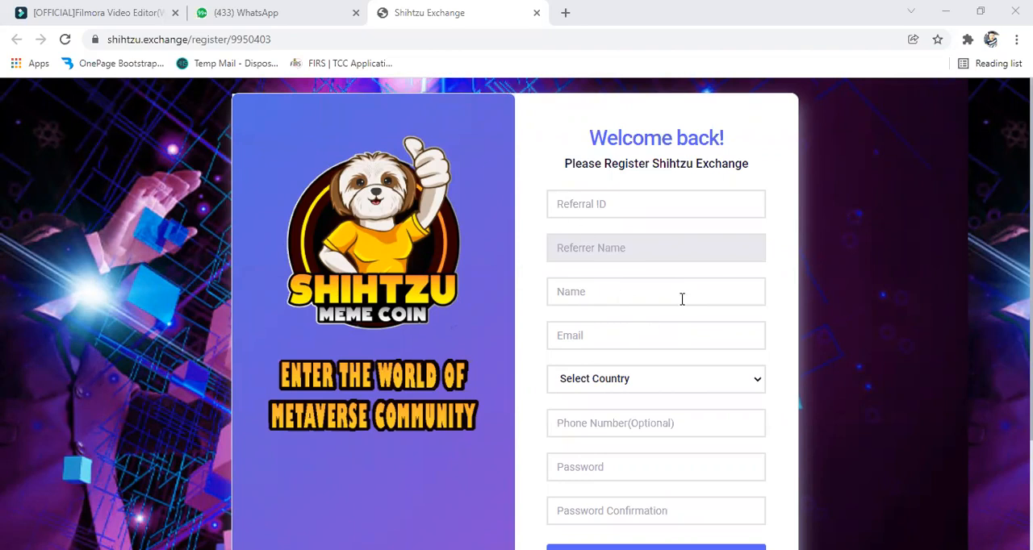
mouse_move(848, 362)
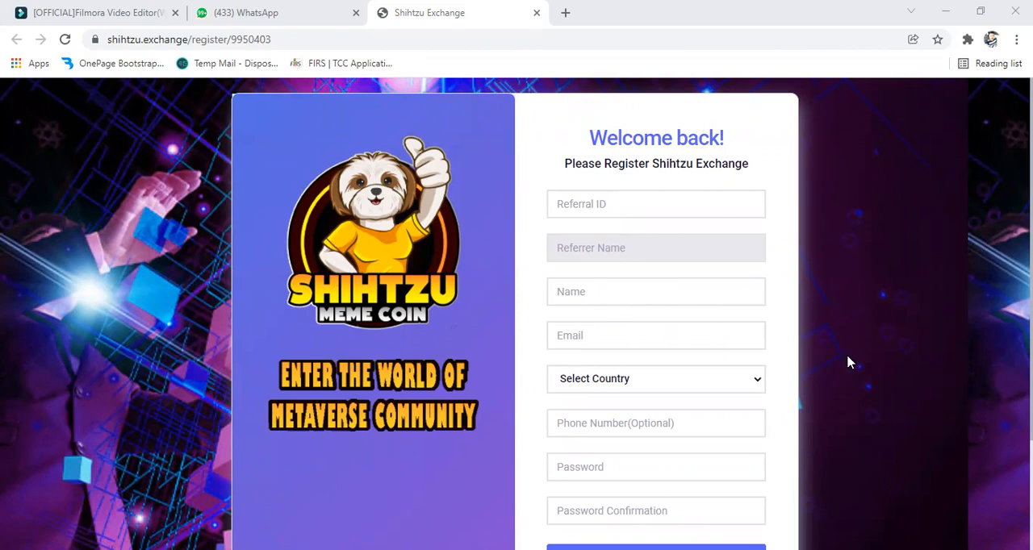
mouse_move(886, 388)
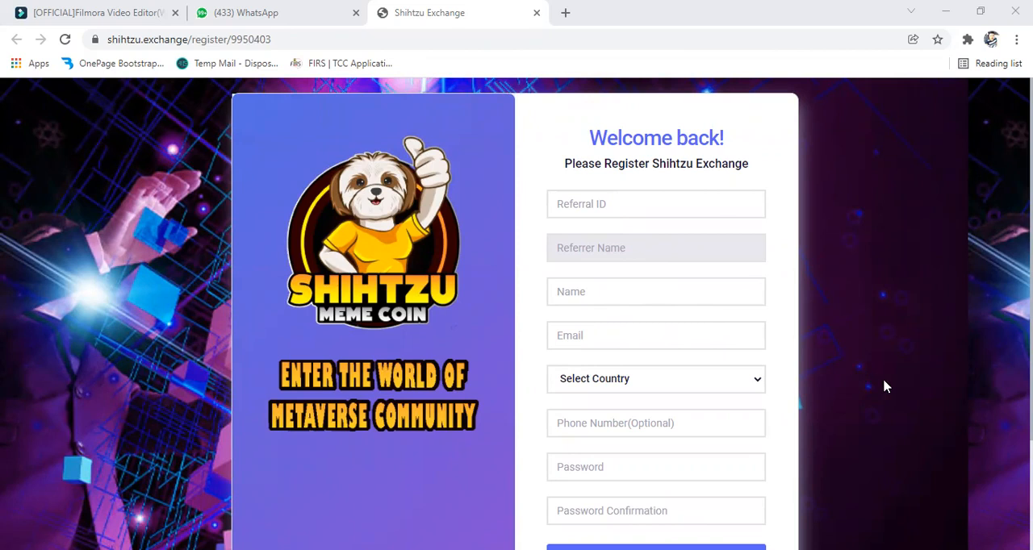
mouse_move(814, 368)
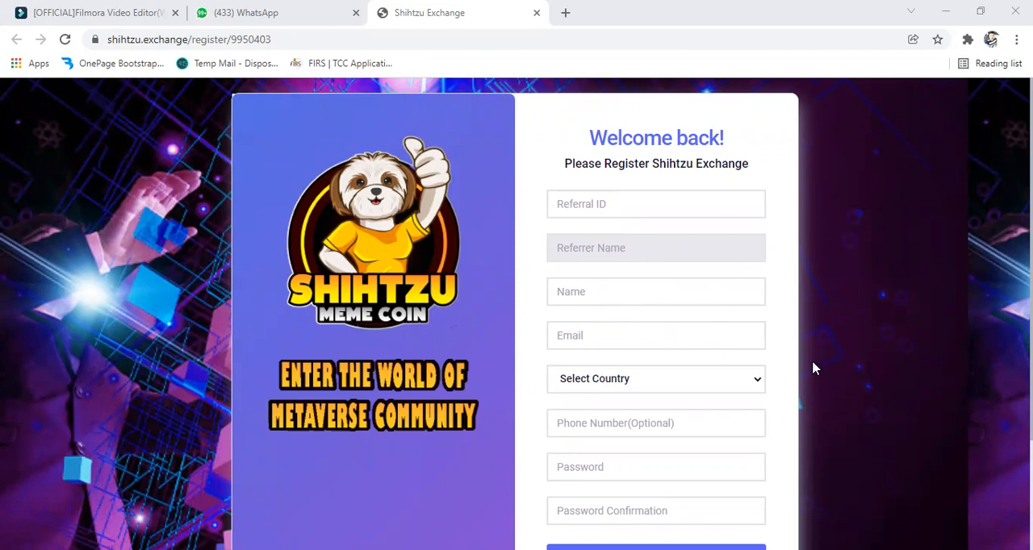
mouse_move(917, 372)
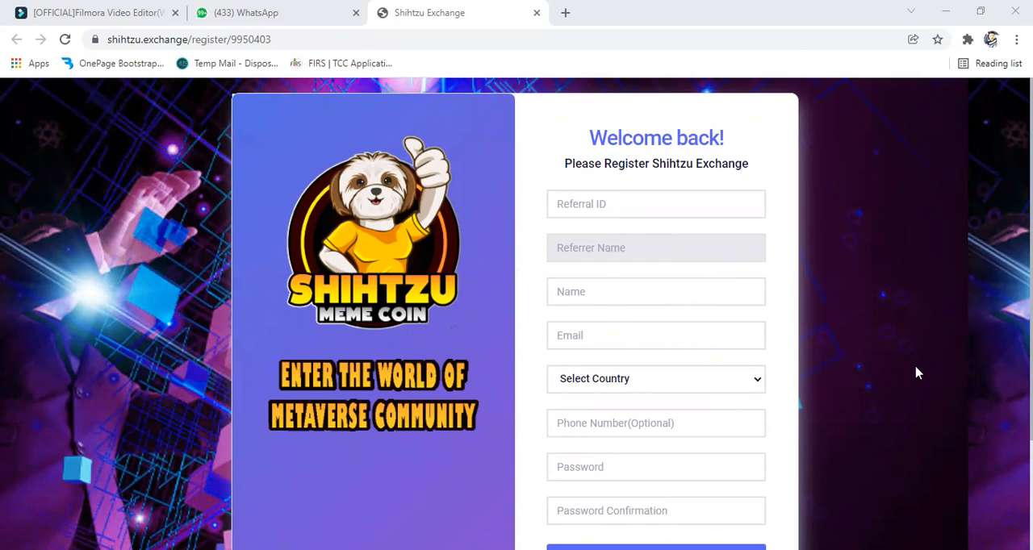
mouse_move(878, 305)
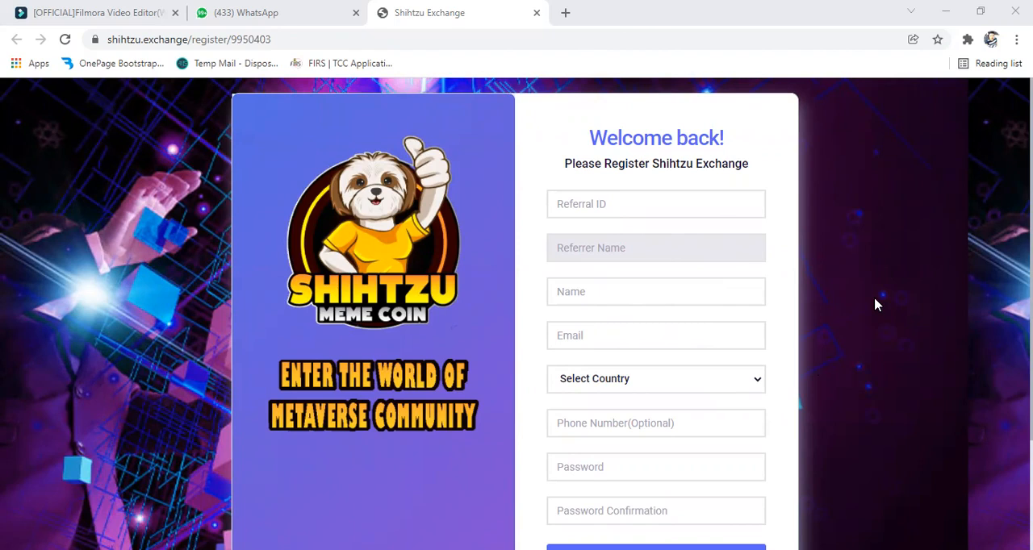
mouse_move(658, 226)
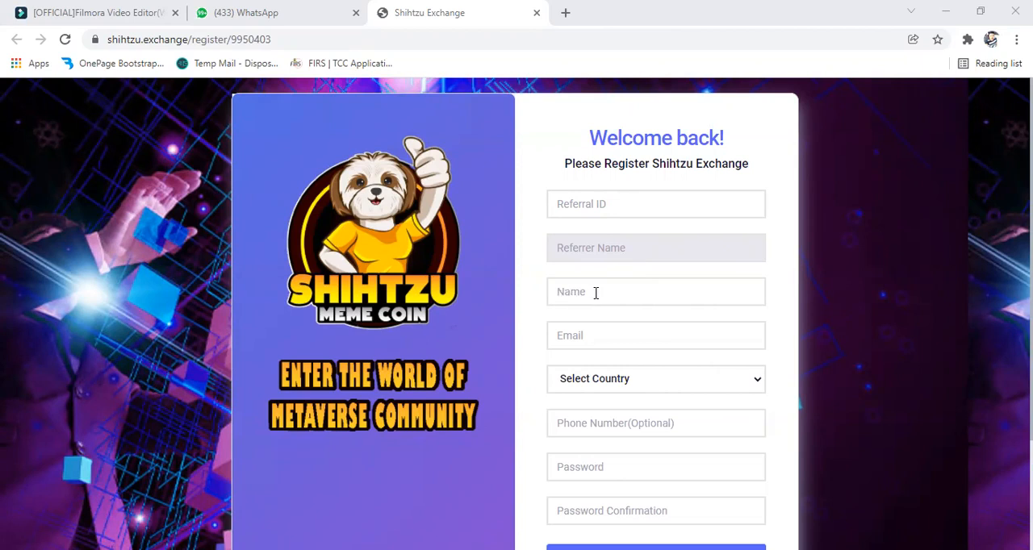
mouse_move(633, 367)
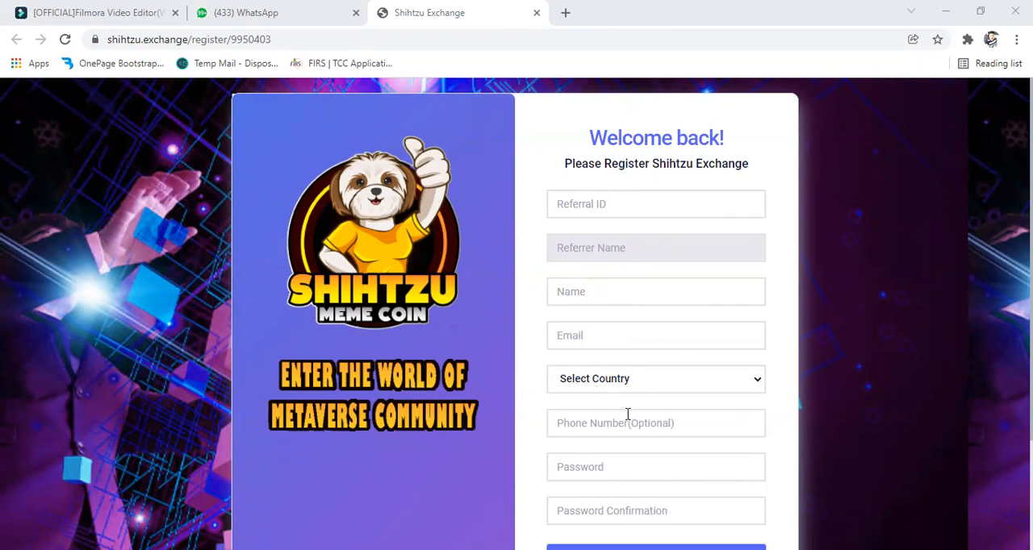
mouse_move(594, 432)
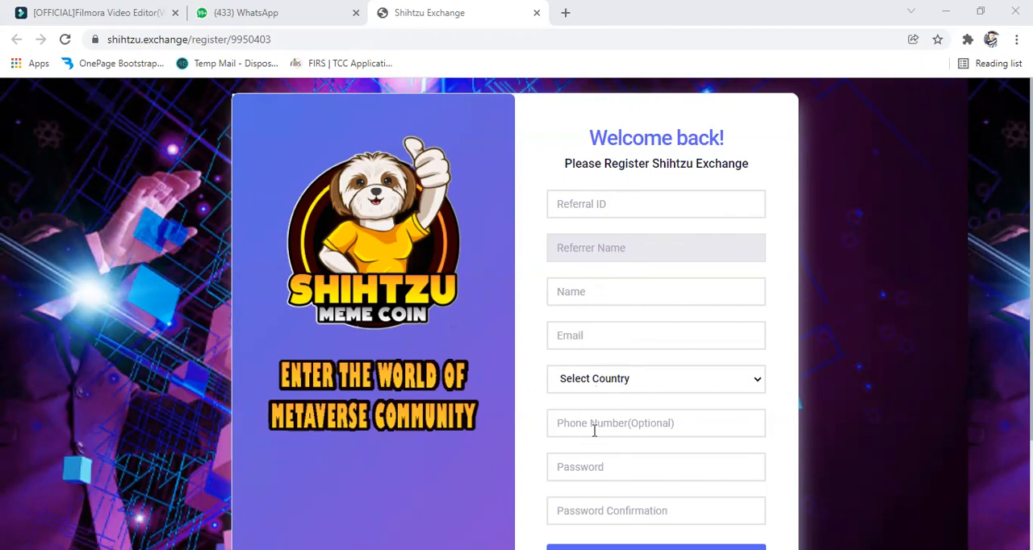
mouse_move(575, 473)
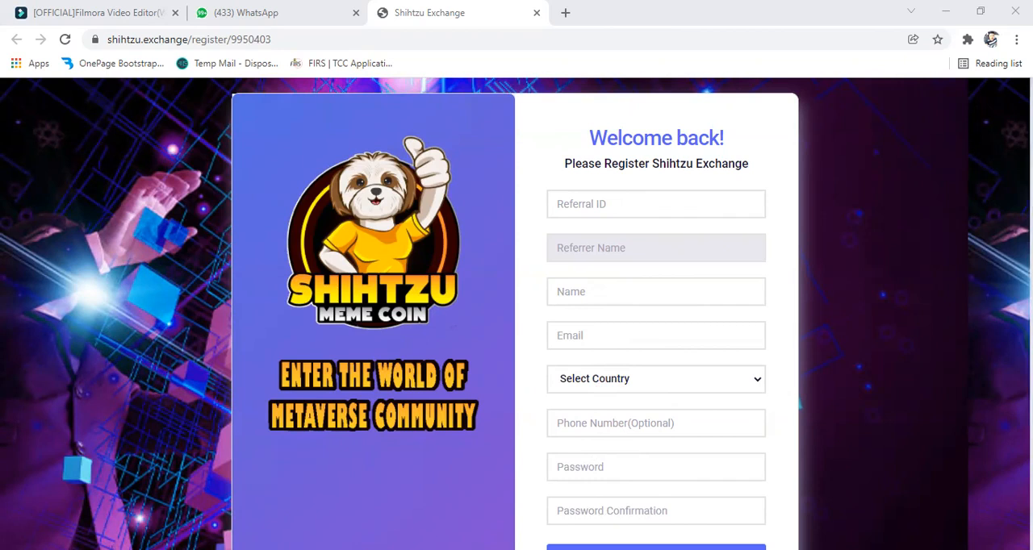
mouse_move(653, 497)
type("godwin")
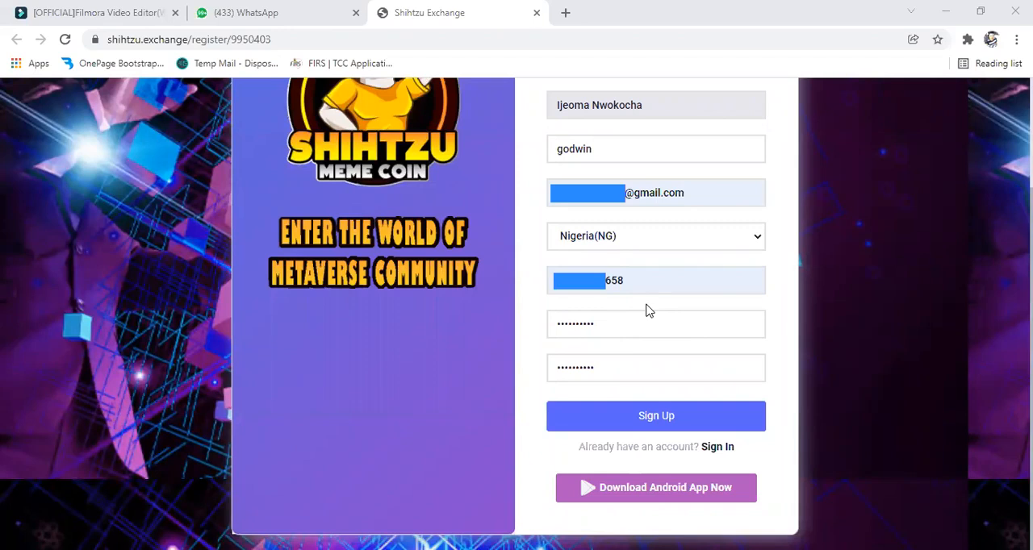
mouse_move(765, 126)
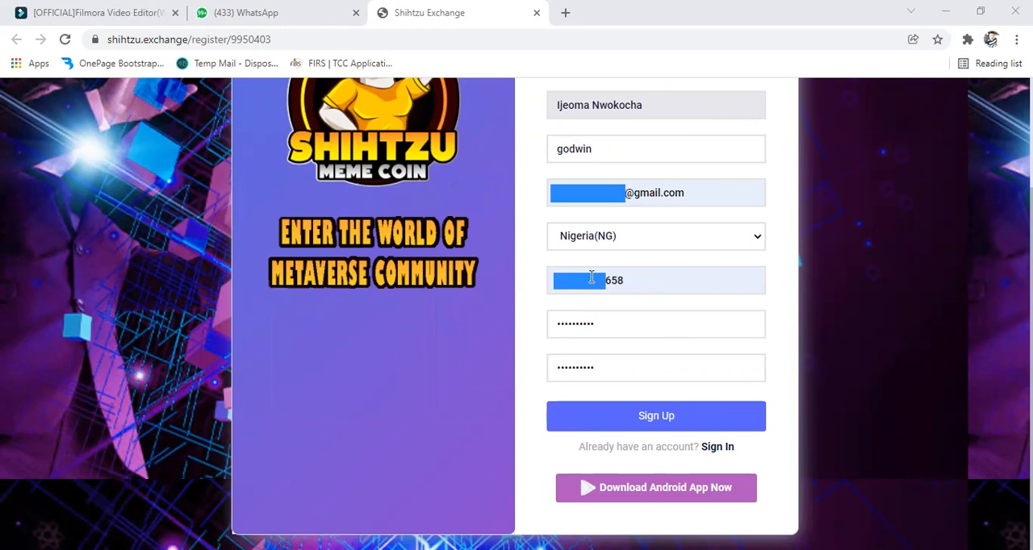
mouse_move(629, 423)
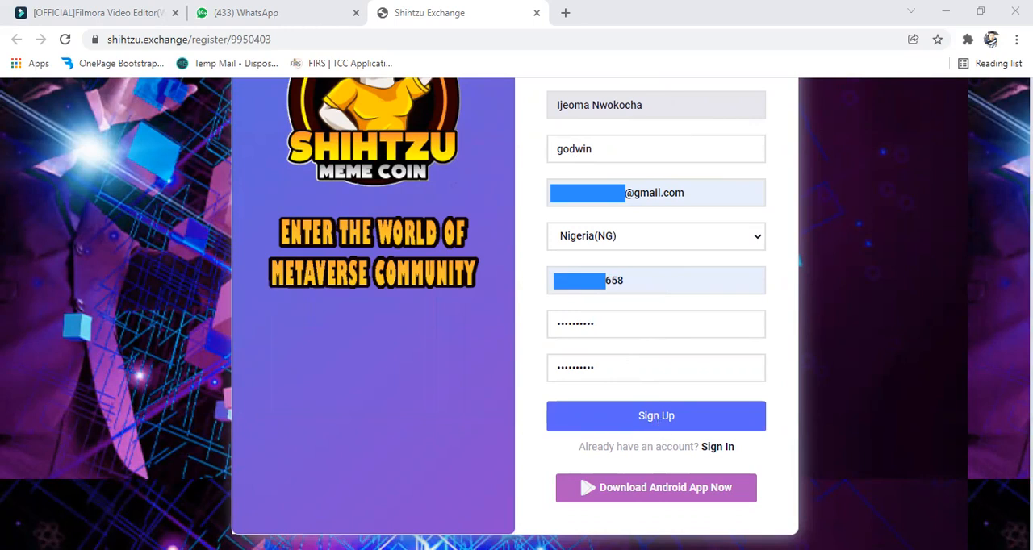
mouse_move(610, 439)
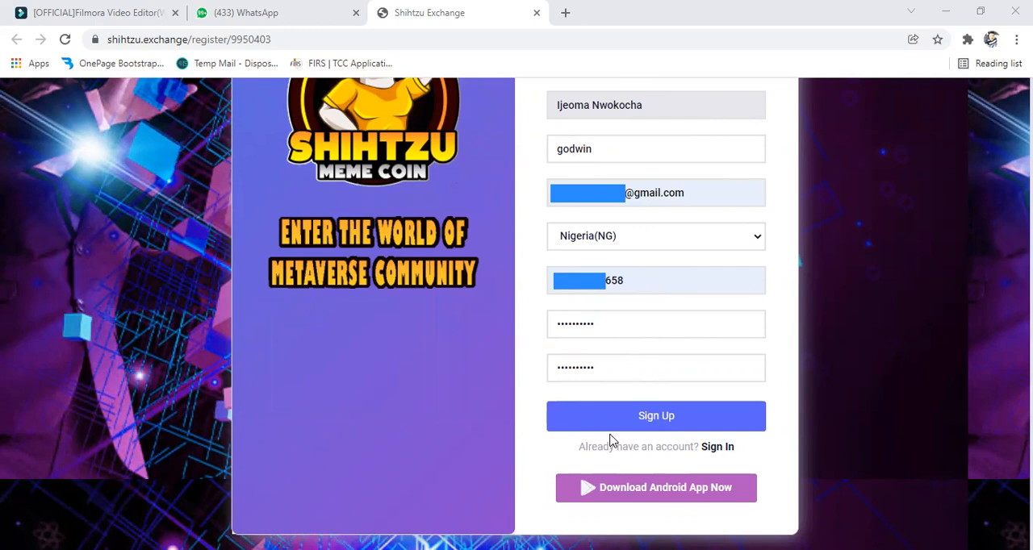
Submit the registration with Nigeria as country, reaching the email verification page
left_click(656, 417)
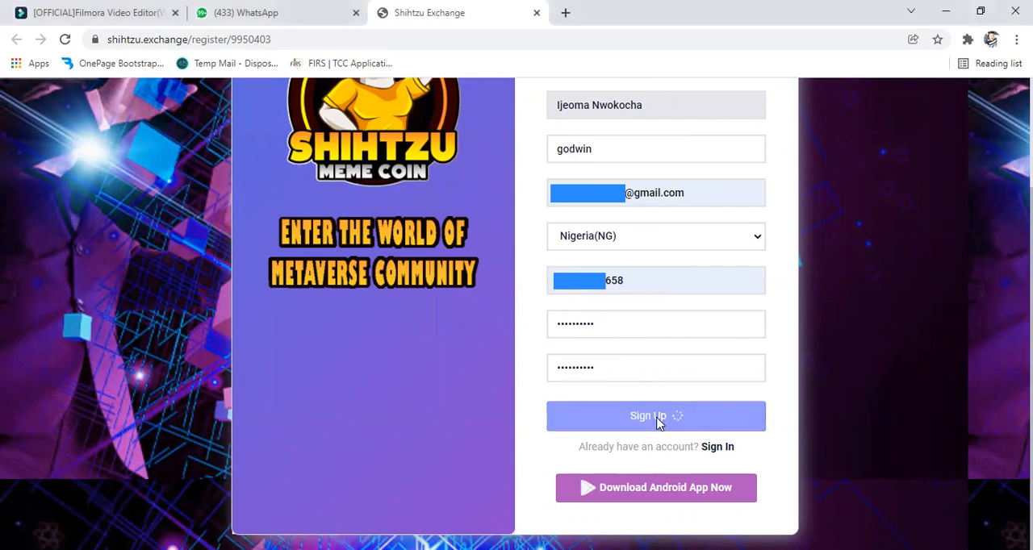
left_click(656, 416)
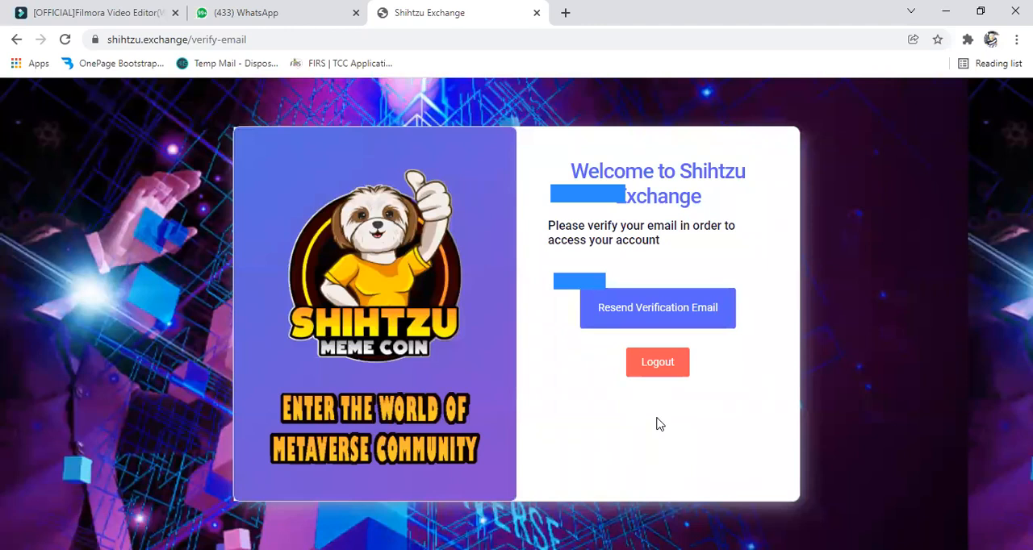
mouse_move(646, 164)
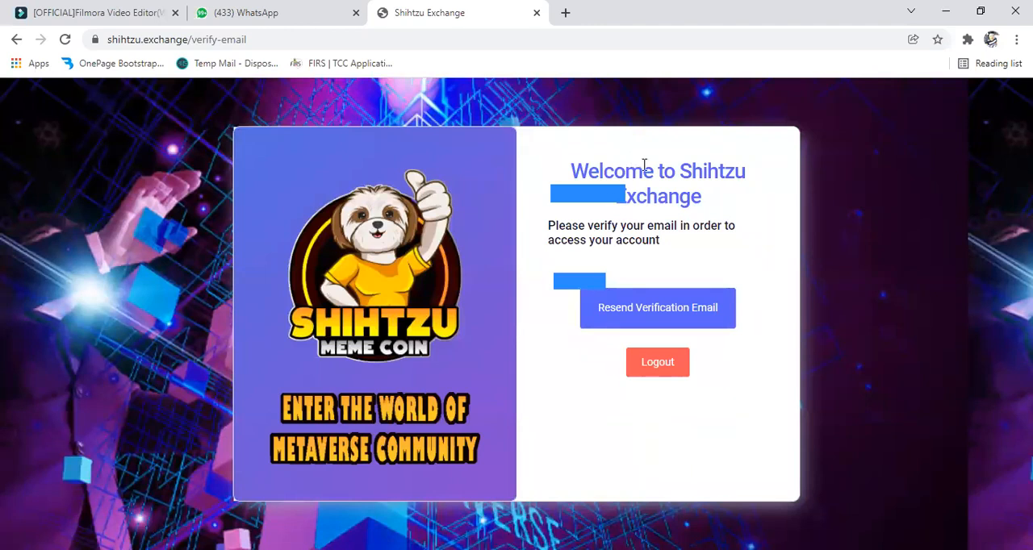
mouse_move(691, 289)
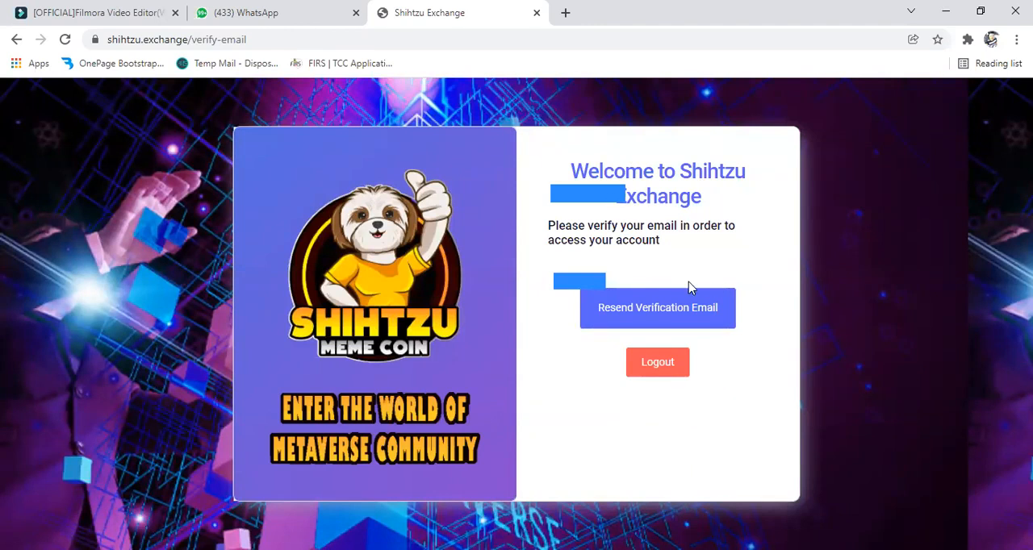
mouse_move(662, 311)
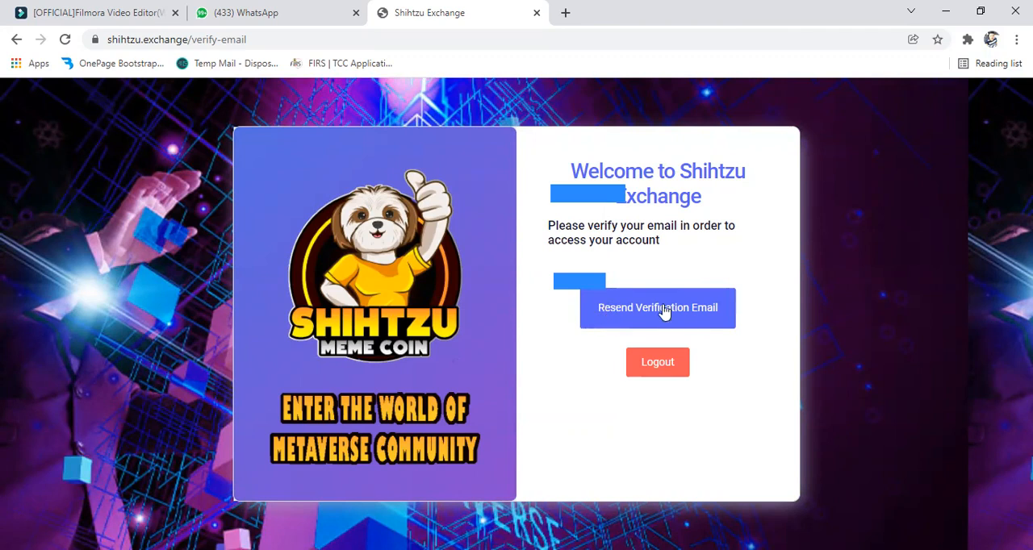
mouse_move(487, 157)
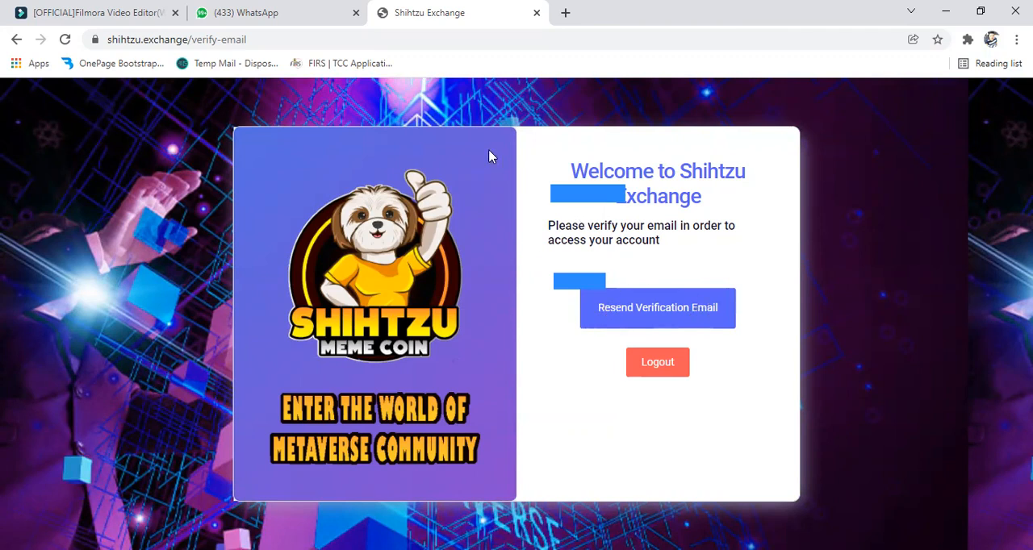
mouse_move(230, 428)
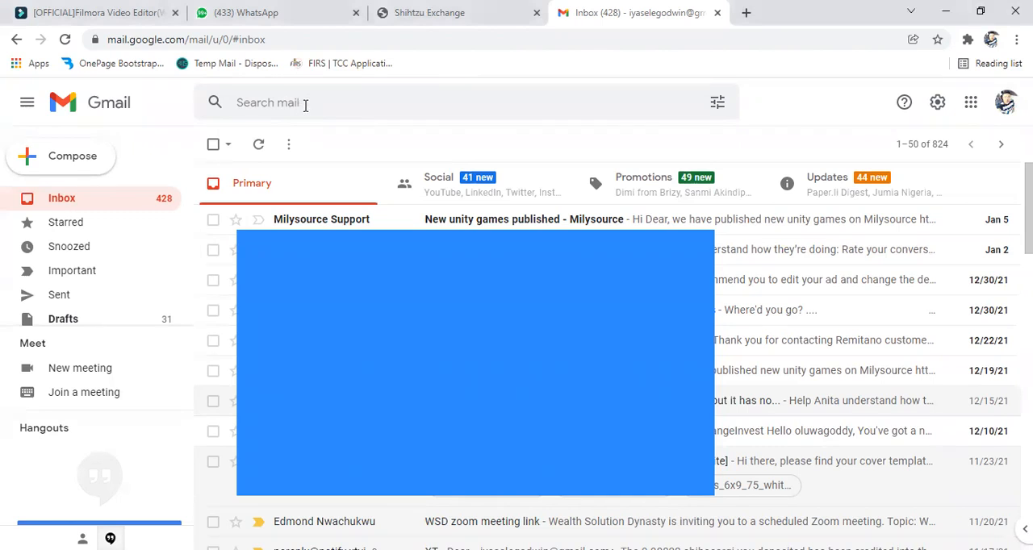
Search Gmail for 'shihtzu' and the suggested 'shih tzu', finding no matching messages
type("shih")
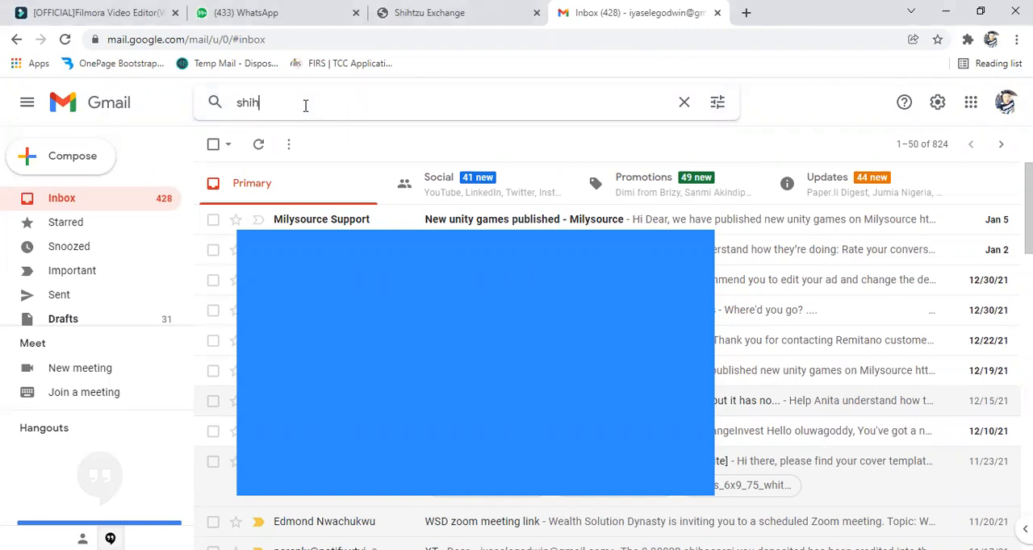
type("tzu")
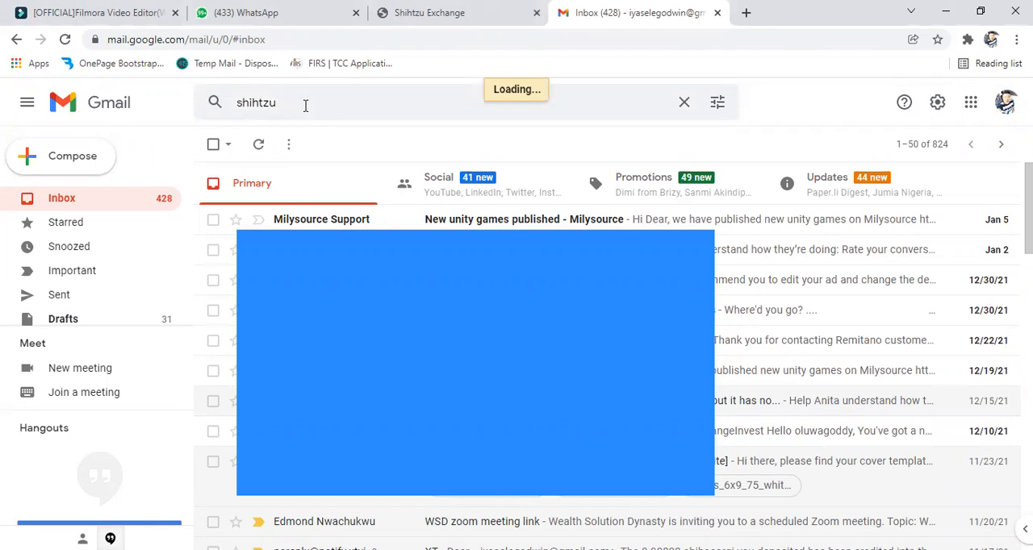
key("Return")
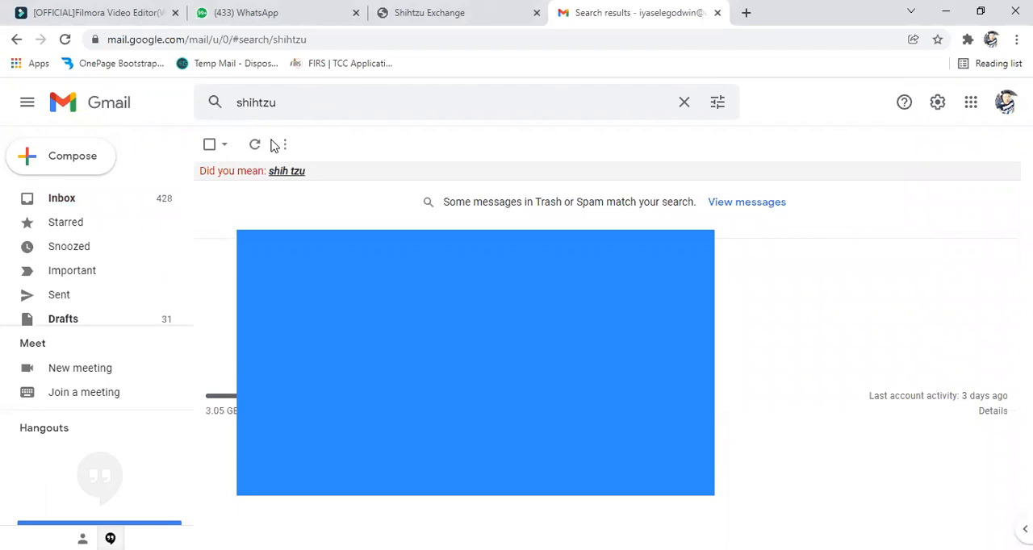
mouse_move(287, 171)
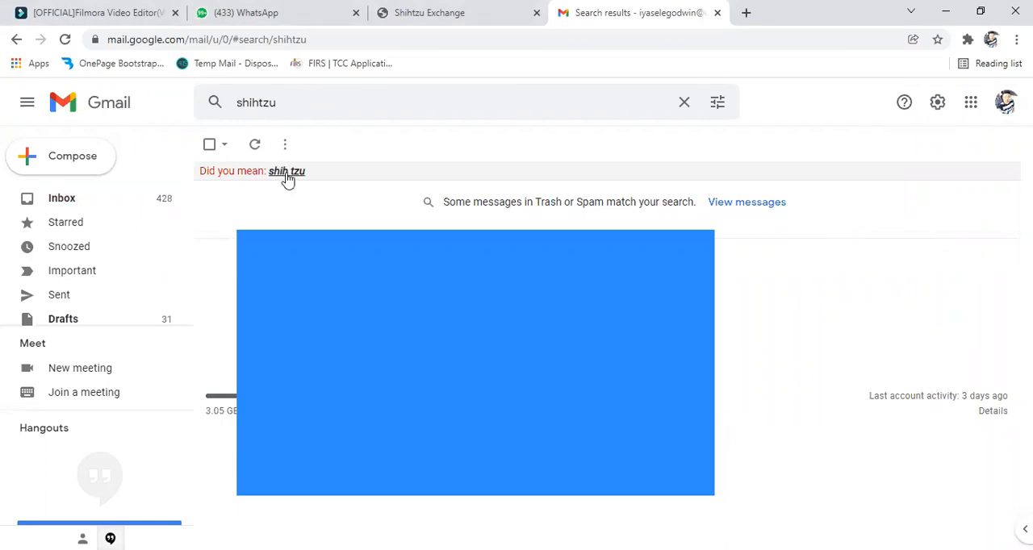
left_click(288, 171)
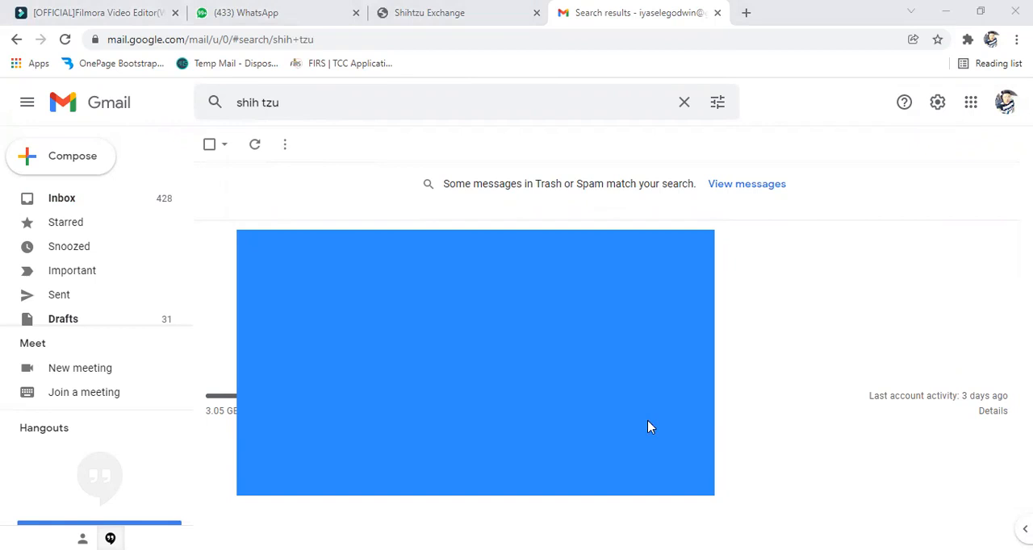
Clear the search and enter 'Shihtzu' in the search bar again
left_click(684, 102)
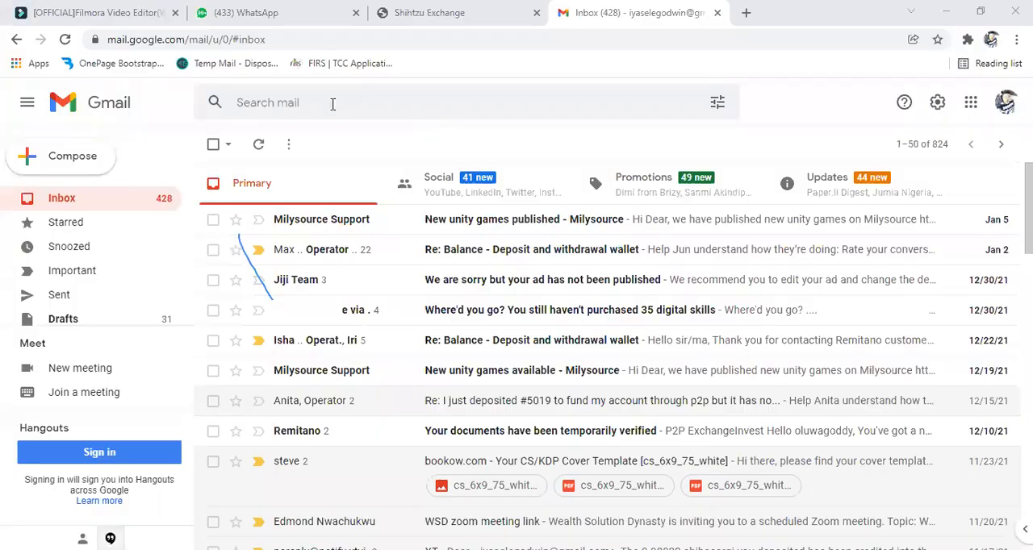
type("Shihtzu")
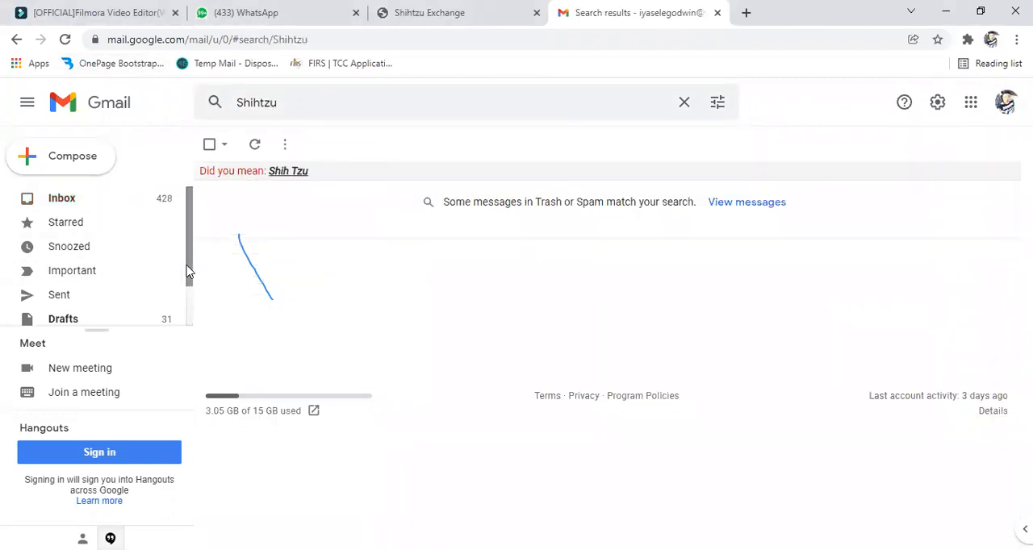
Open the Spam folder, revealing the Shihtzu Exchange 'Confirm Your Email' message at the top
scroll("down", 3)
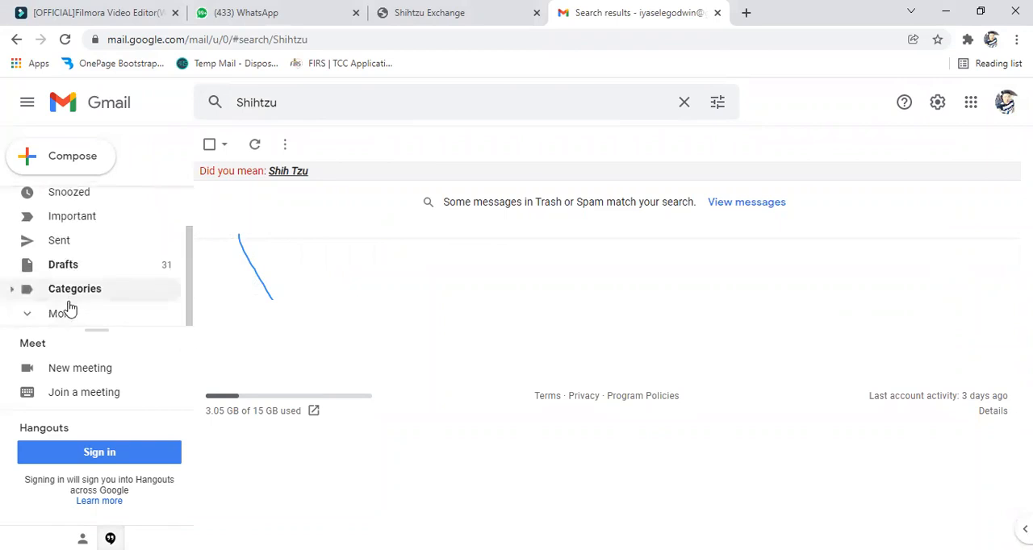
left_click(58, 313)
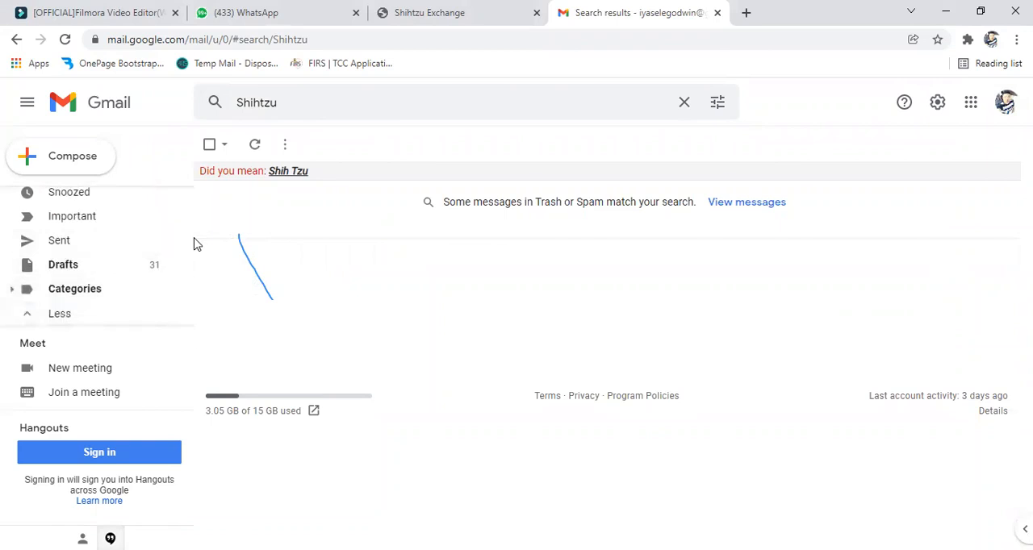
scroll("down", 3)
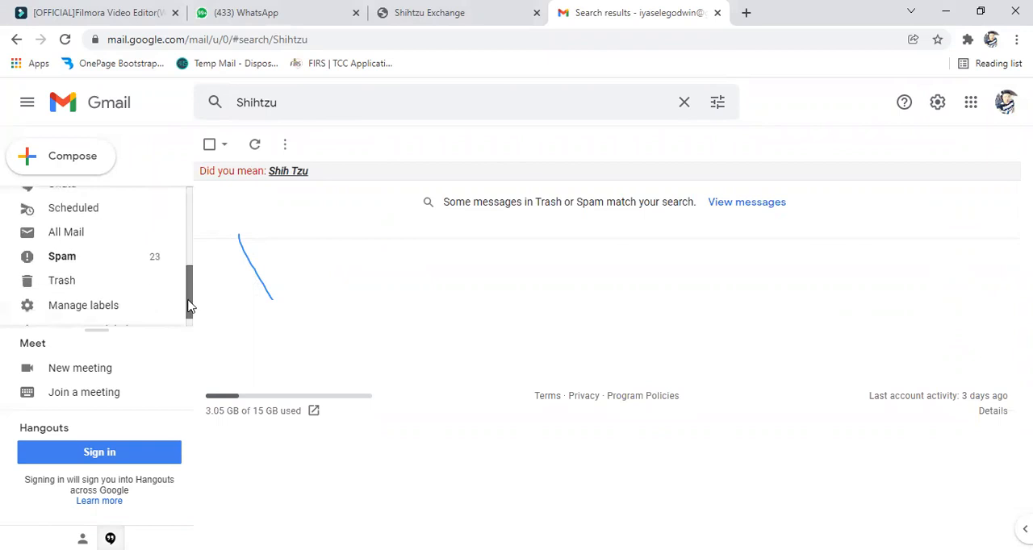
left_click(61, 255)
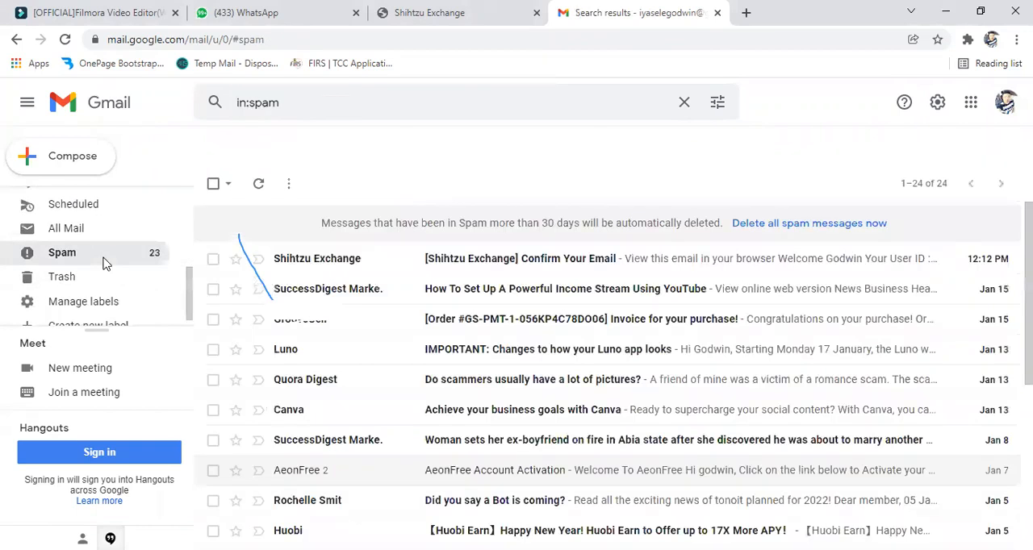
left_click(717, 102)
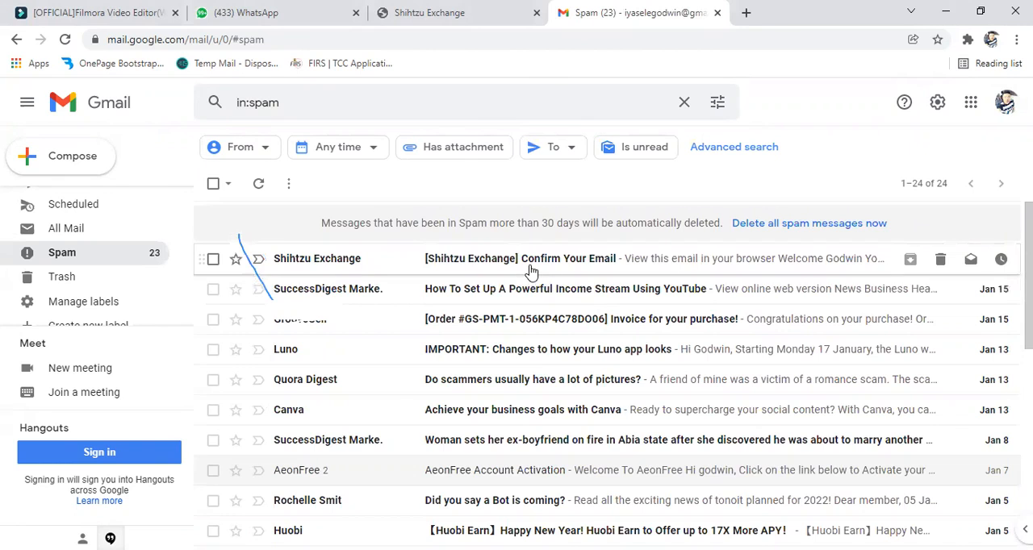
Open the Shihtzu Exchange confirmation email and follow VERIFY NOW to reach the account dashboard
left_click(520, 259)
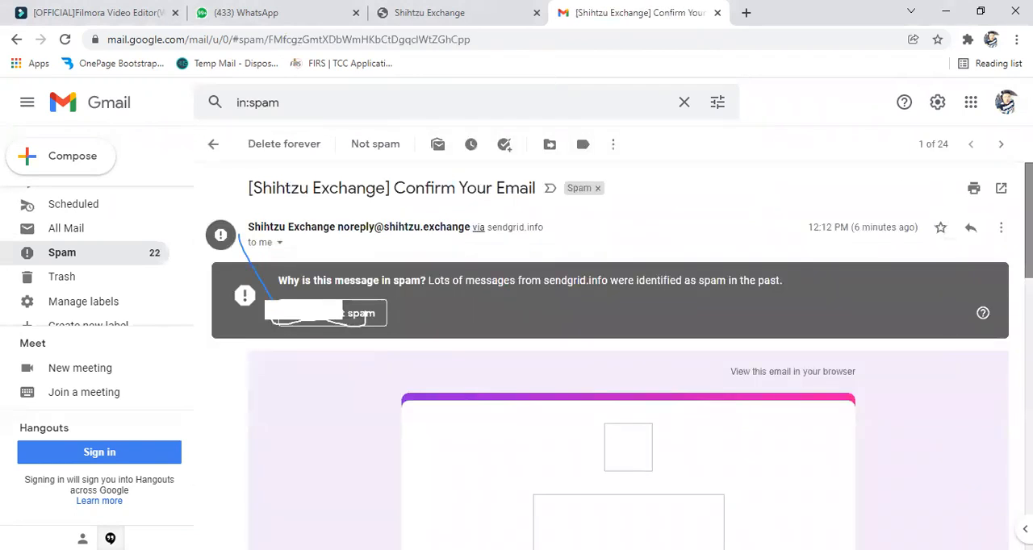
scroll("down", 3)
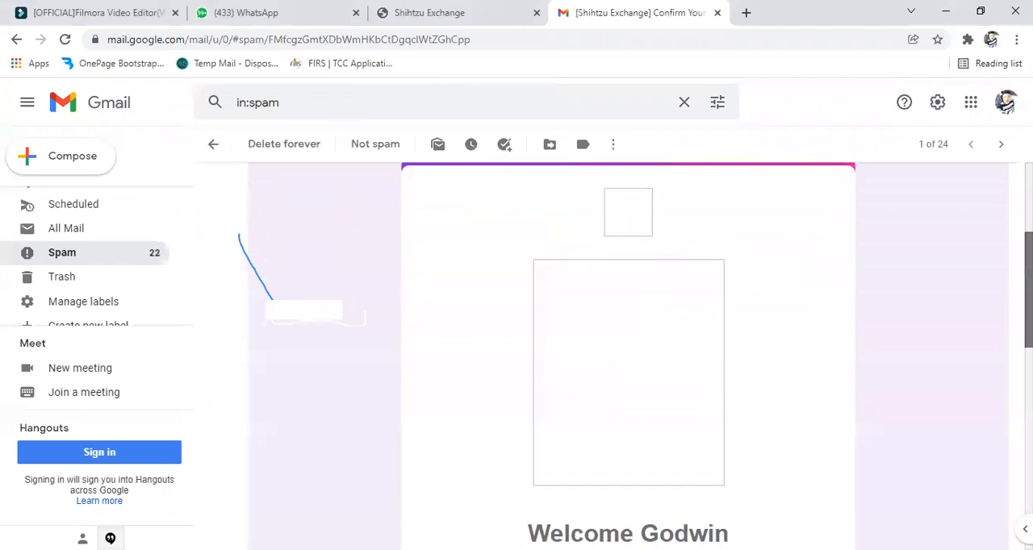
scroll("down", 3)
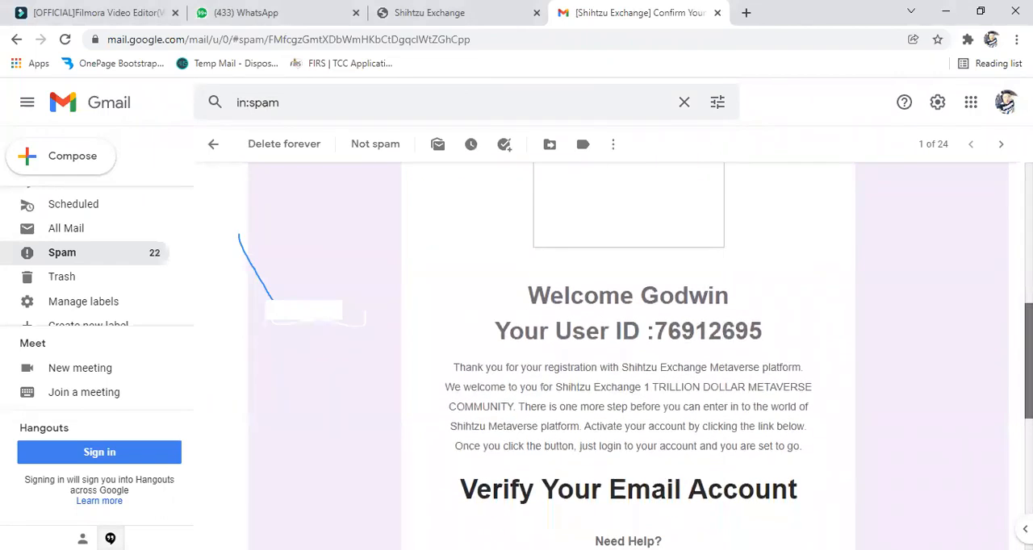
scroll("down", 3)
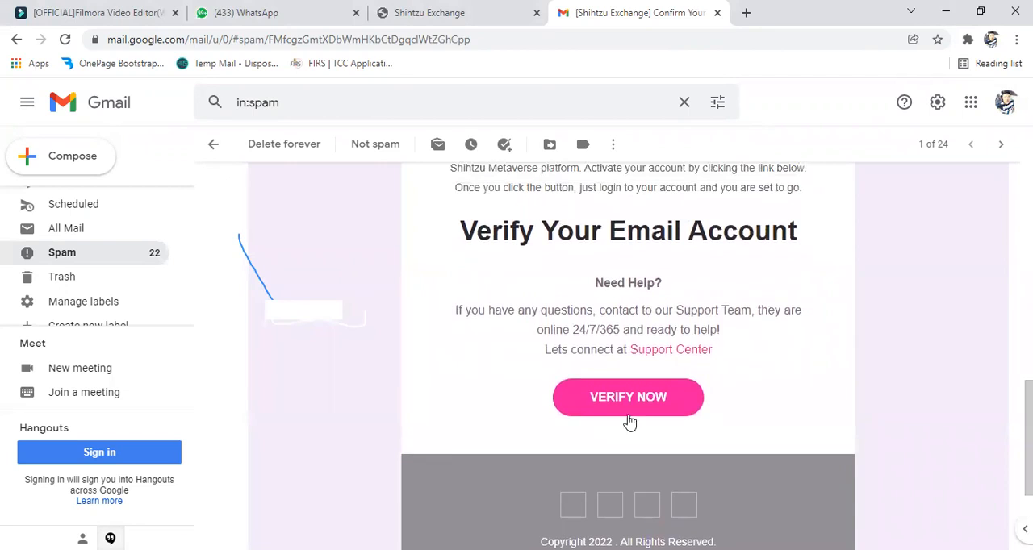
mouse_move(323, 519)
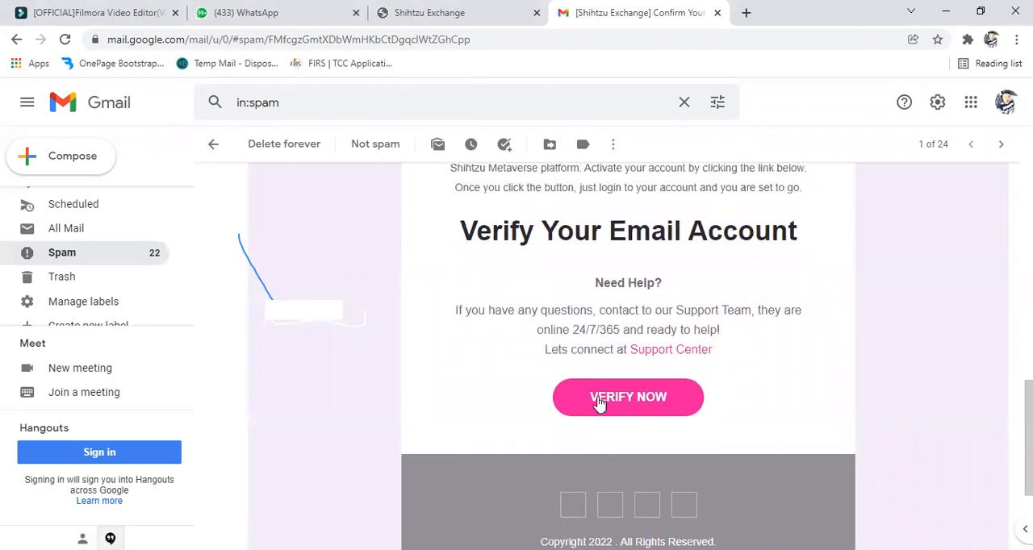
mouse_move(647, 508)
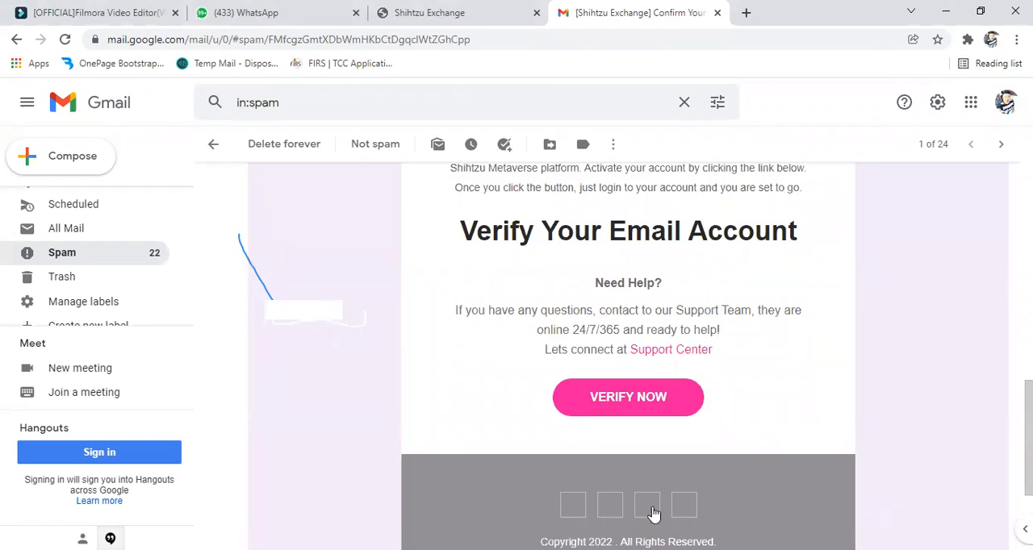
left_click(628, 397)
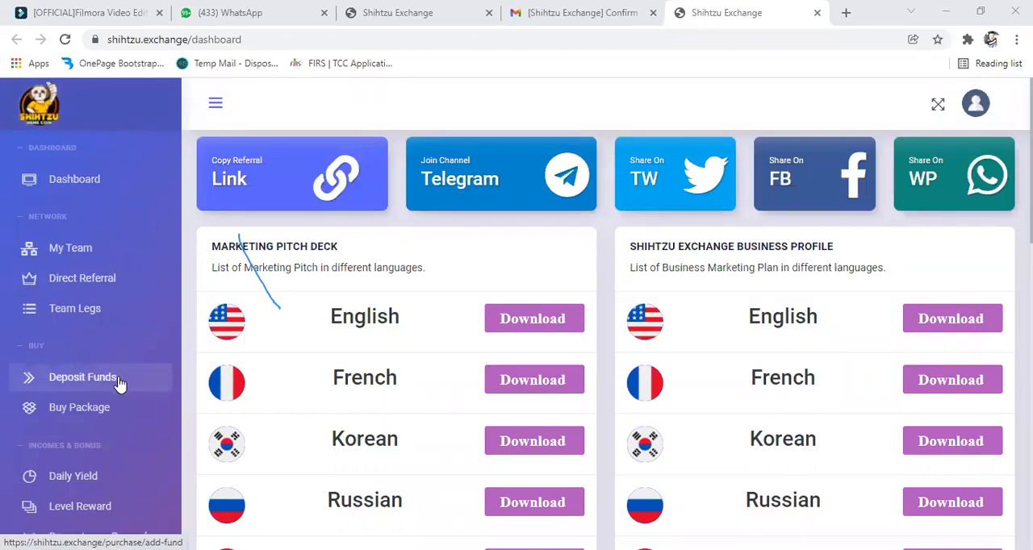
mouse_move(137, 378)
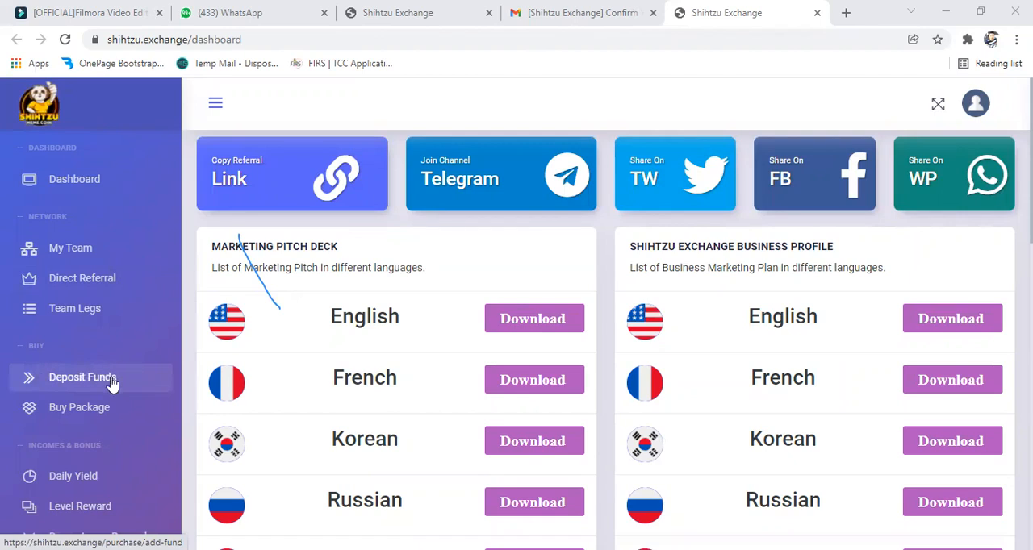
mouse_move(79, 407)
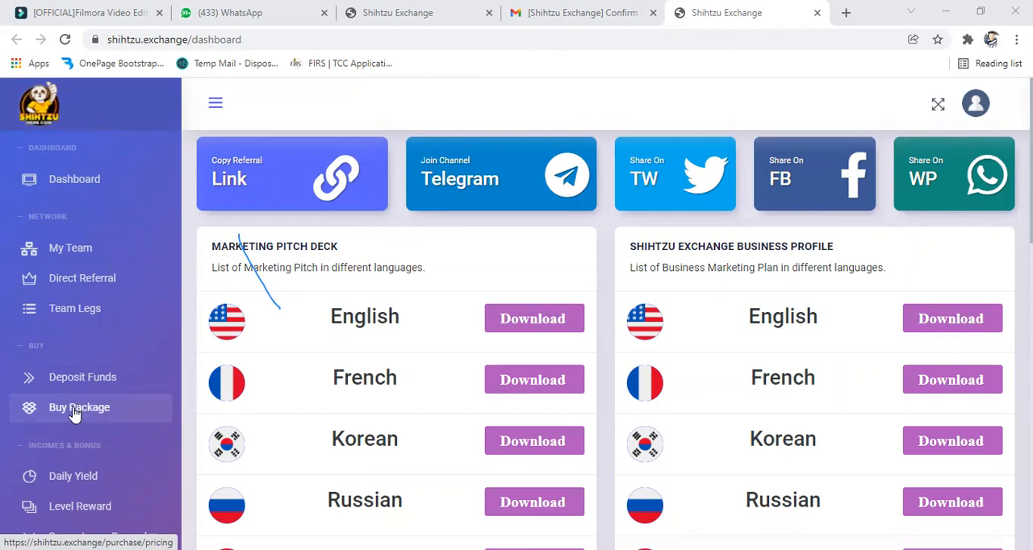
Browse the Buy Package page's monthly yield packages from Sejong at $50 to Seoul at $25,000
left_click(79, 407)
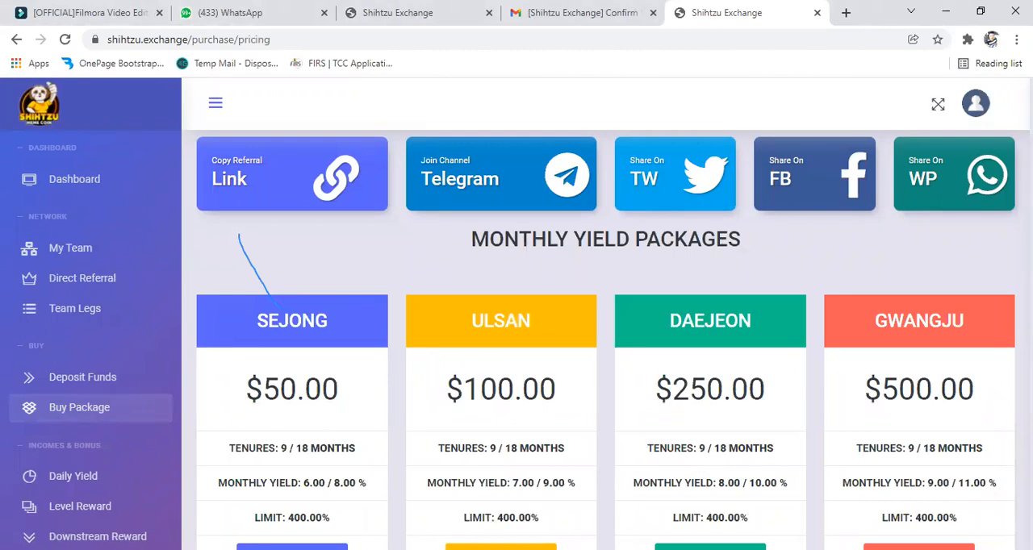
scroll("down", 3)
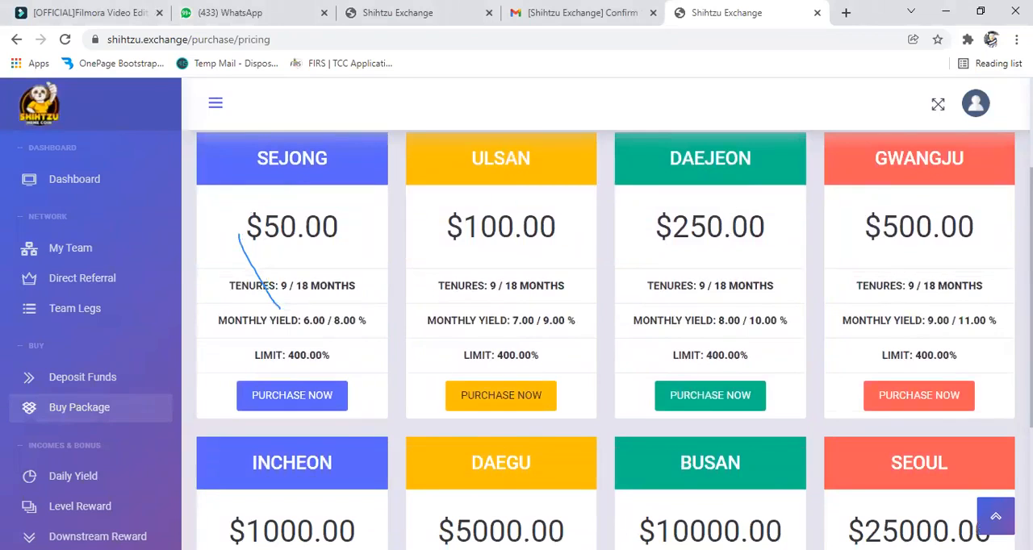
scroll("down", 3)
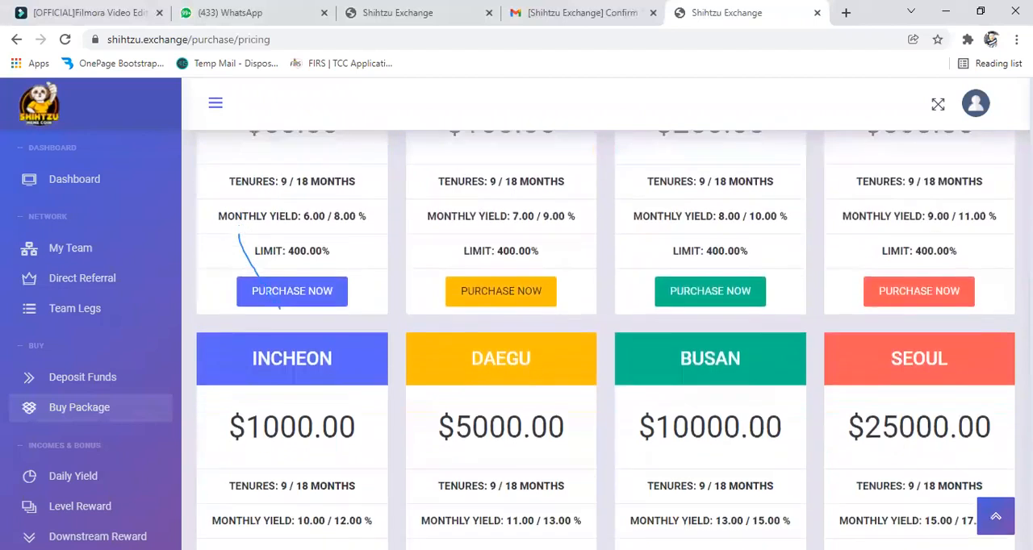
scroll("up", 3)
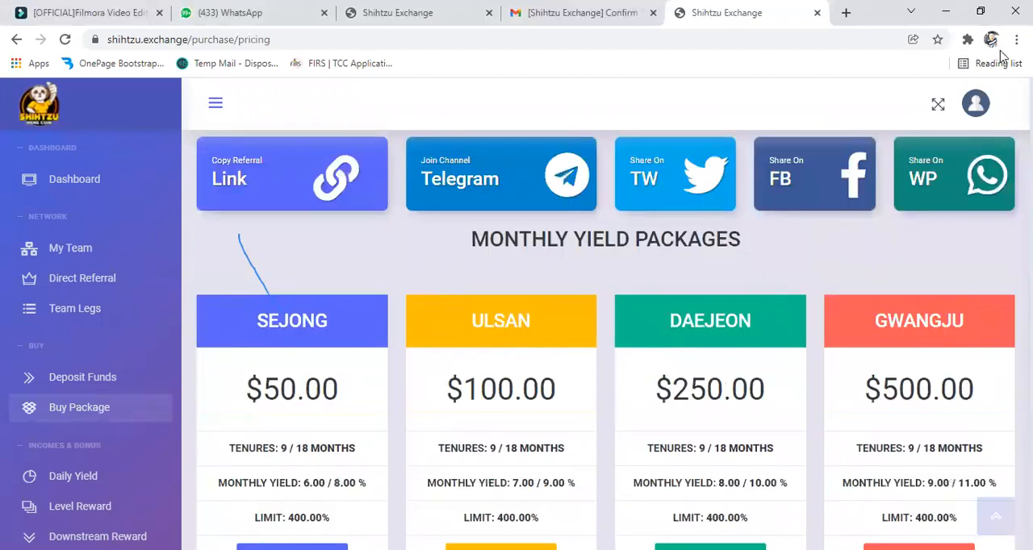
mouse_move(82, 376)
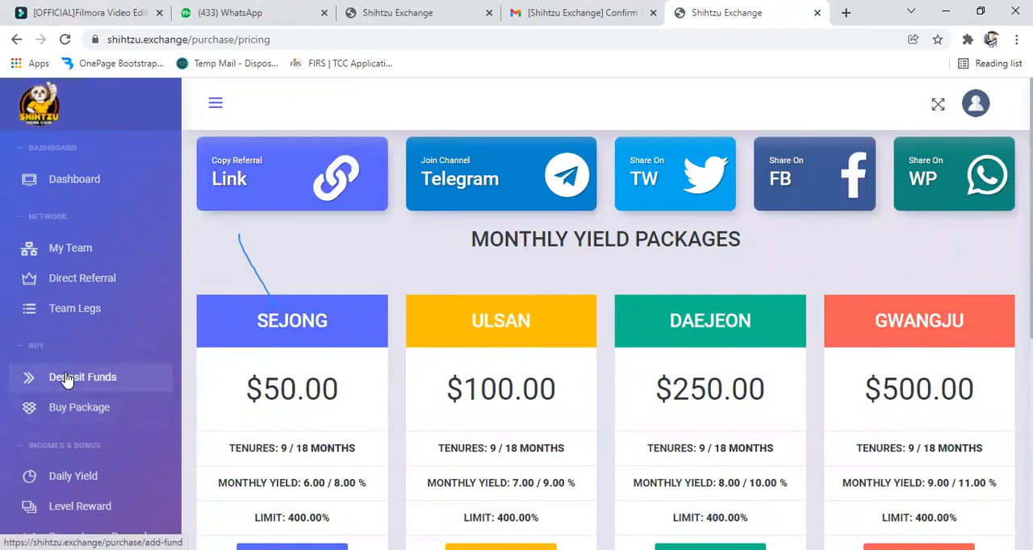
Start a wallet deposit in Deposit Funds with an amount of 100 USD
left_click(84, 376)
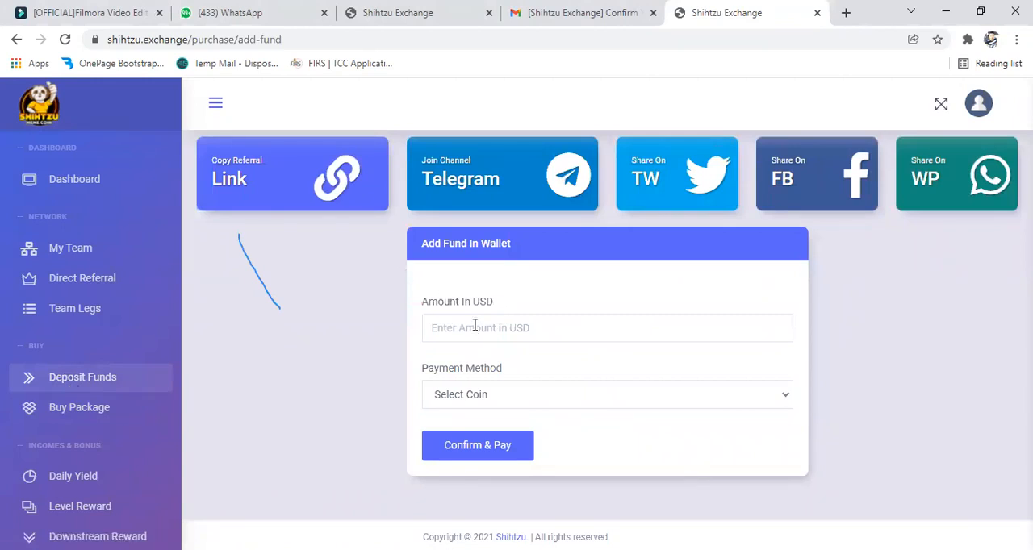
mouse_move(471, 326)
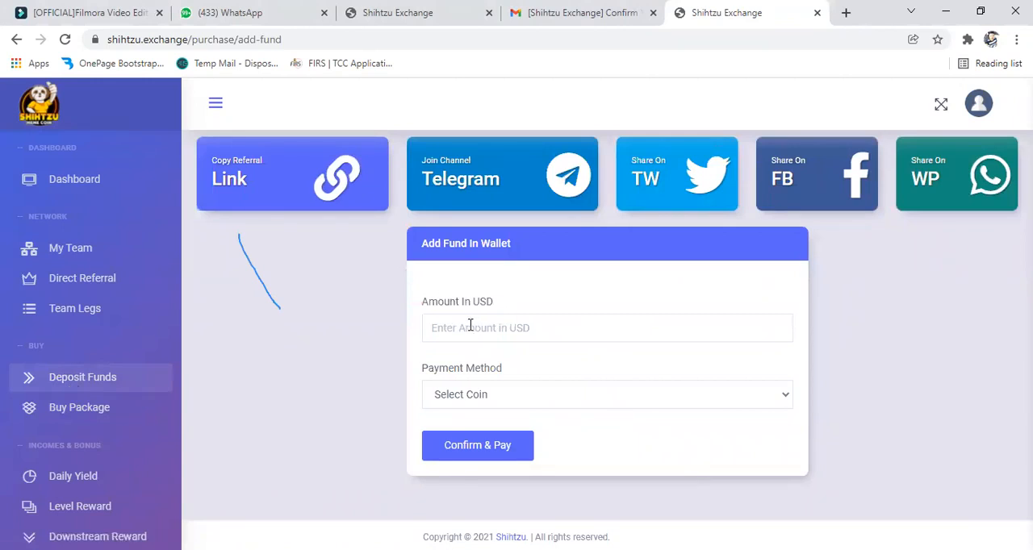
mouse_move(80, 406)
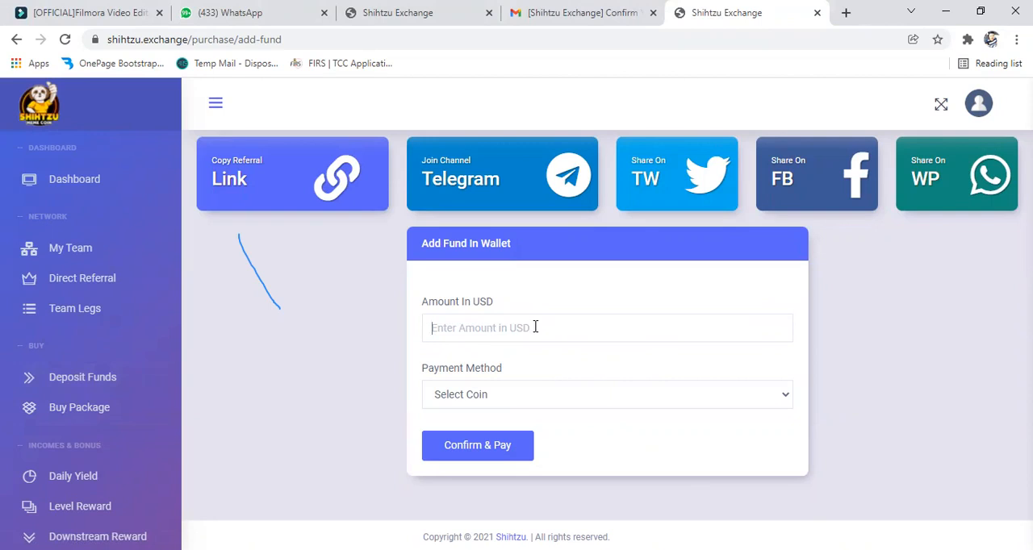
type("1")
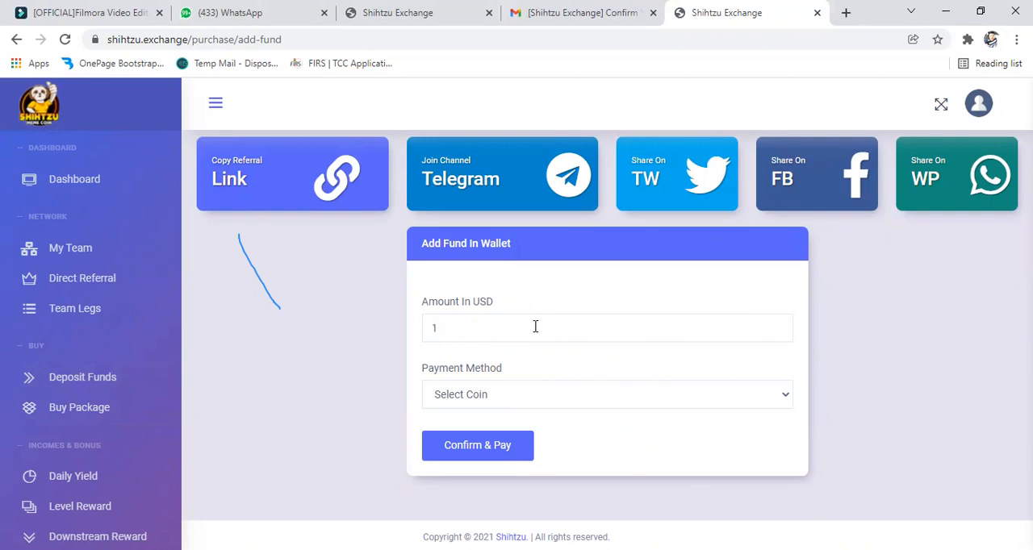
type("0")
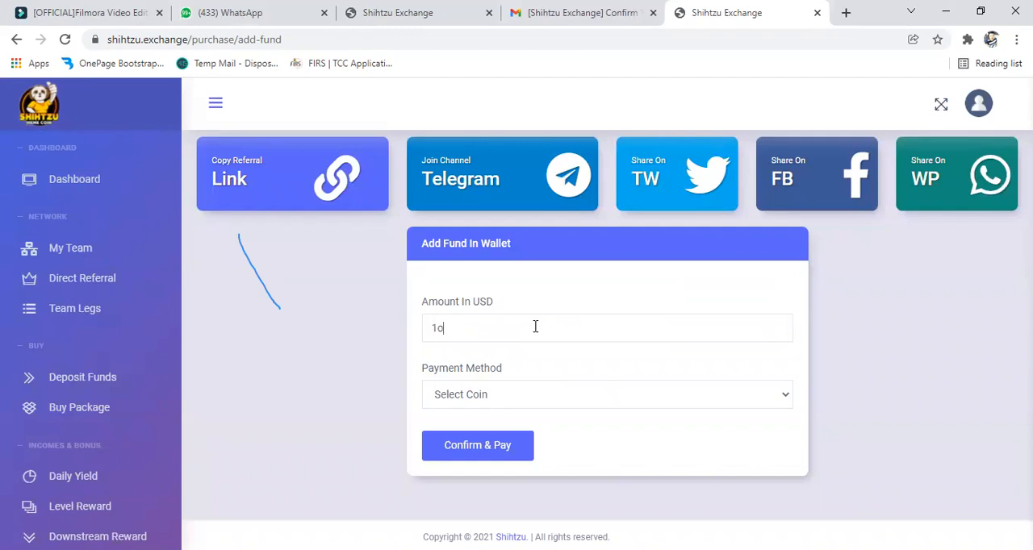
type("0")
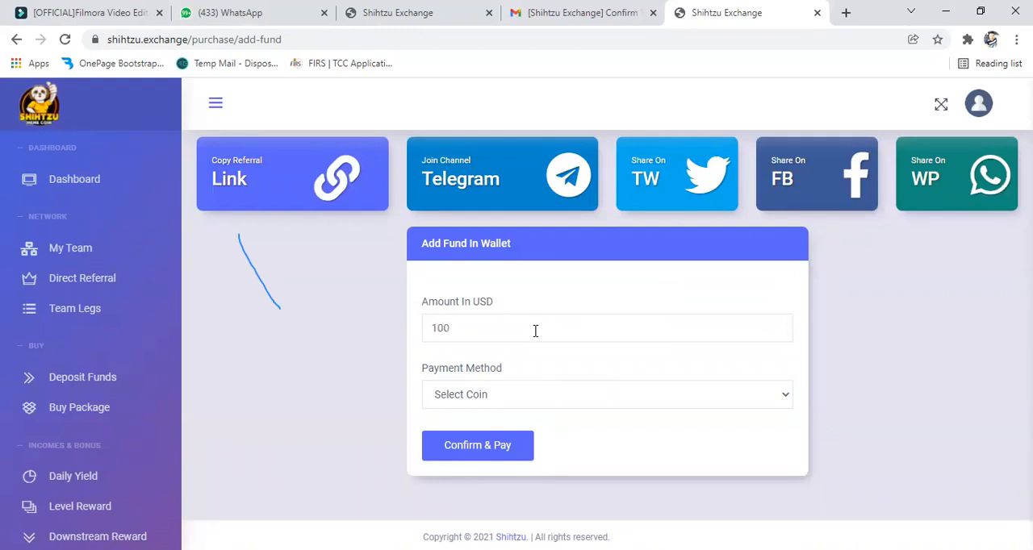
Choose TRC20_USDT as the payment method for the deposit
left_click(606, 394)
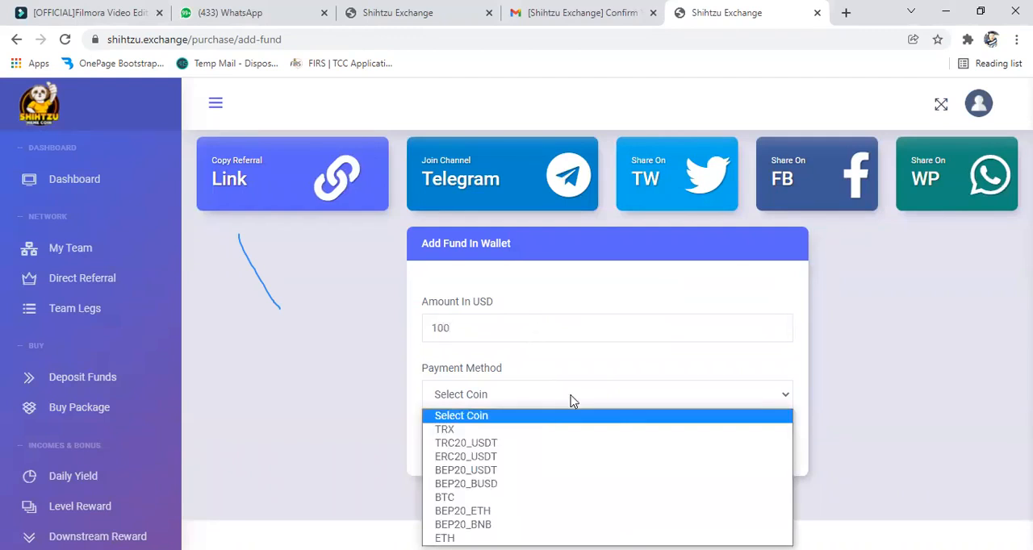
mouse_move(488, 442)
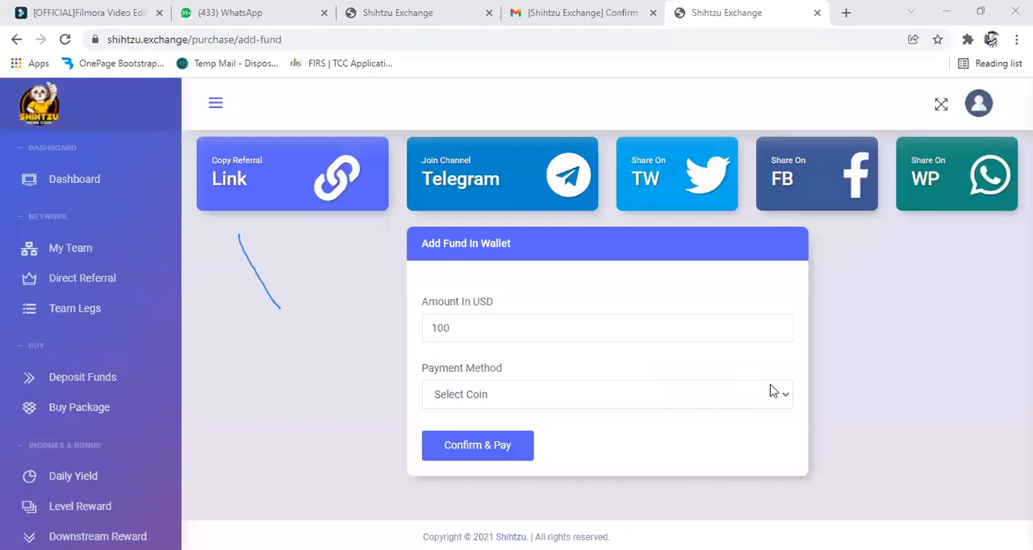
left_click(607, 394)
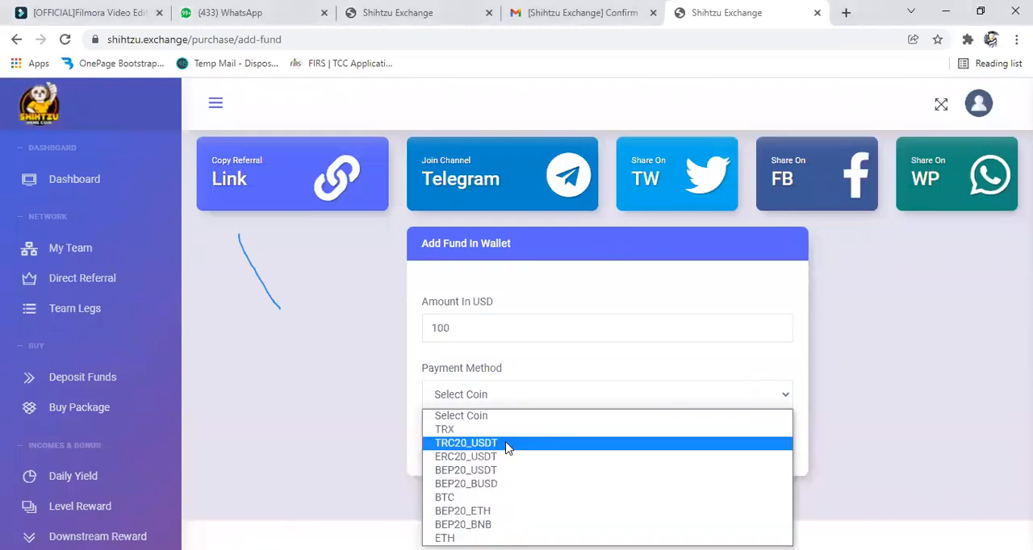
mouse_move(697, 439)
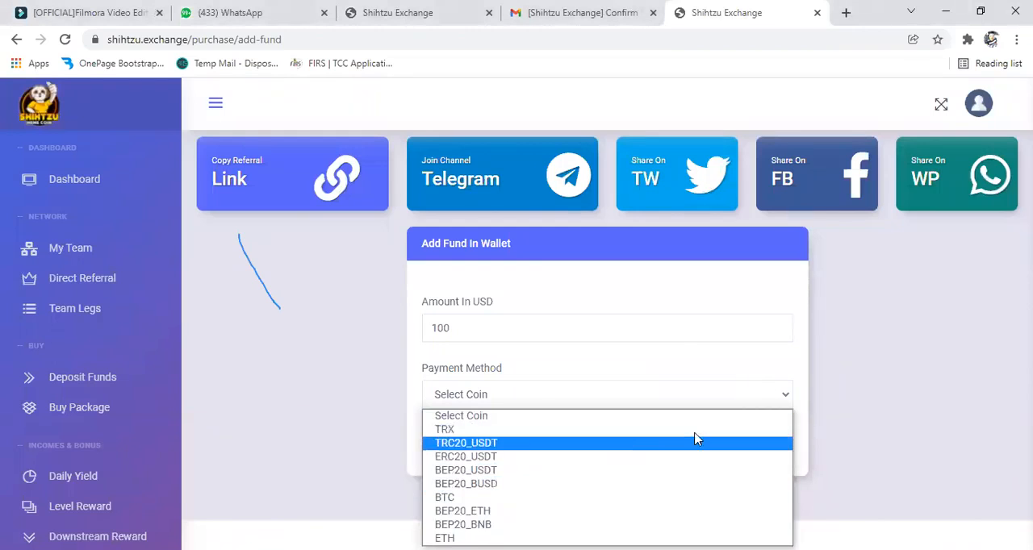
mouse_move(698, 441)
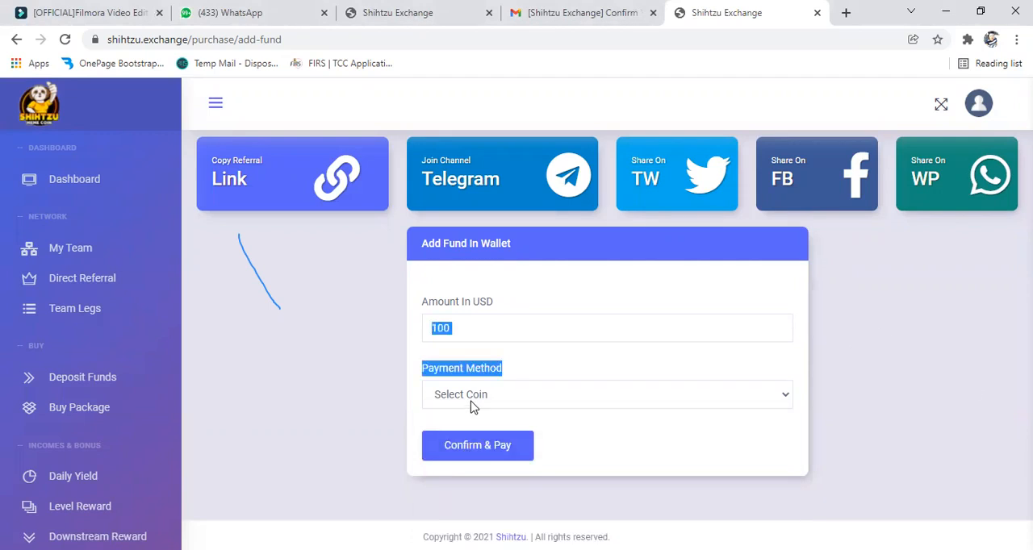
left_click(607, 394)
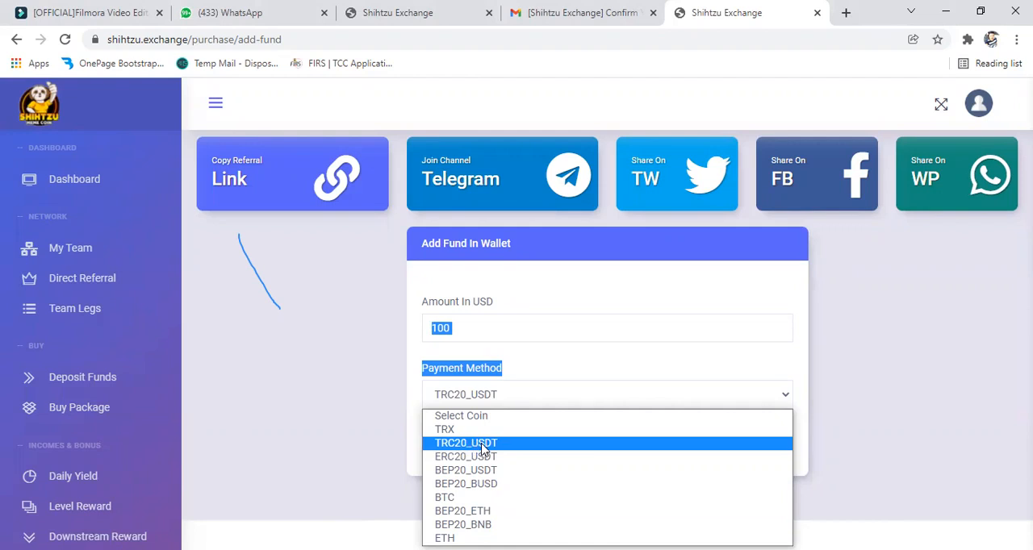
left_click(465, 442)
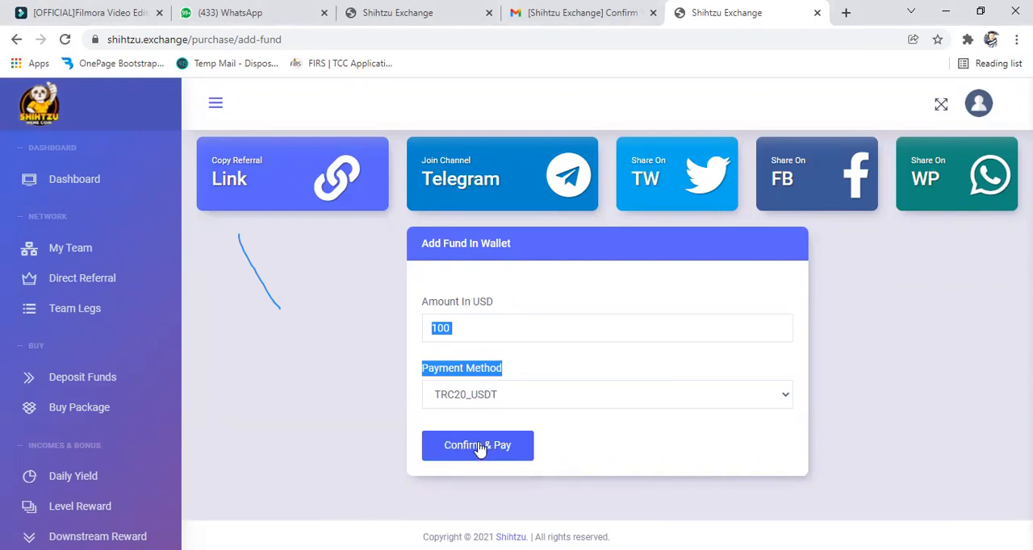
left_click(478, 445)
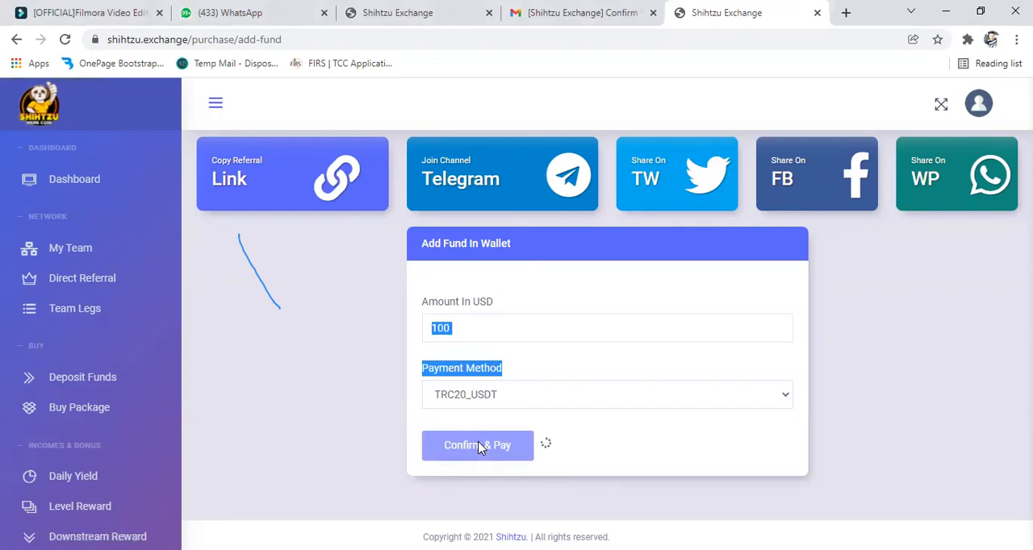
left_click(478, 445)
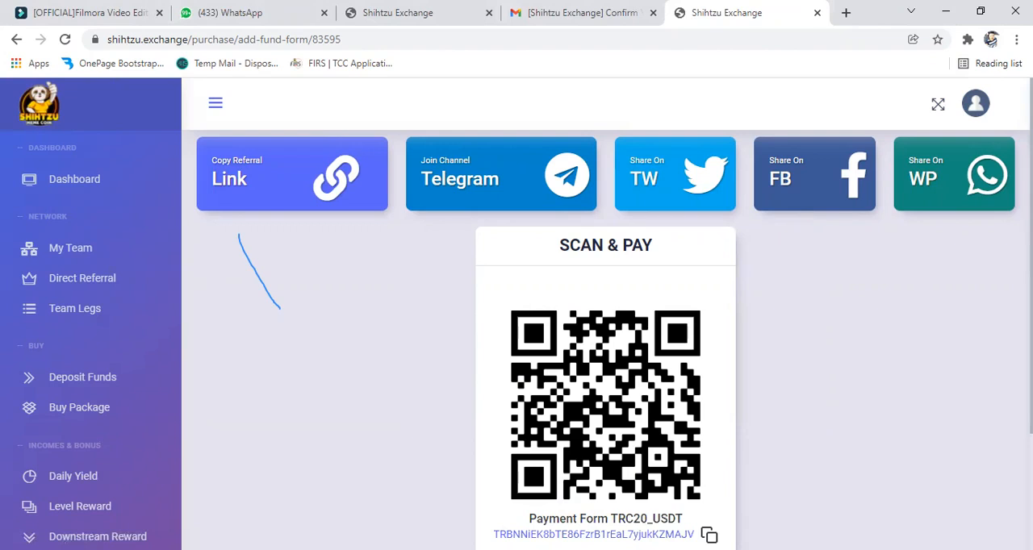
mouse_move(856, 423)
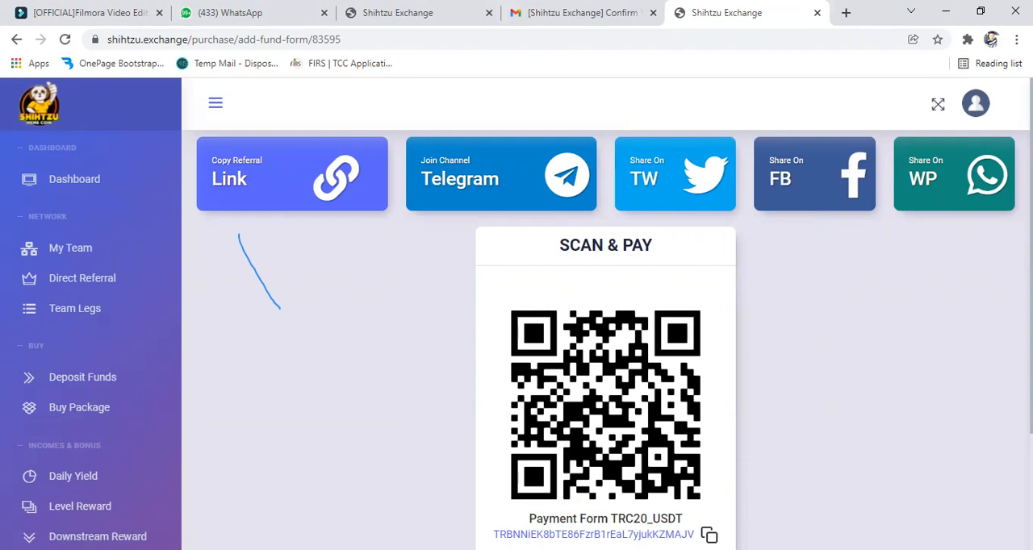
mouse_move(870, 333)
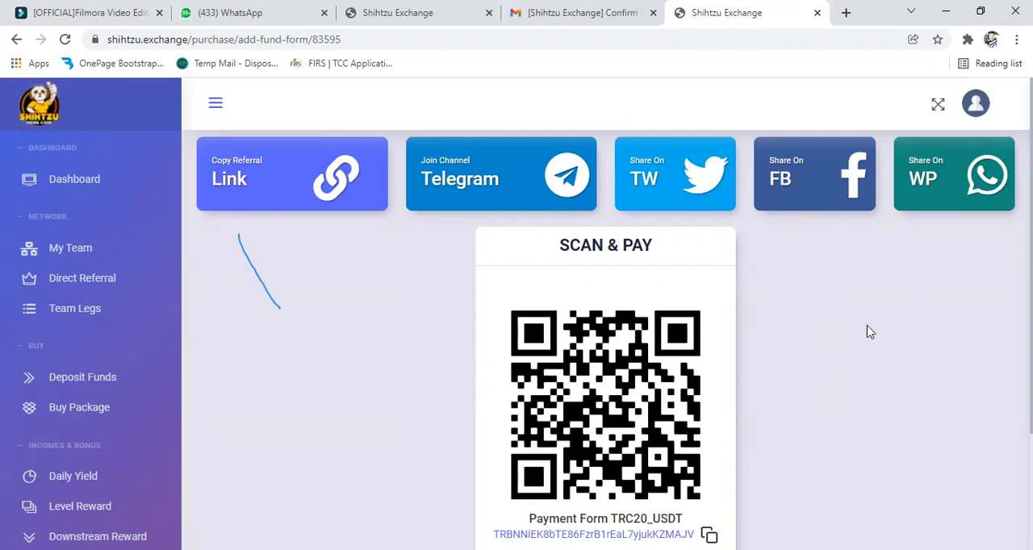
mouse_move(849, 363)
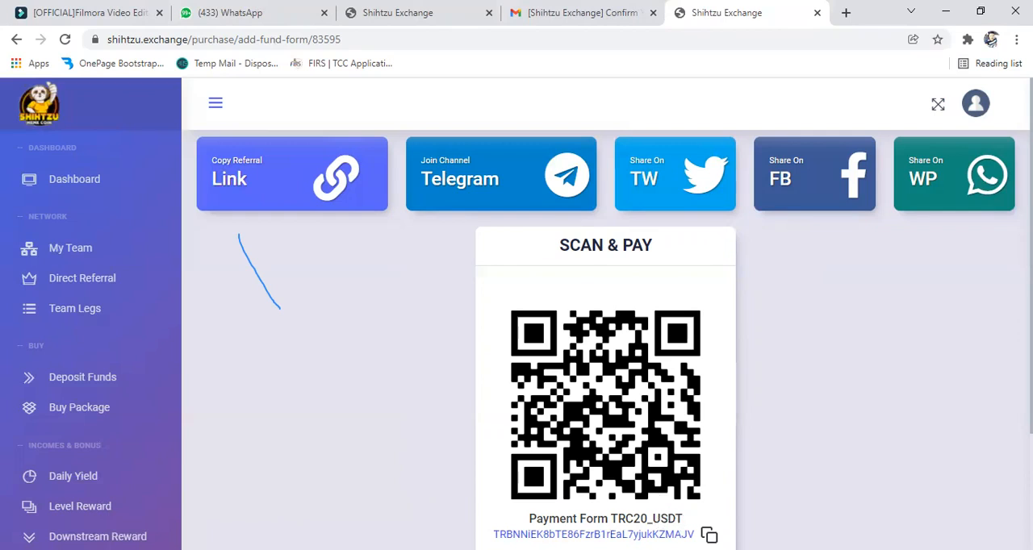
mouse_move(772, 472)
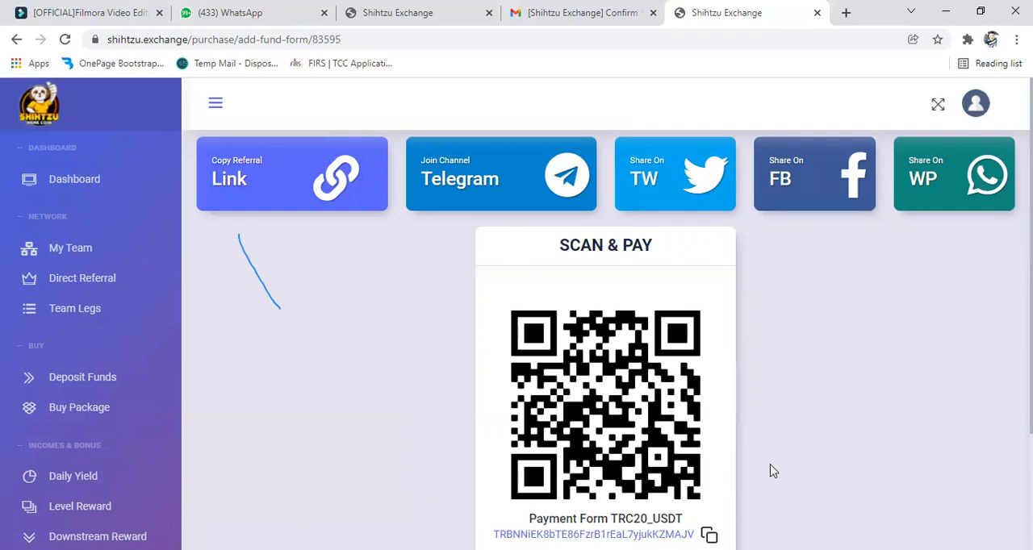
mouse_move(747, 510)
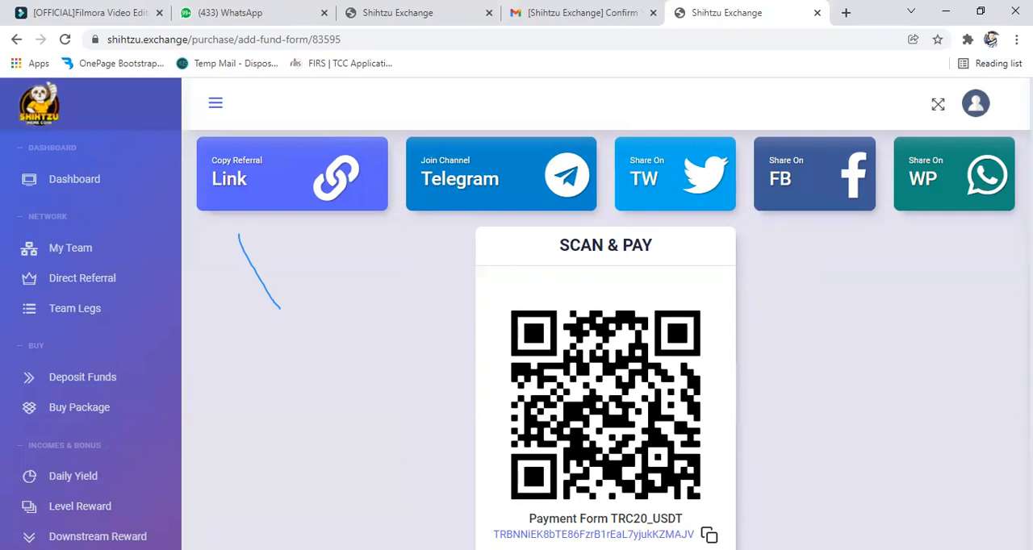
mouse_move(665, 284)
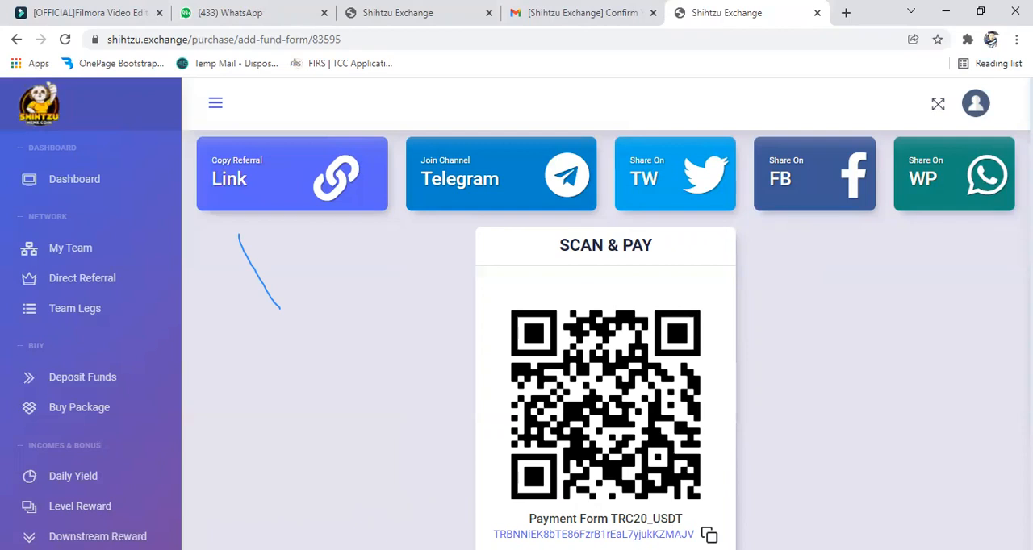
scroll("down", 3)
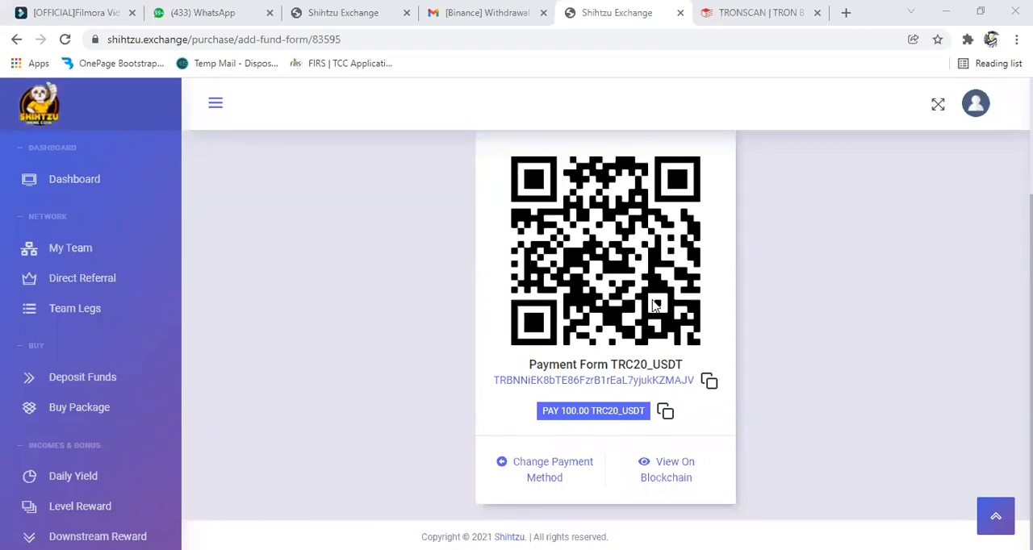
mouse_move(428, 239)
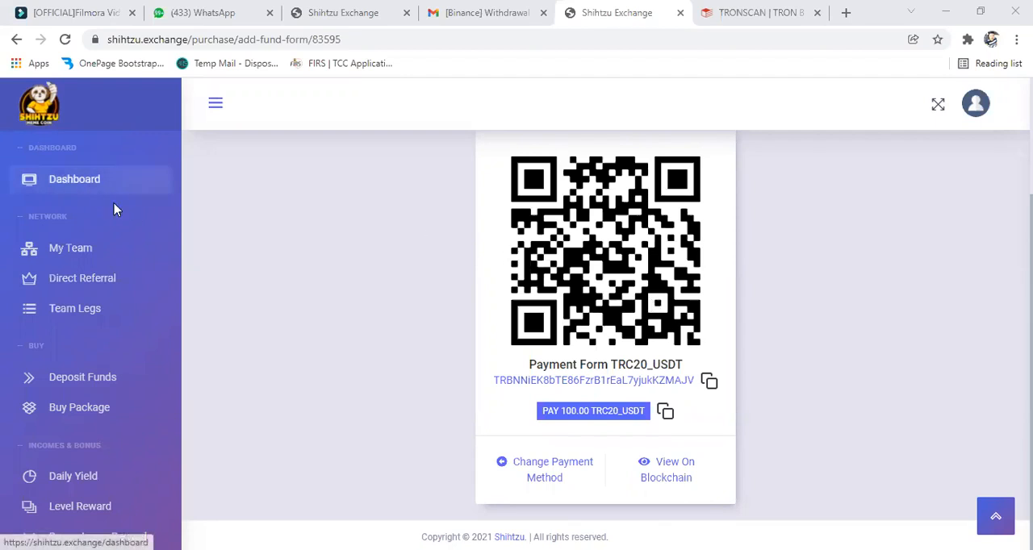
mouse_move(51, 150)
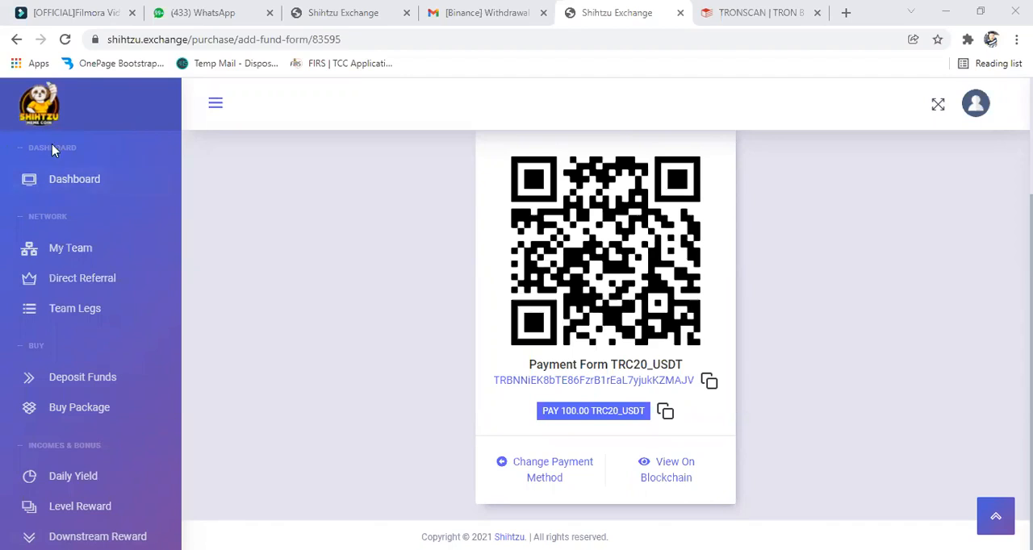
mouse_move(162, 455)
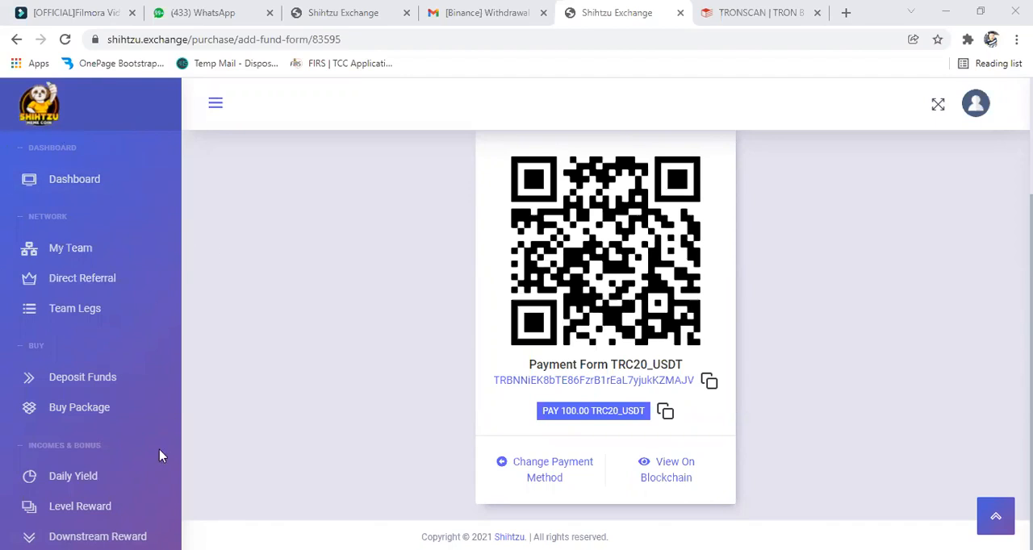
mouse_move(79, 406)
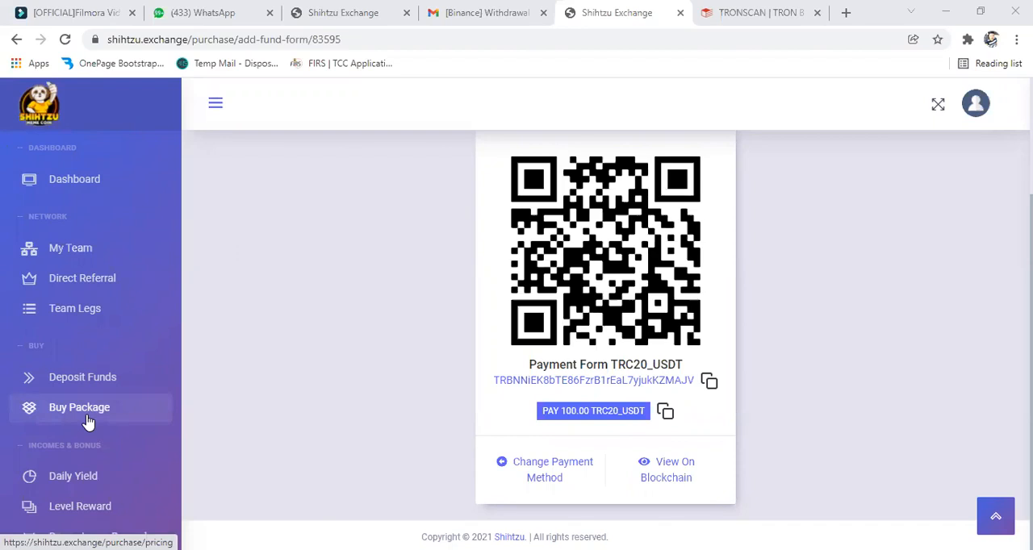
mouse_move(57, 411)
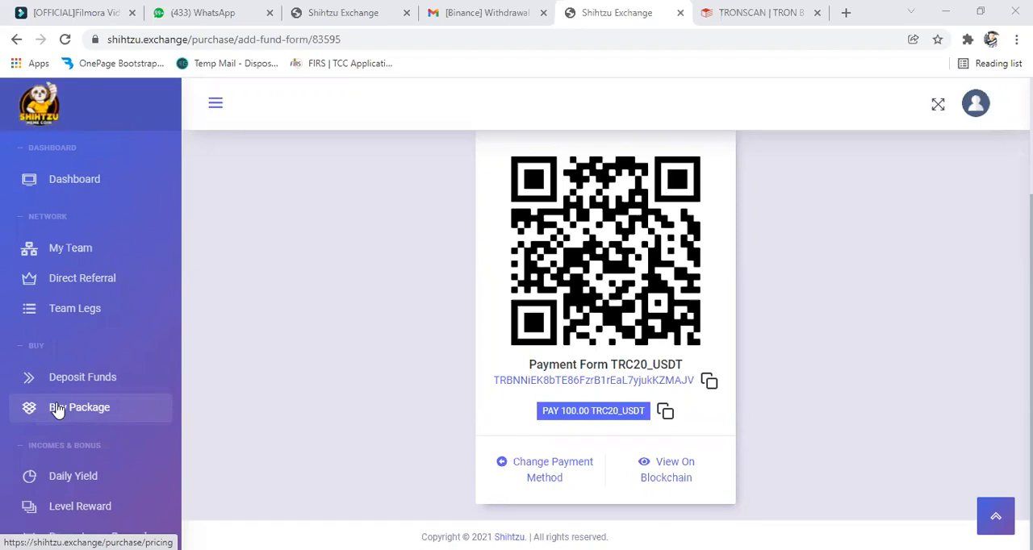
mouse_move(74, 426)
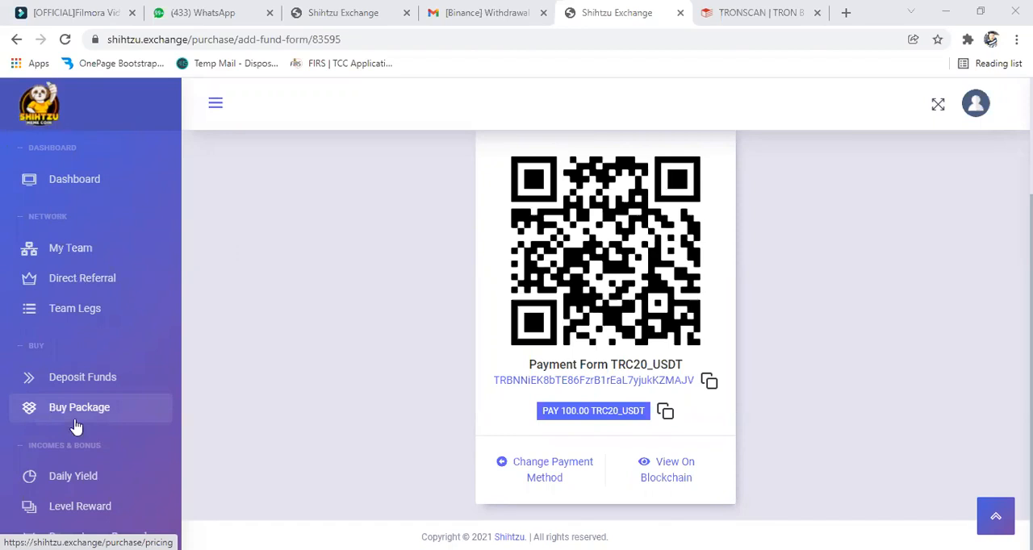
mouse_move(89, 413)
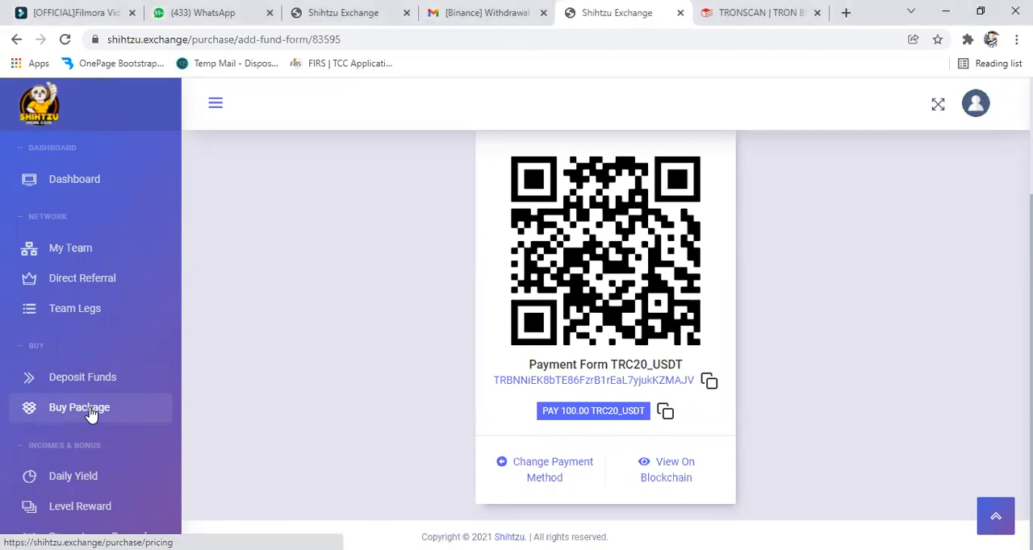
View the Monthly Yield Packages cards on the Buy Package page, down to Incheon, Daegu, Busan and Seoul
left_click(79, 407)
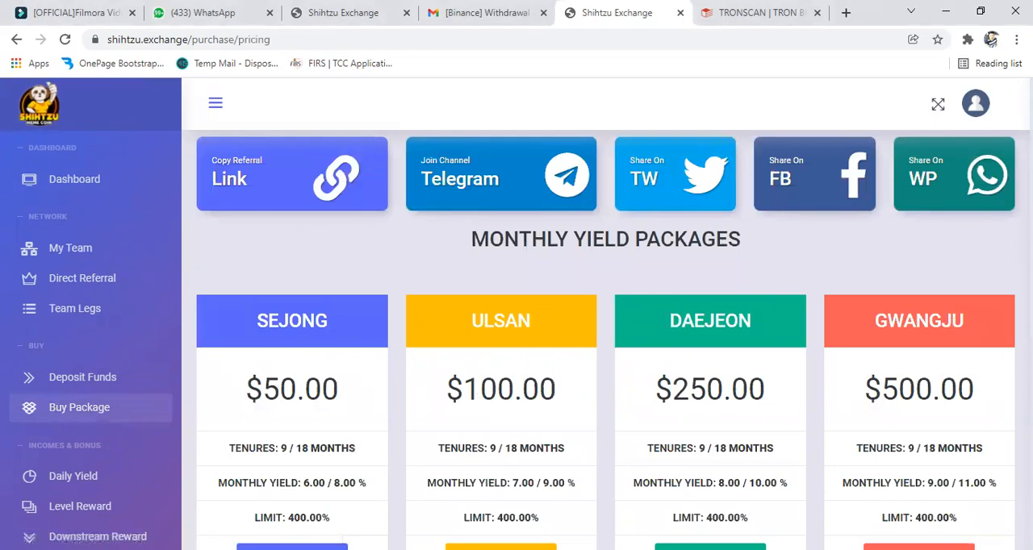
scroll("down", 3)
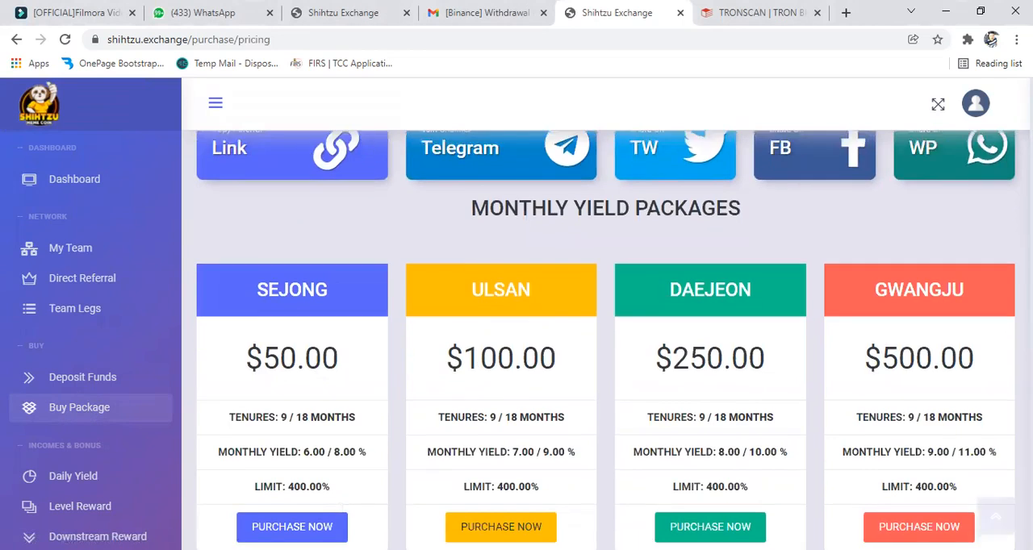
scroll("down", 3)
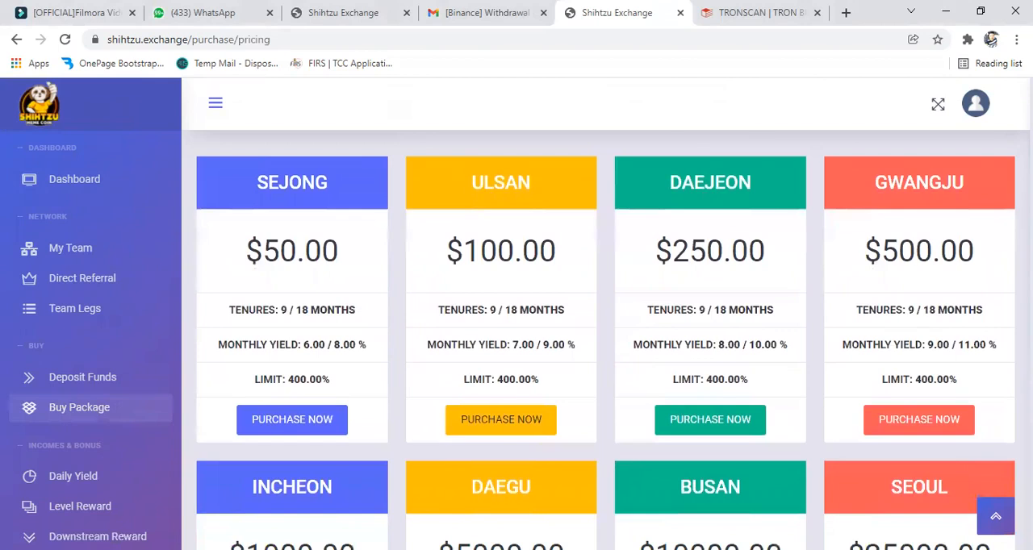
mouse_move(501, 420)
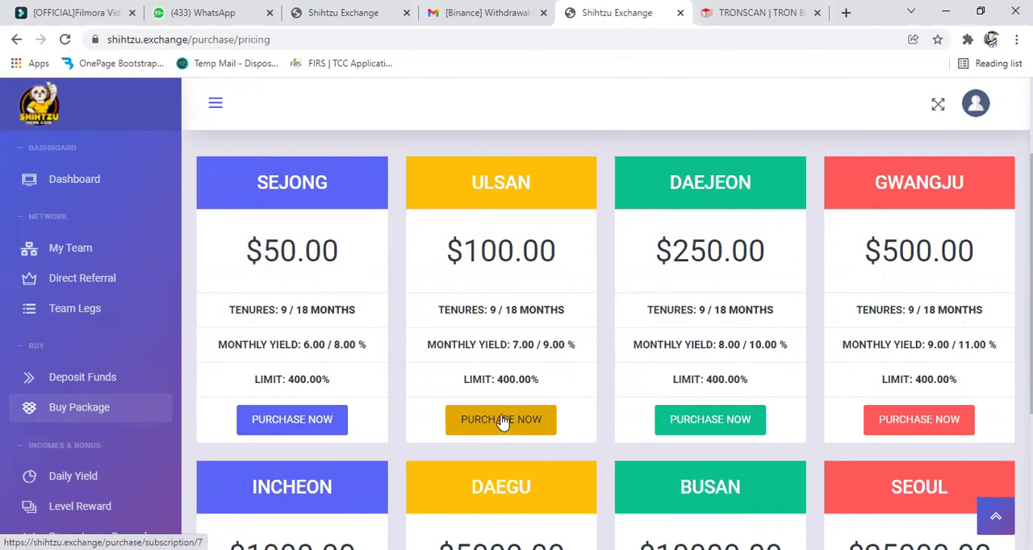
mouse_move(465, 405)
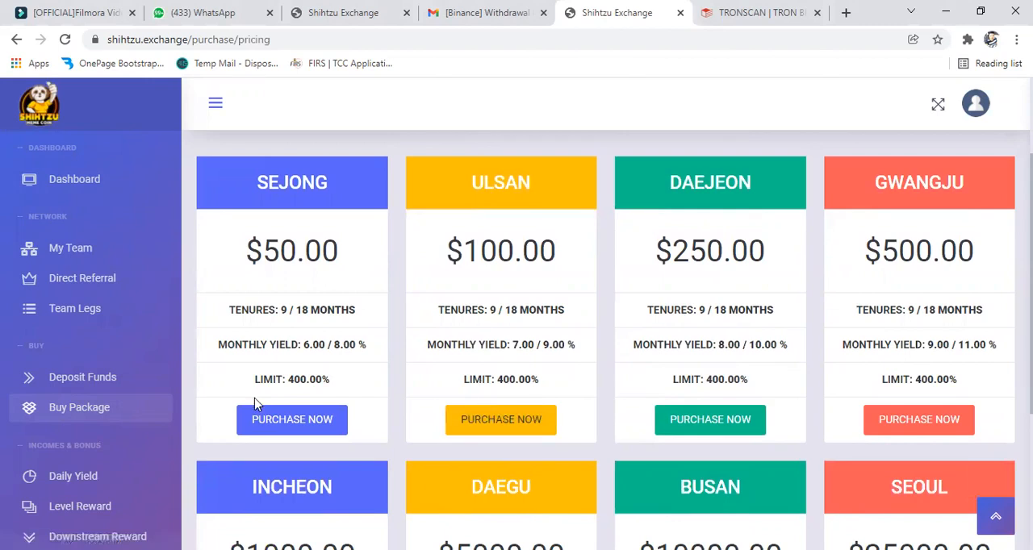
mouse_move(711, 420)
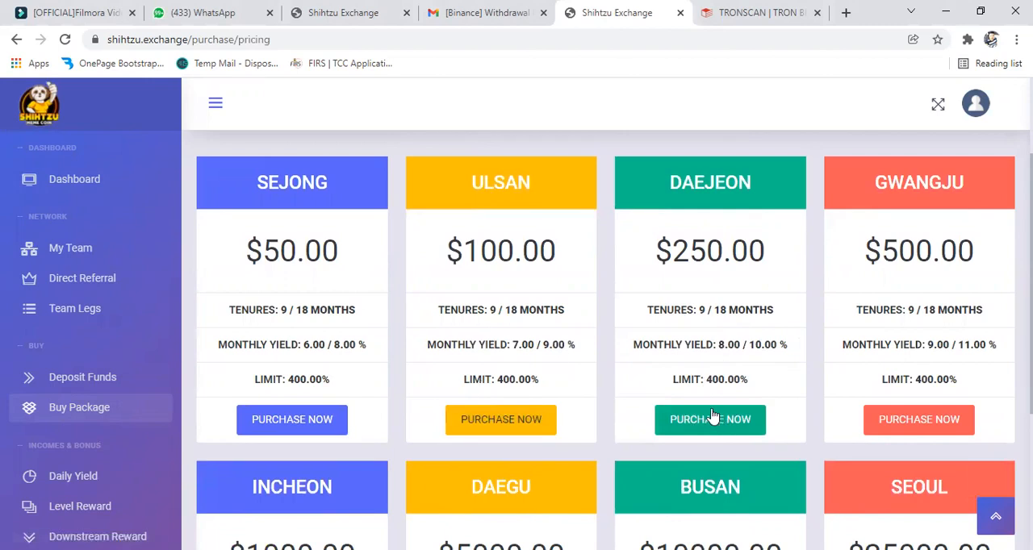
mouse_move(714, 361)
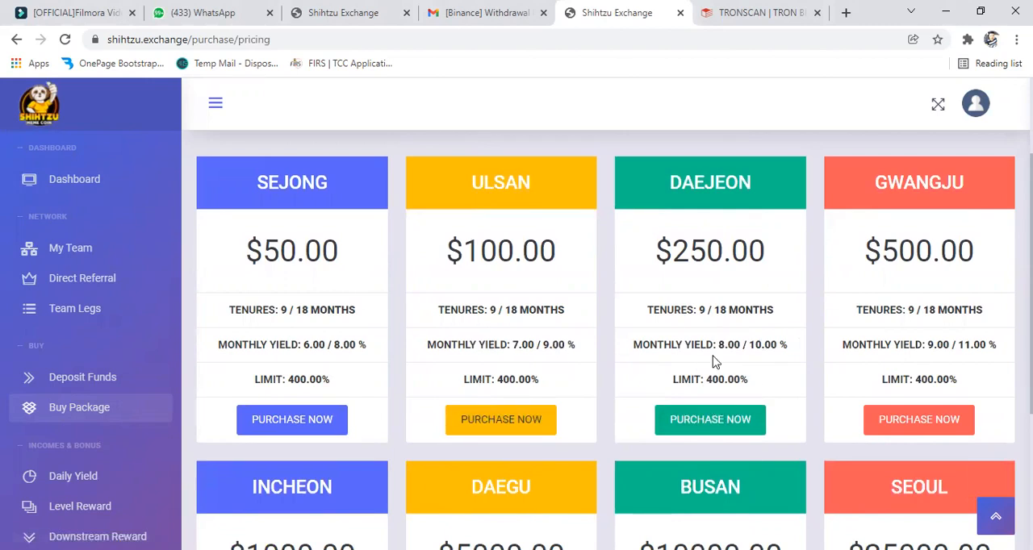
mouse_move(919, 420)
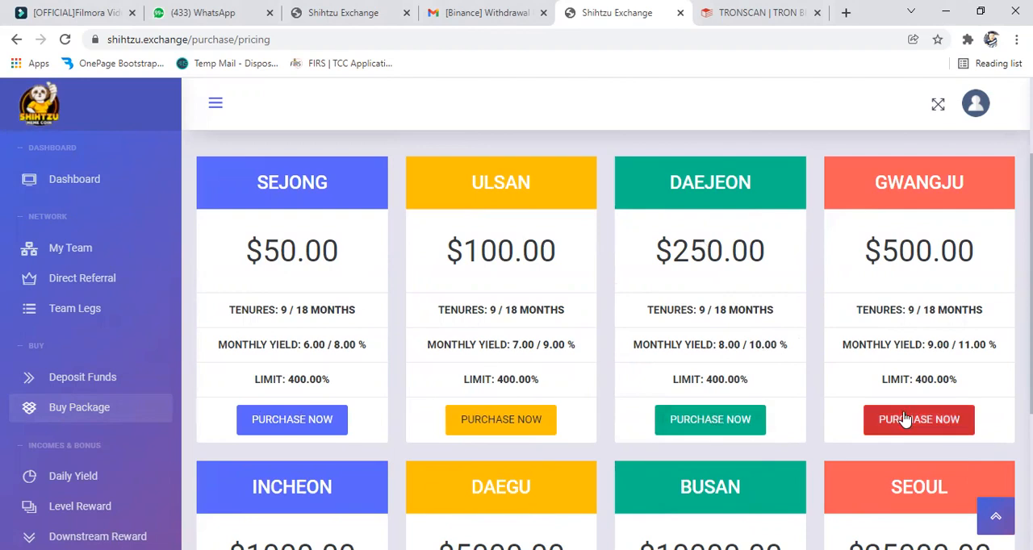
mouse_move(450, 376)
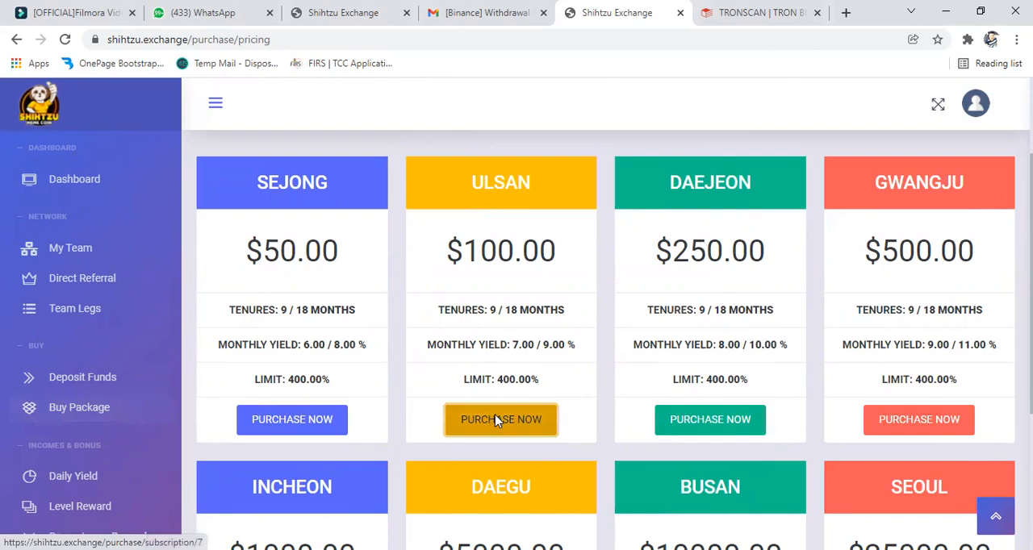
Start purchasing the ULSAN $100.00 package, opening its subscription form with $100.00 available balance
left_click(501, 419)
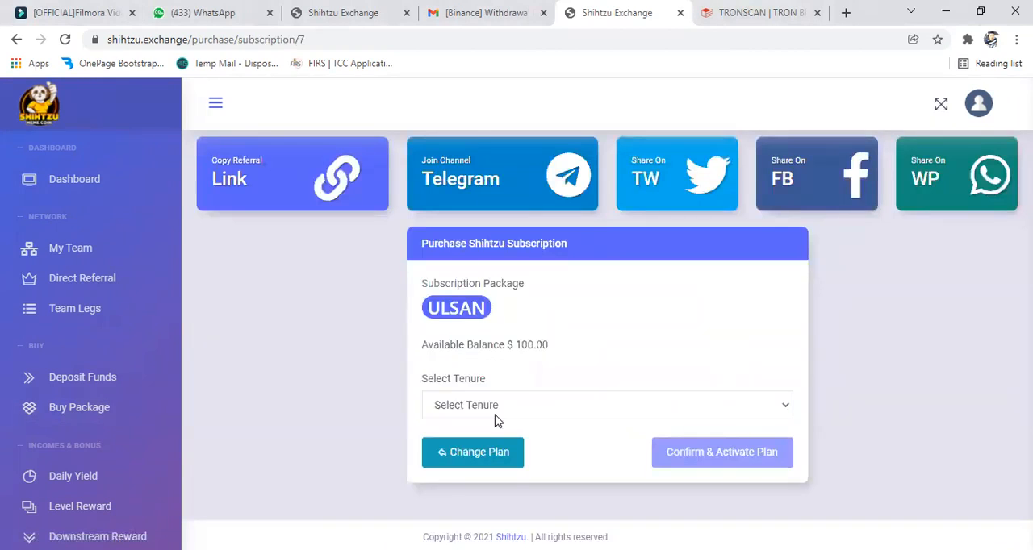
mouse_move(568, 342)
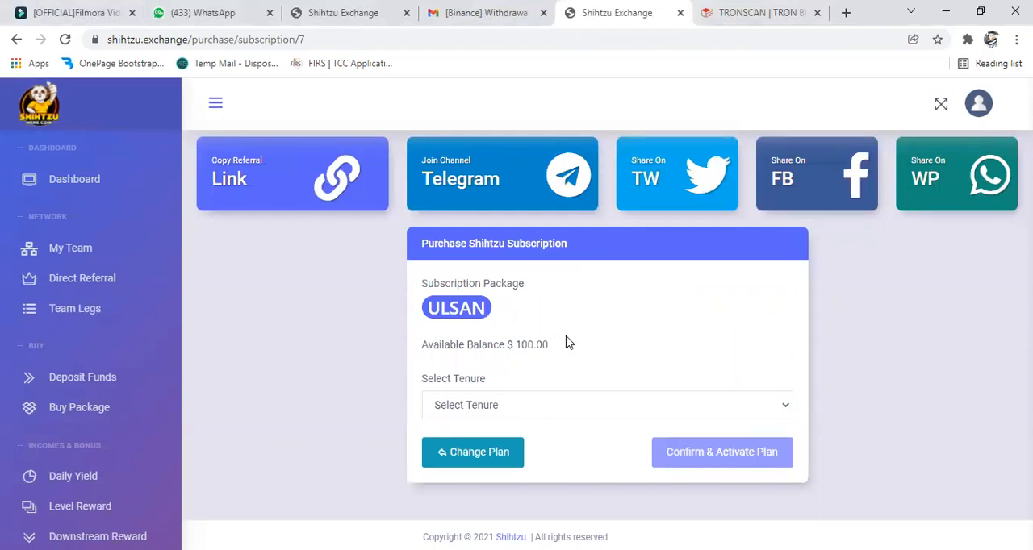
mouse_move(516, 347)
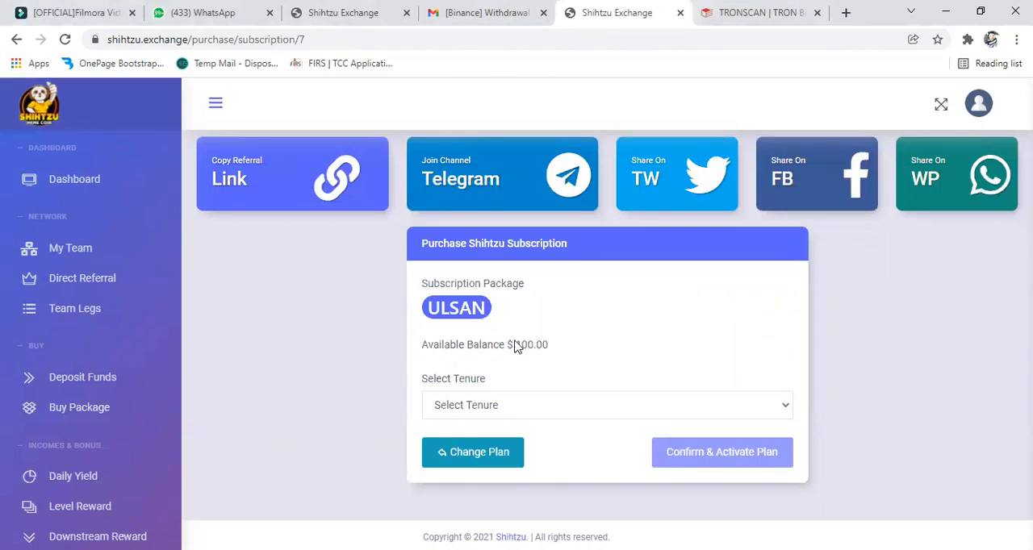
mouse_move(539, 358)
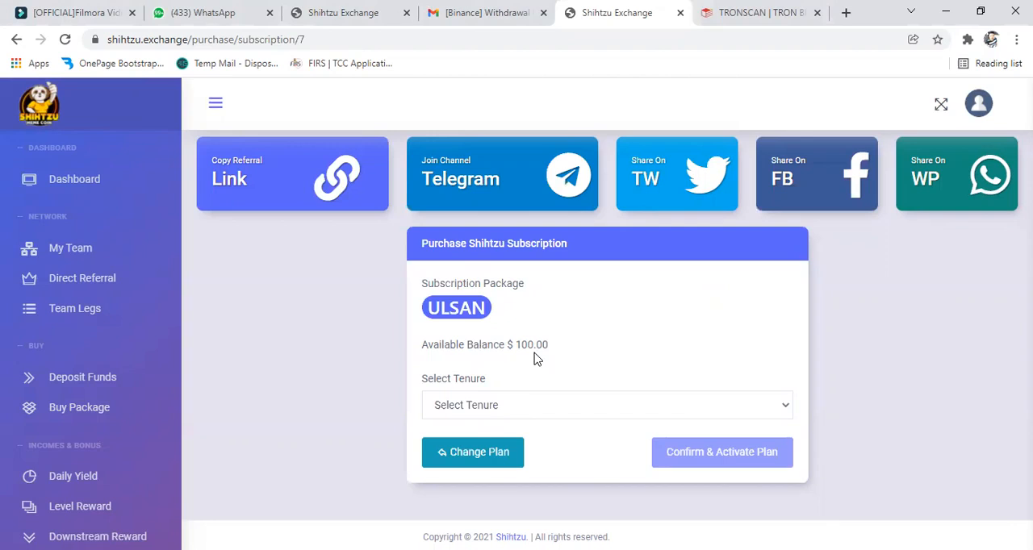
mouse_move(773, 412)
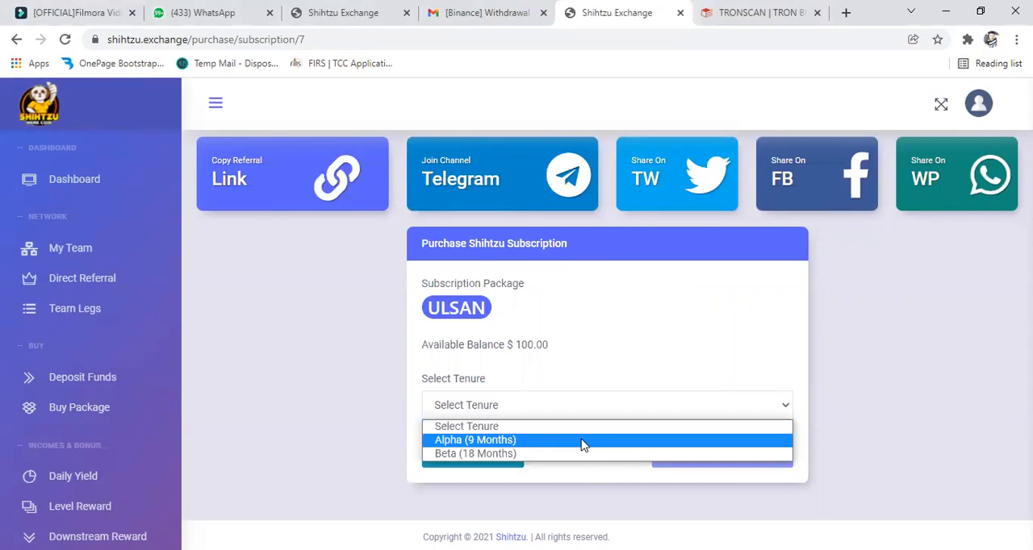
mouse_move(475, 454)
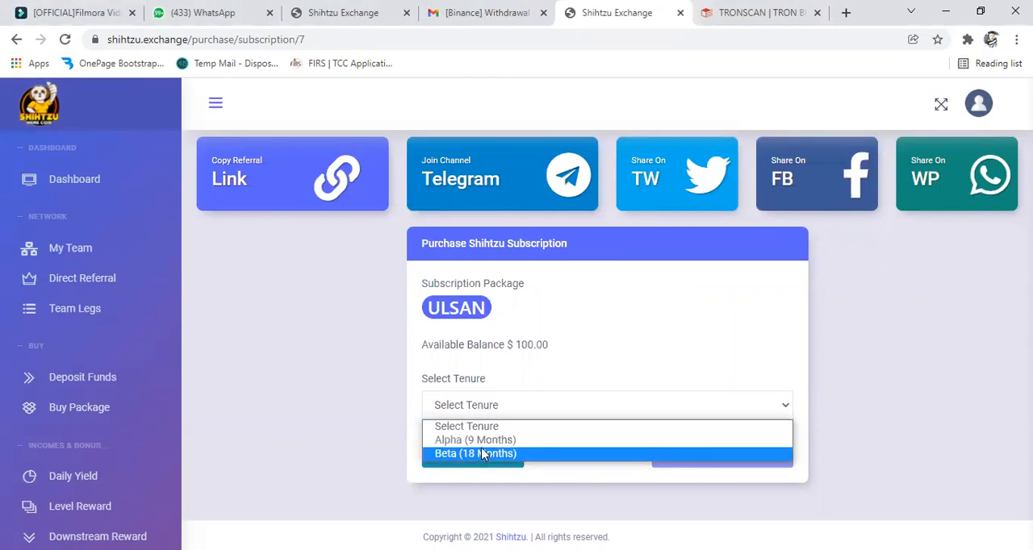
mouse_move(475, 439)
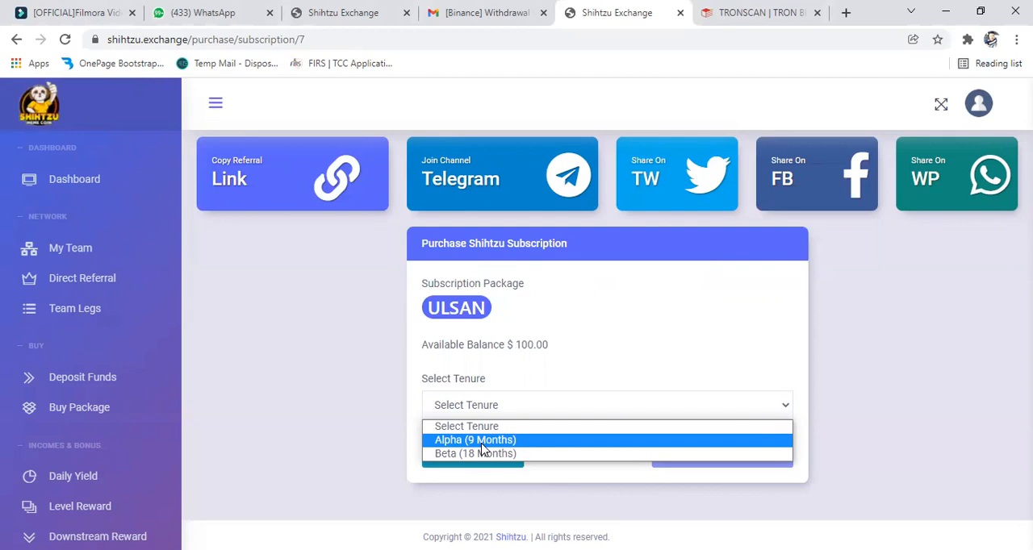
mouse_move(497, 439)
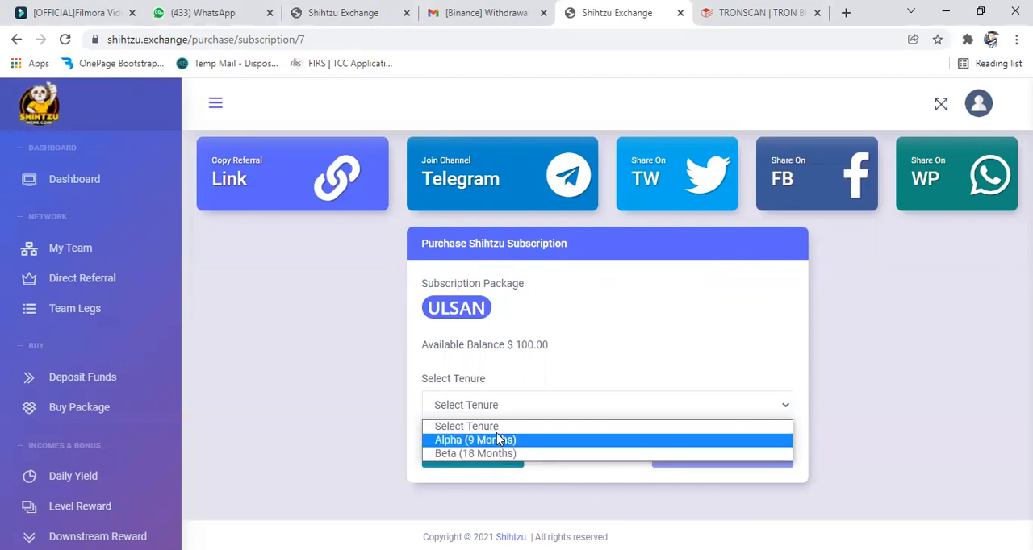
mouse_move(475, 454)
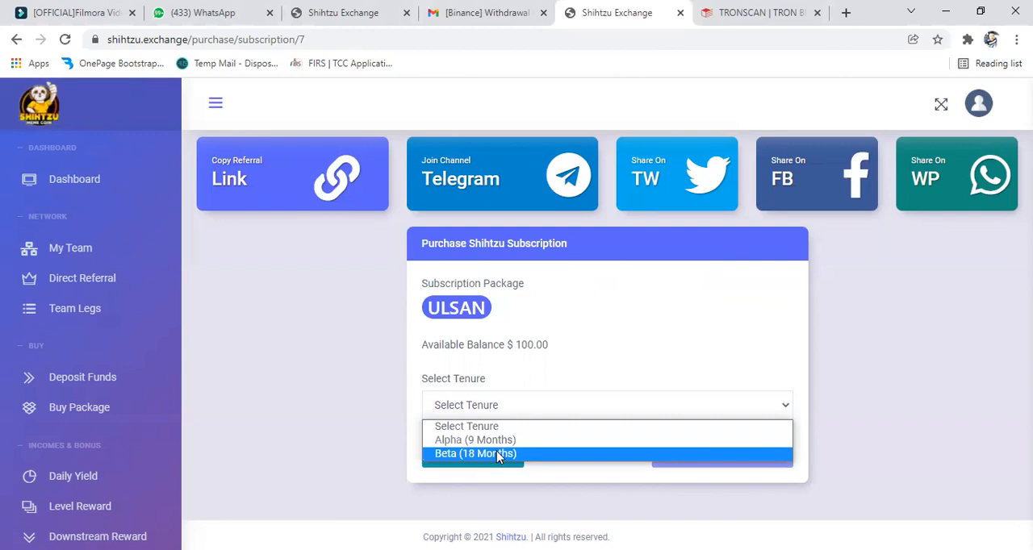
Activate the ULSAN subscription on Beta (18 Months) tenure, getting 'Package subscribed successfully'
left_click(475, 454)
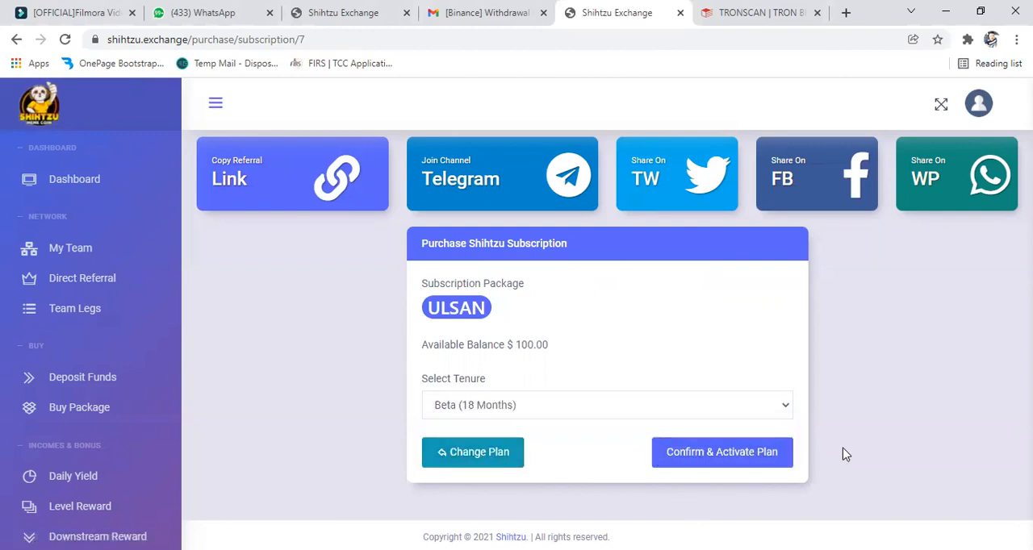
mouse_move(836, 443)
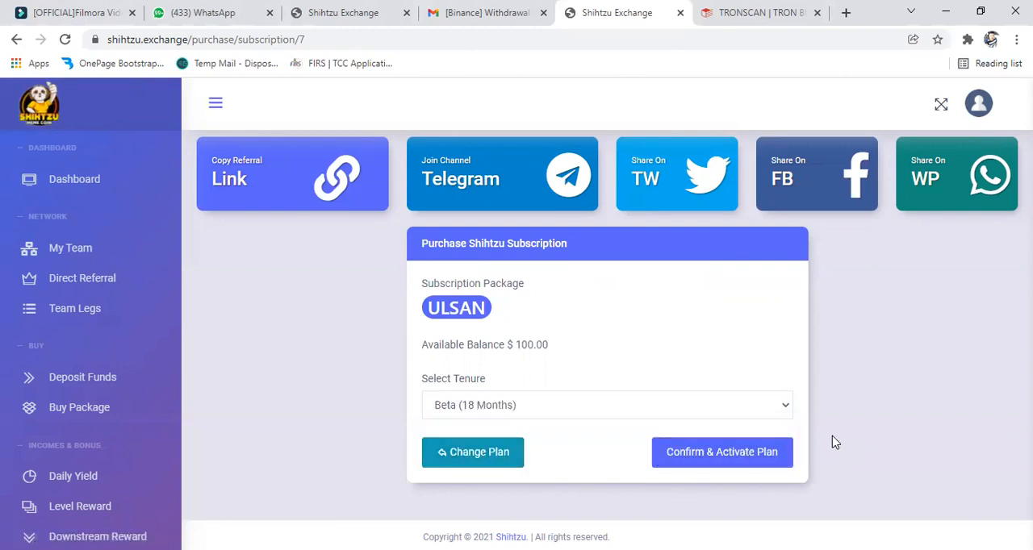
mouse_move(797, 436)
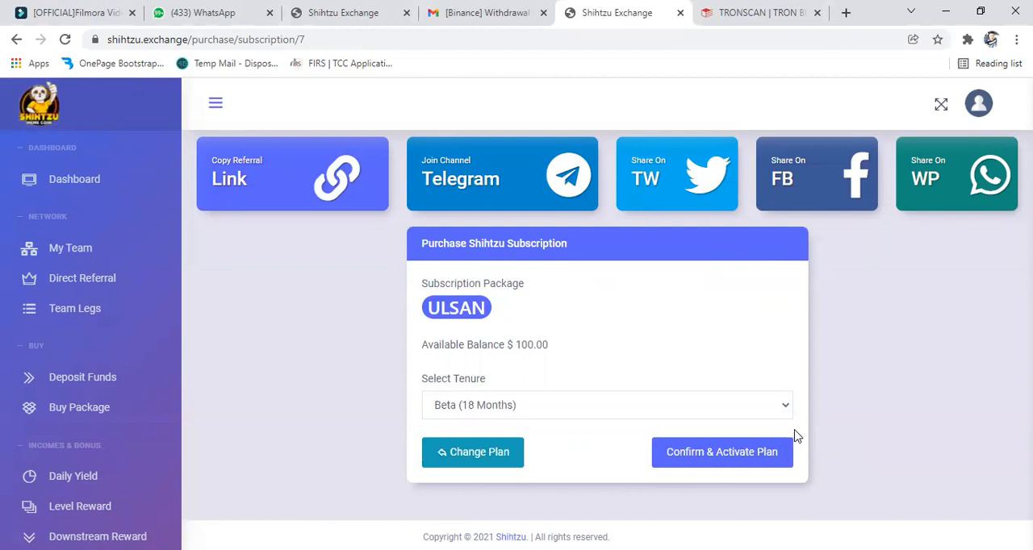
mouse_move(824, 422)
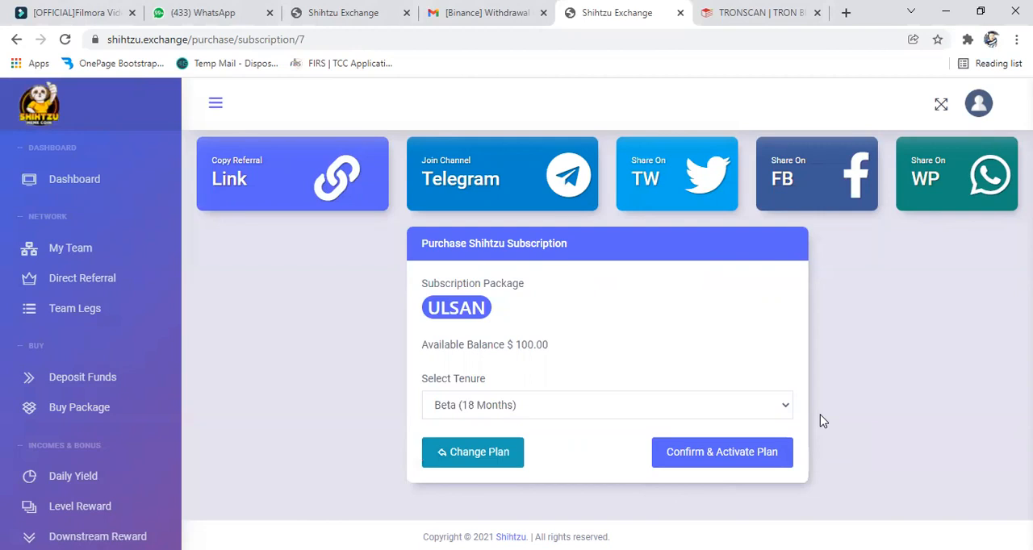
mouse_move(616, 474)
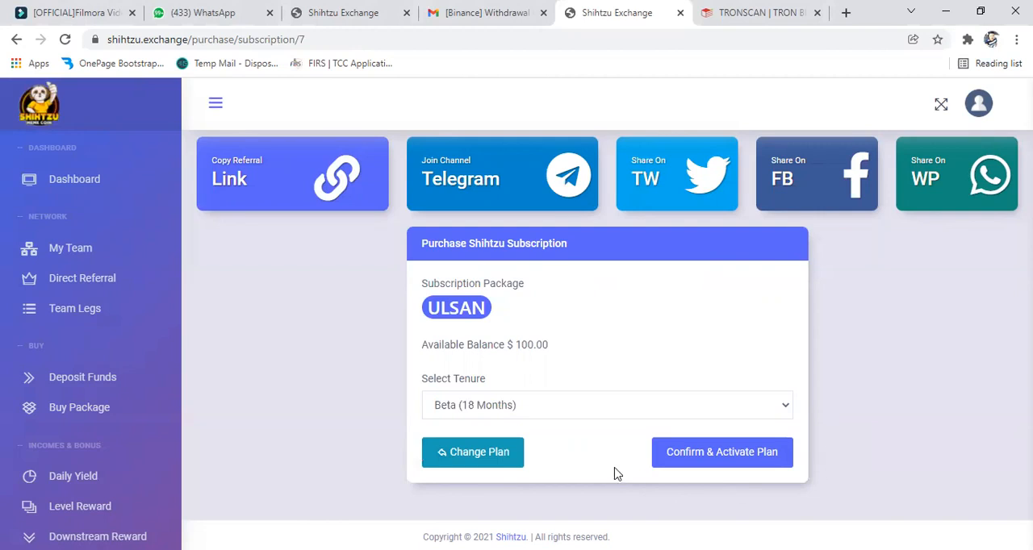
mouse_move(721, 452)
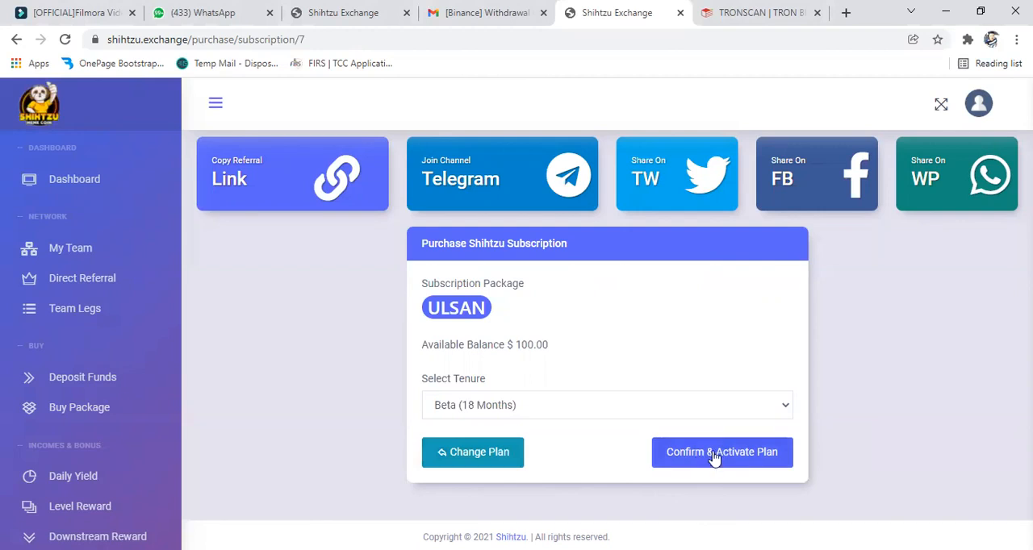
mouse_move(743, 459)
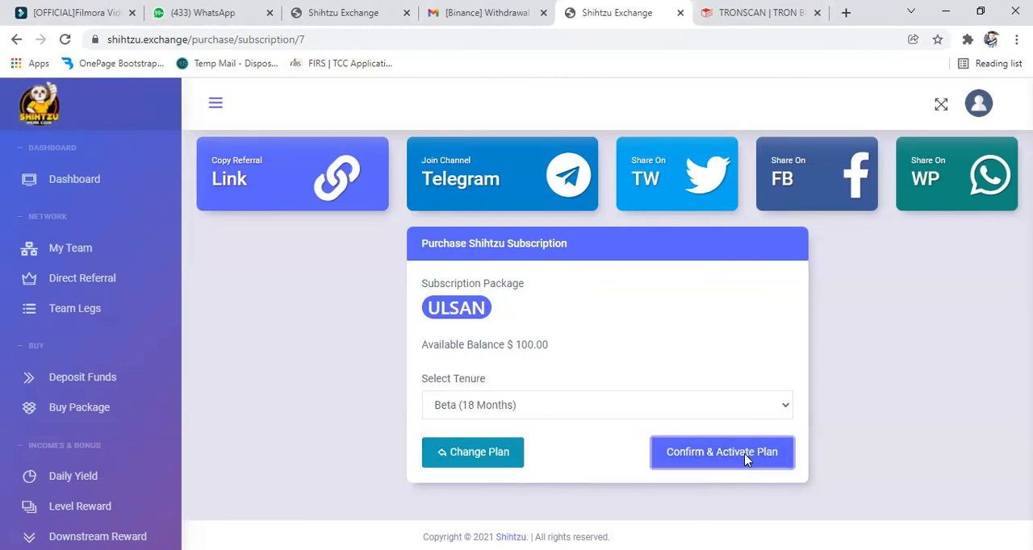
left_click(720, 452)
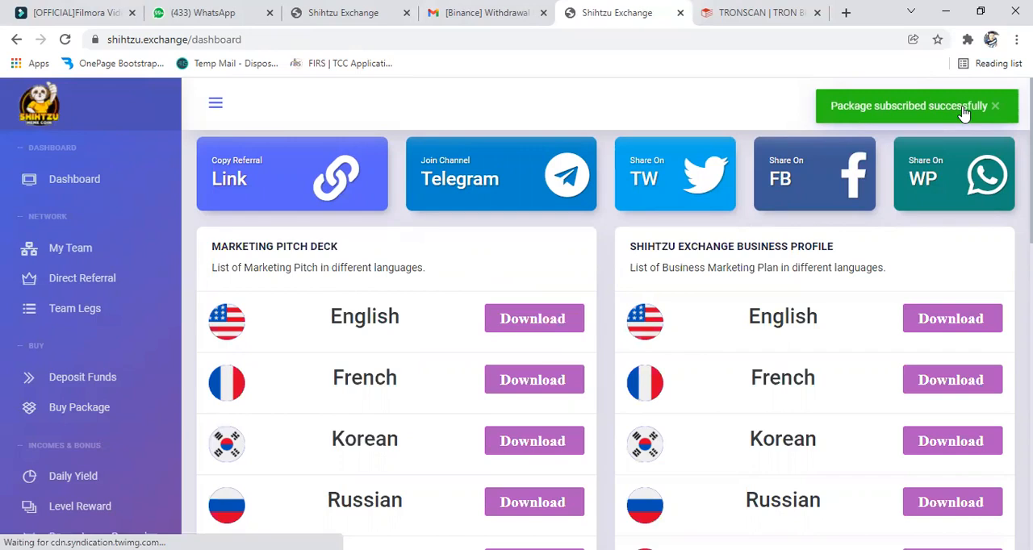
mouse_move(45, 201)
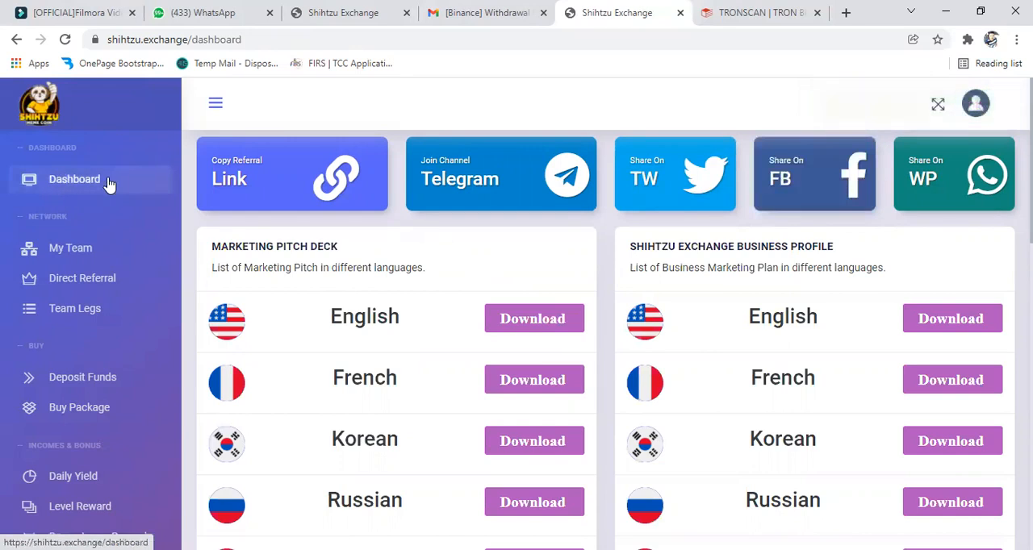
mouse_move(74, 178)
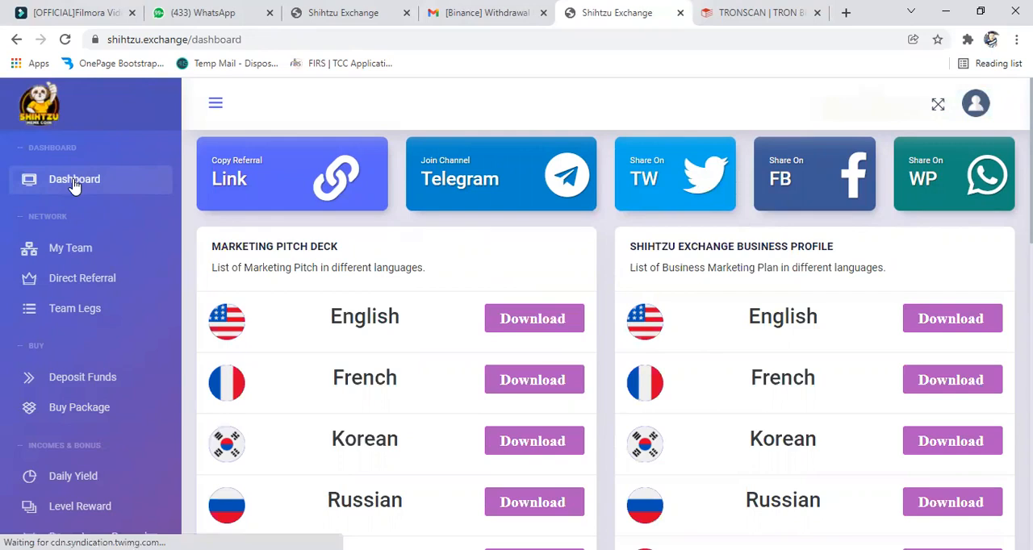
mouse_move(444, 169)
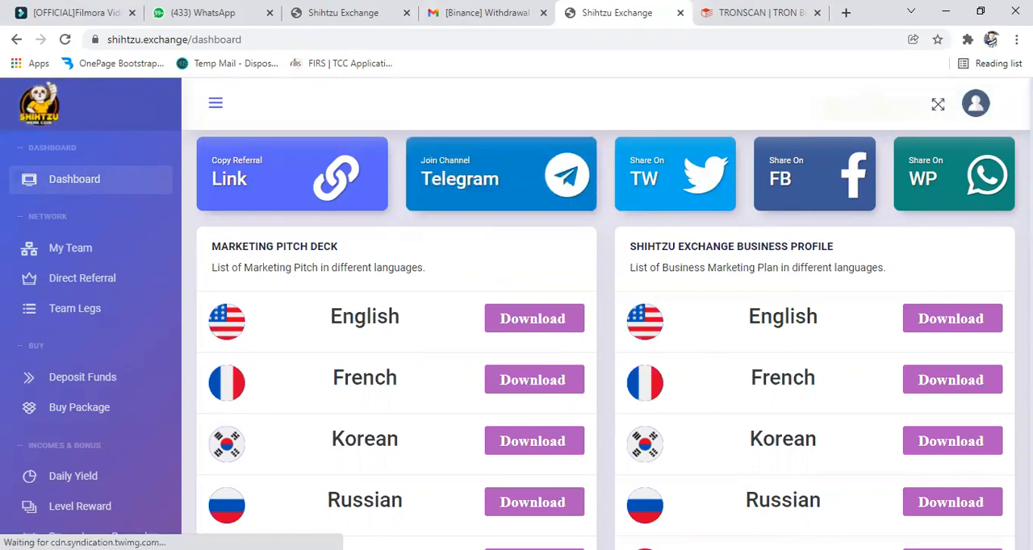
scroll("down", 3)
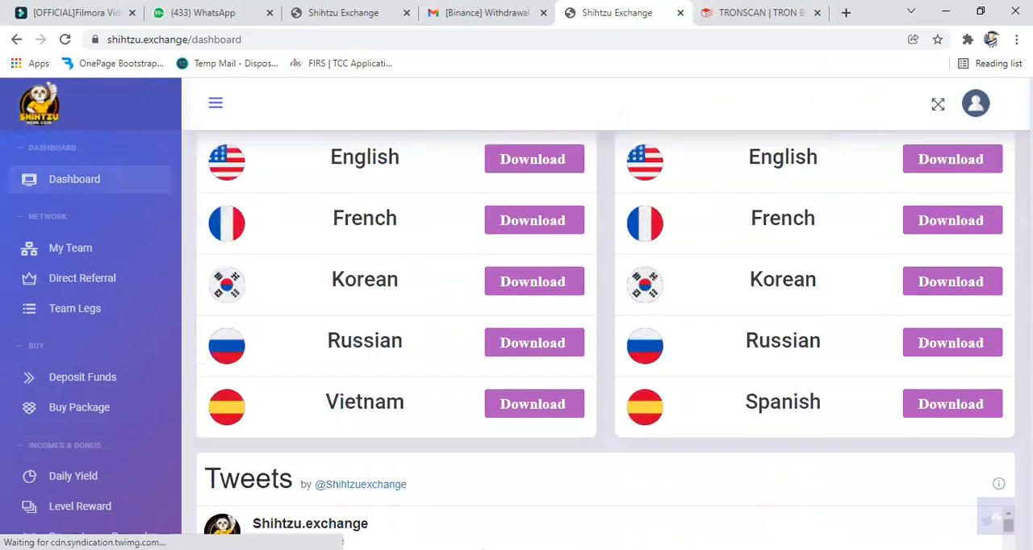
scroll("down", 3)
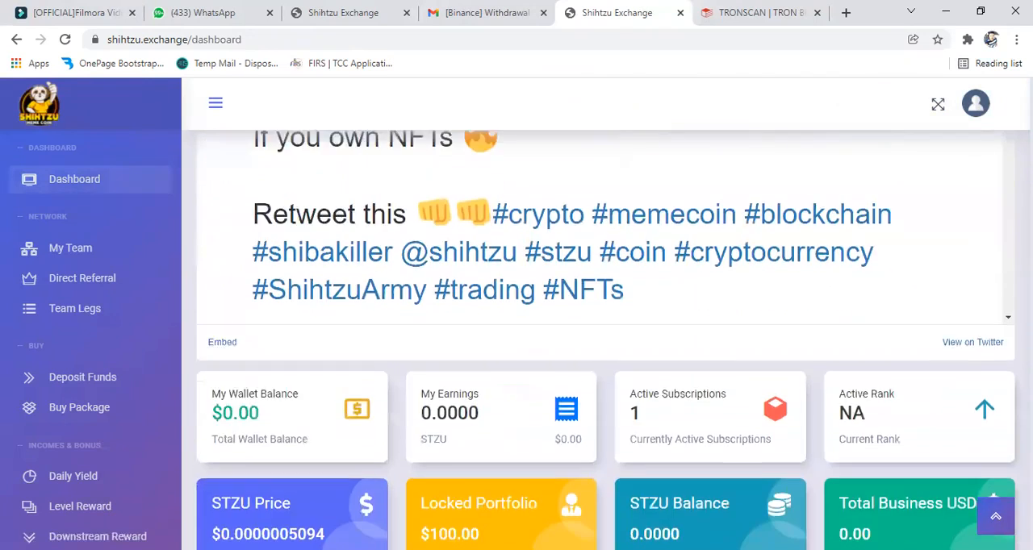
scroll("up", 3)
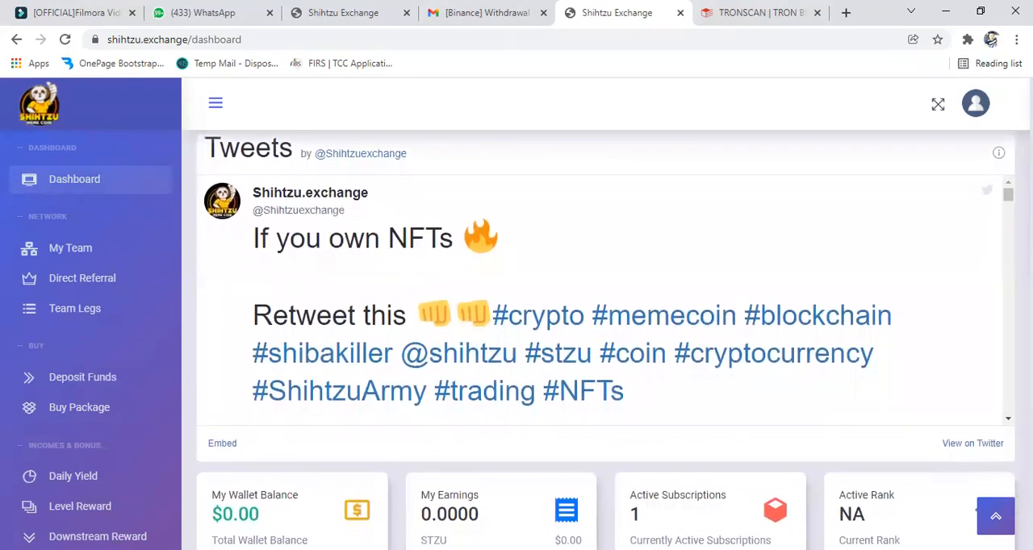
scroll("up", 3)
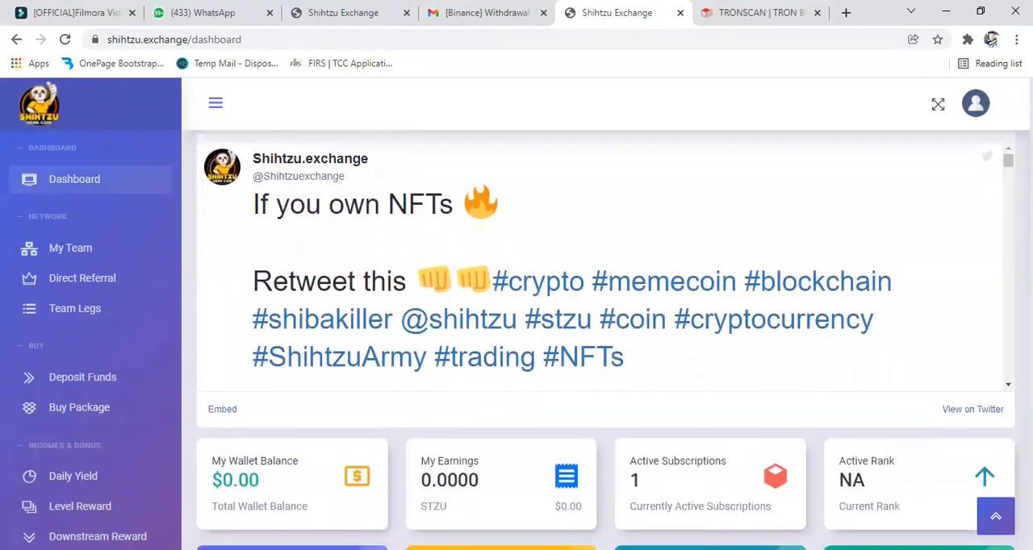
scroll("down", 3)
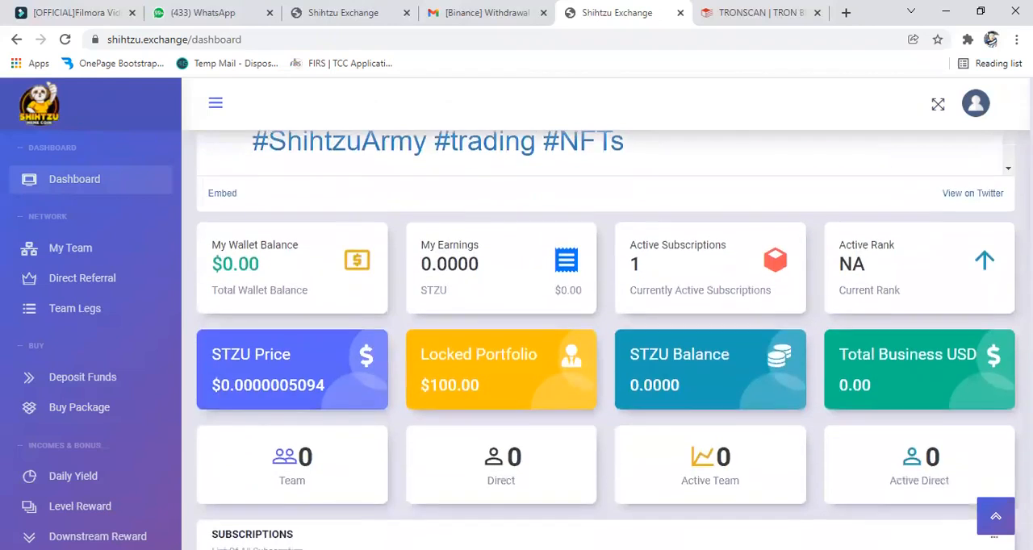
scroll("down", 3)
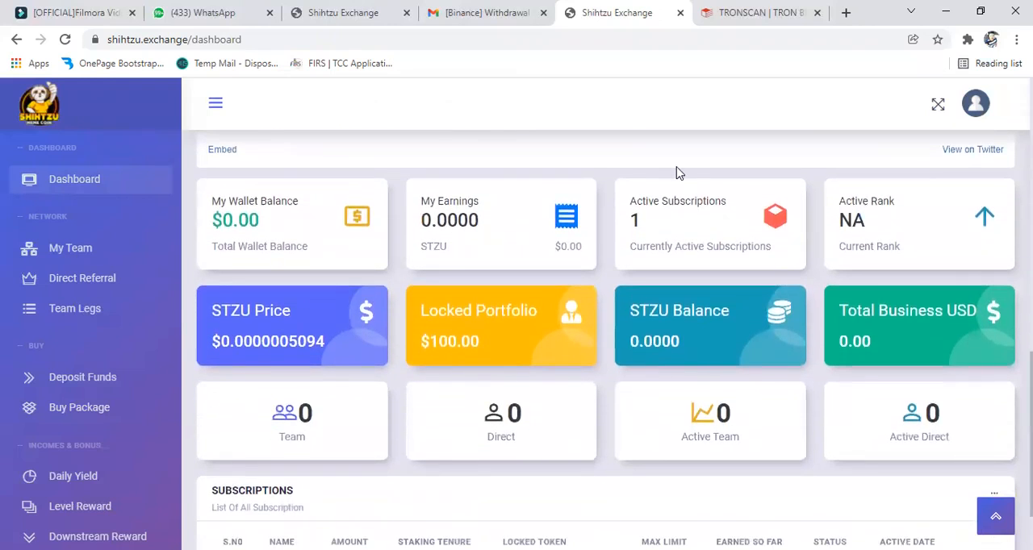
mouse_move(665, 248)
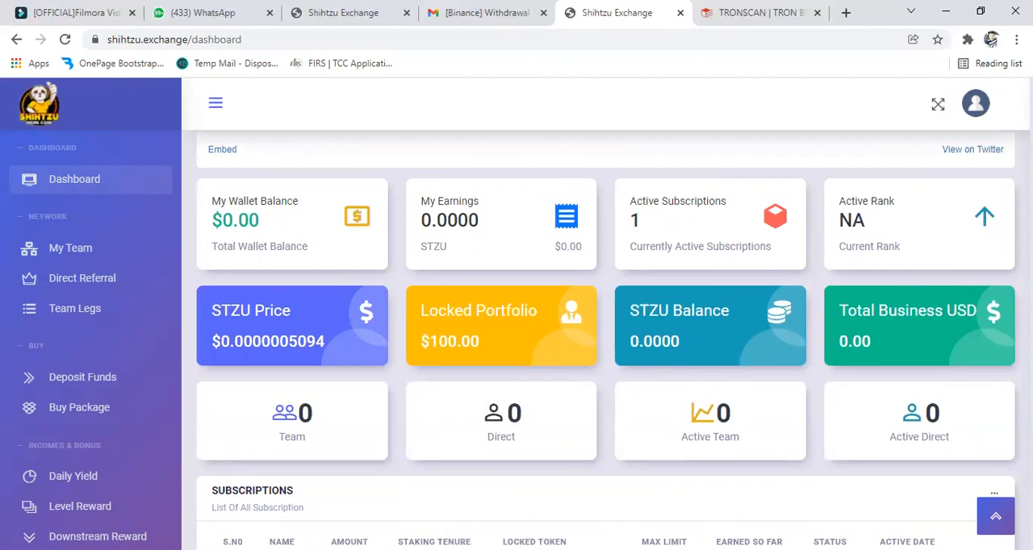
scroll("down", 3)
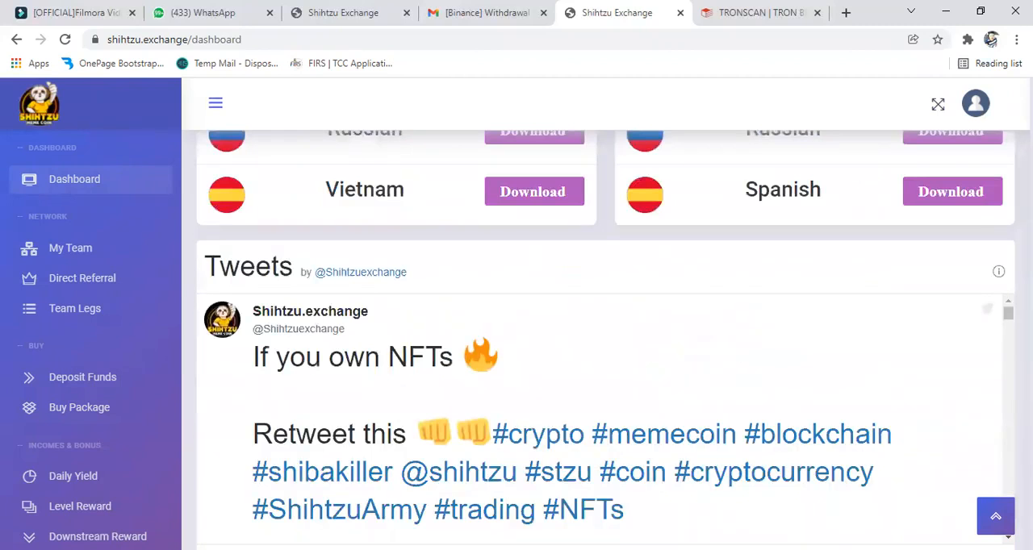
scroll("down", 3)
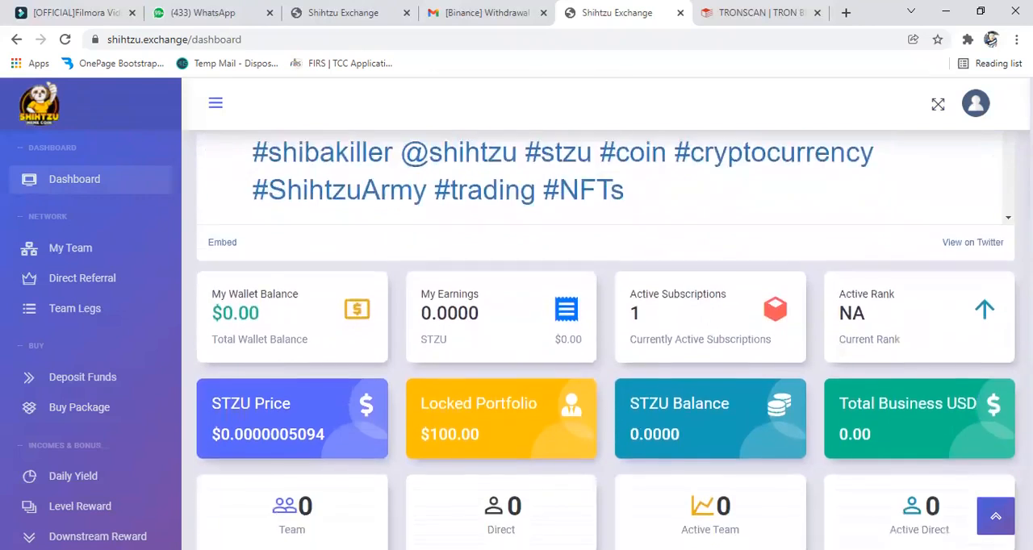
scroll("down", 3)
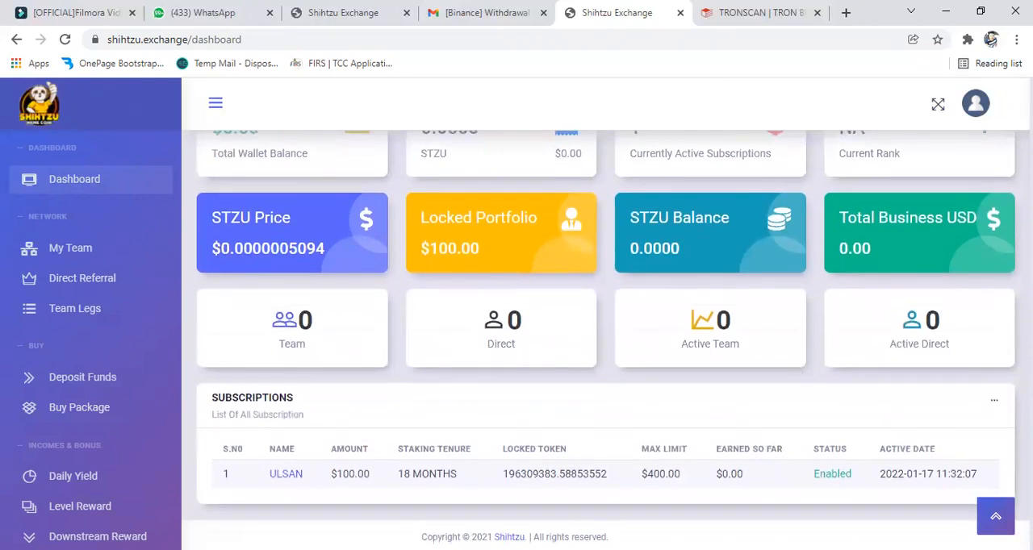
mouse_move(448, 217)
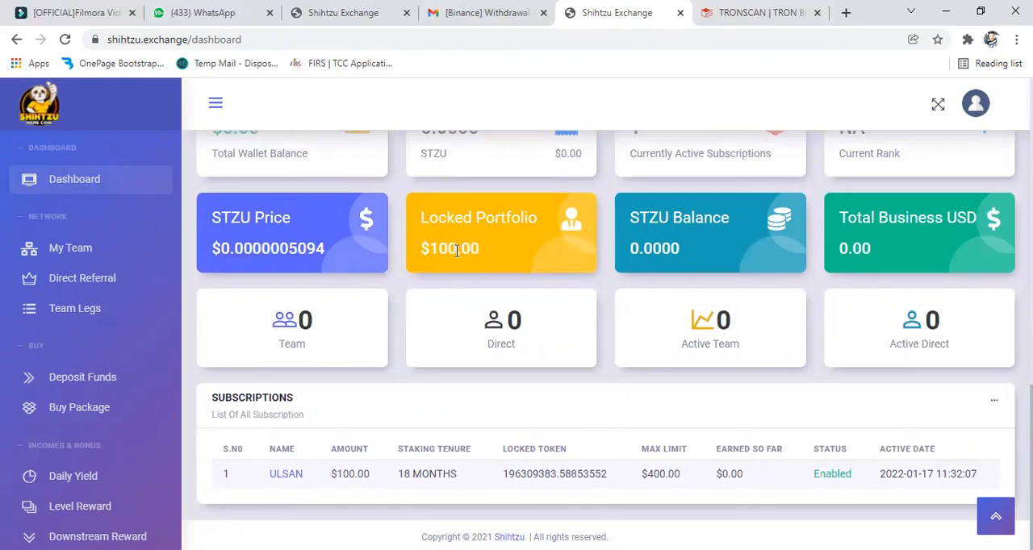
mouse_move(234, 237)
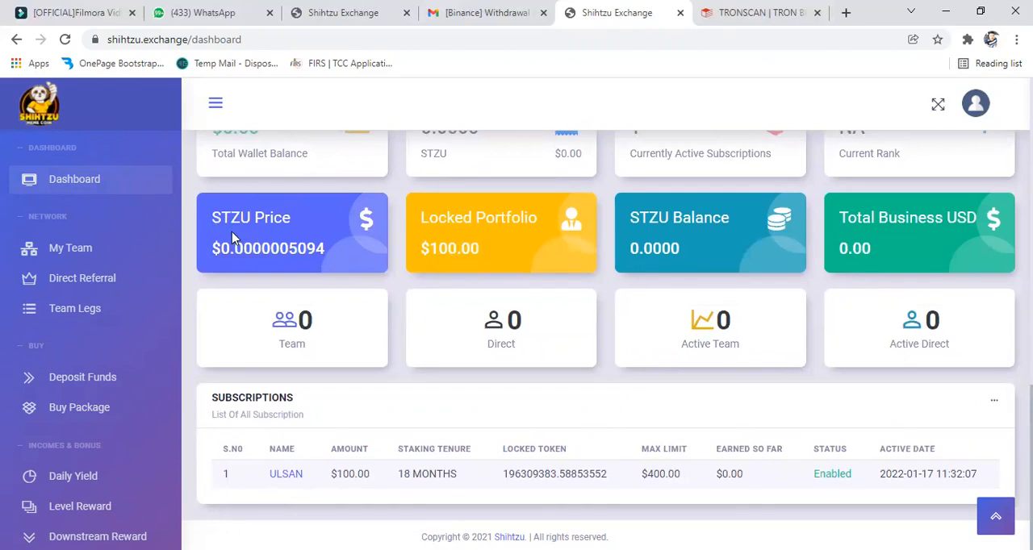
mouse_move(258, 223)
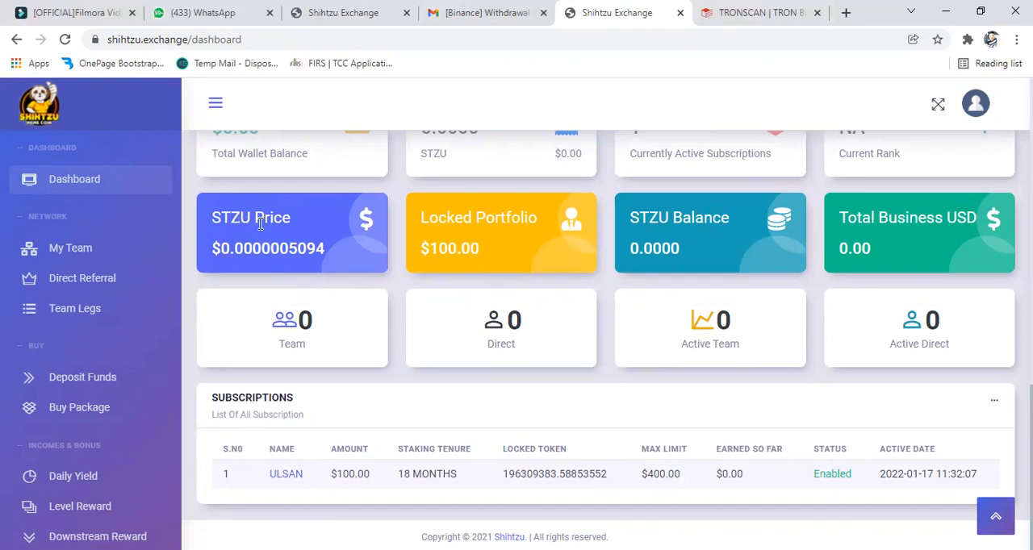
mouse_move(239, 249)
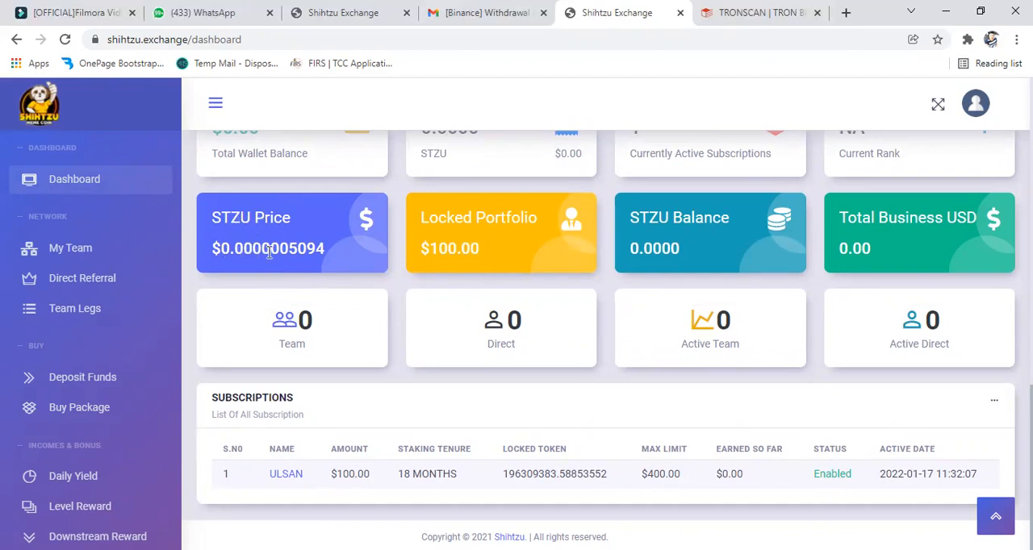
mouse_move(180, 258)
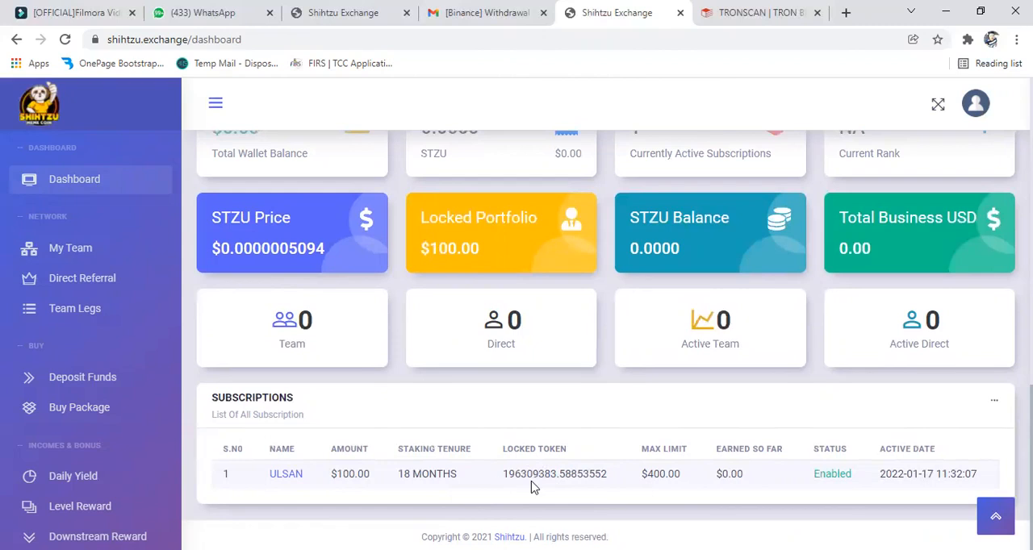
mouse_move(785, 483)
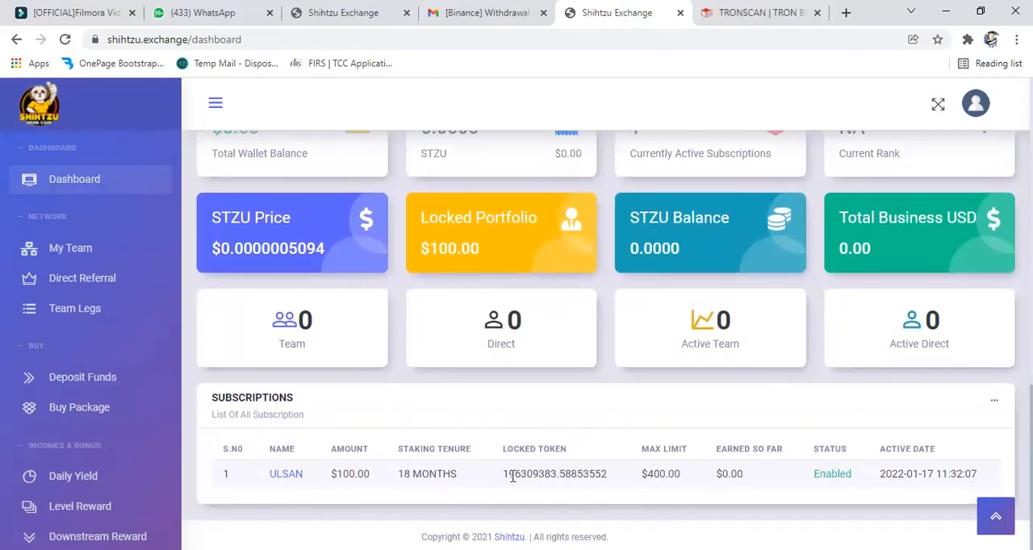
mouse_move(562, 488)
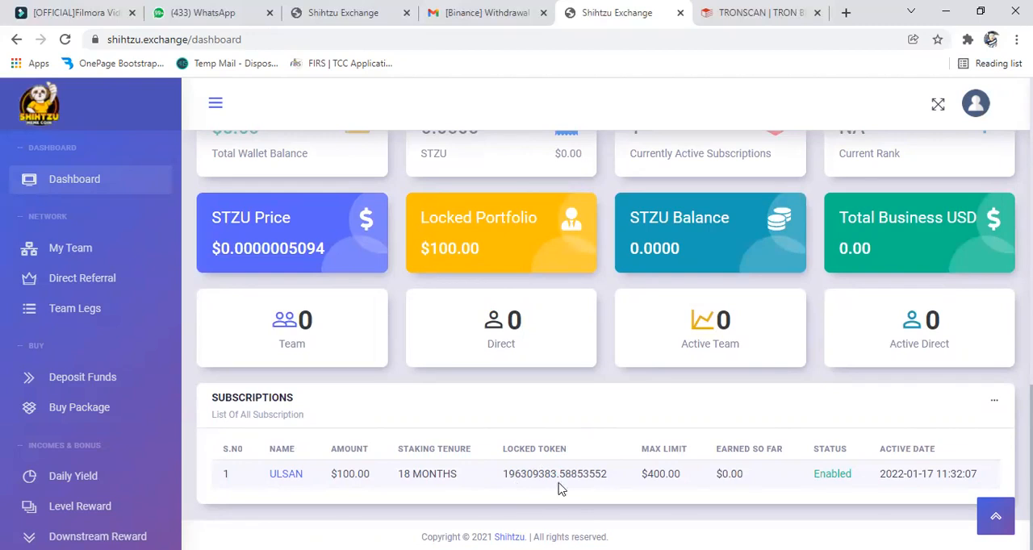
mouse_move(174, 229)
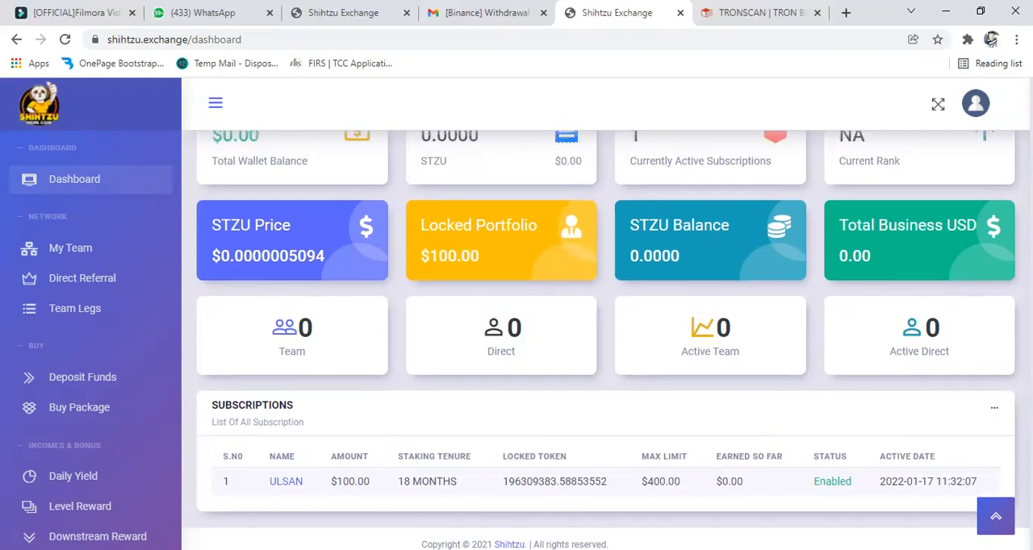
scroll("up", 3)
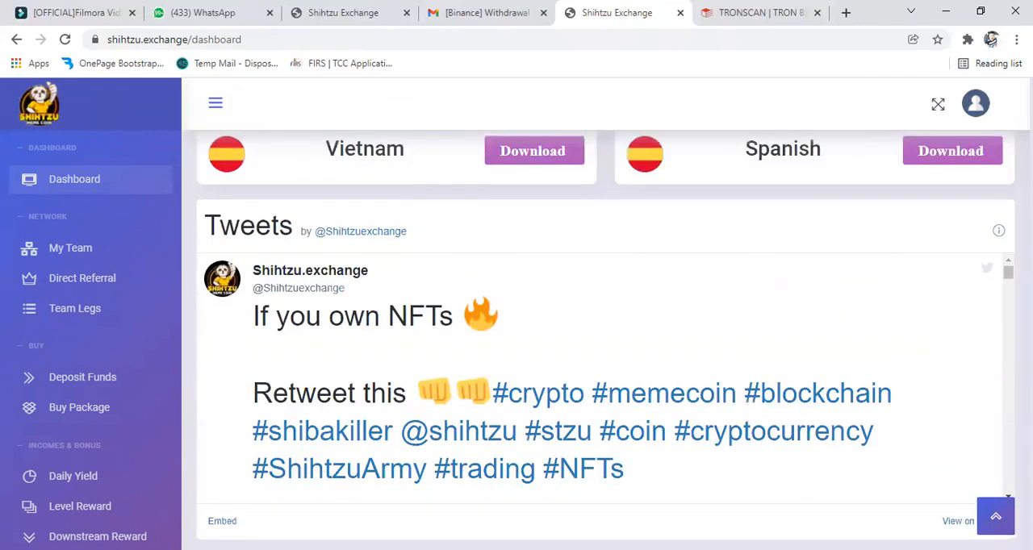
scroll("up", 3)
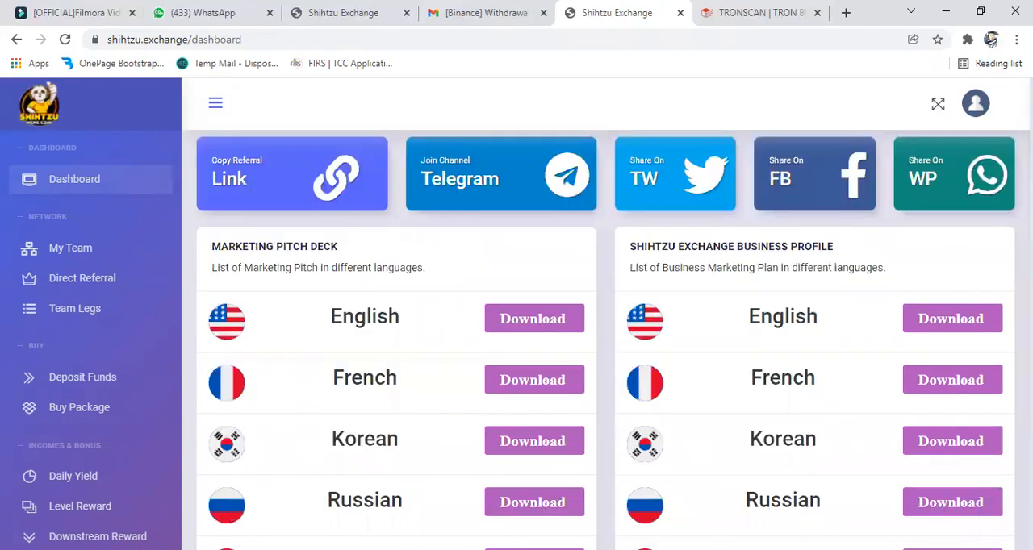
scroll("down", 3)
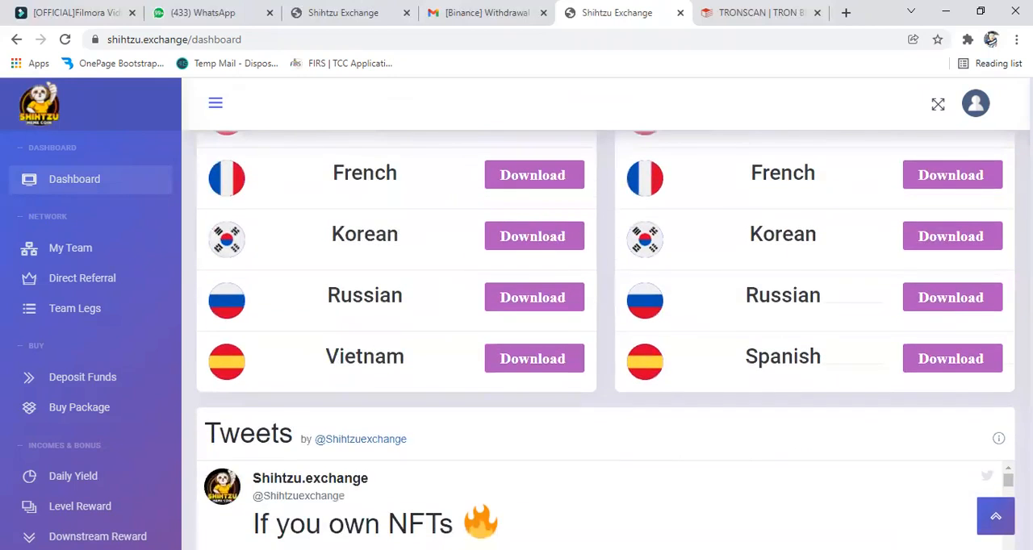
scroll("down", 3)
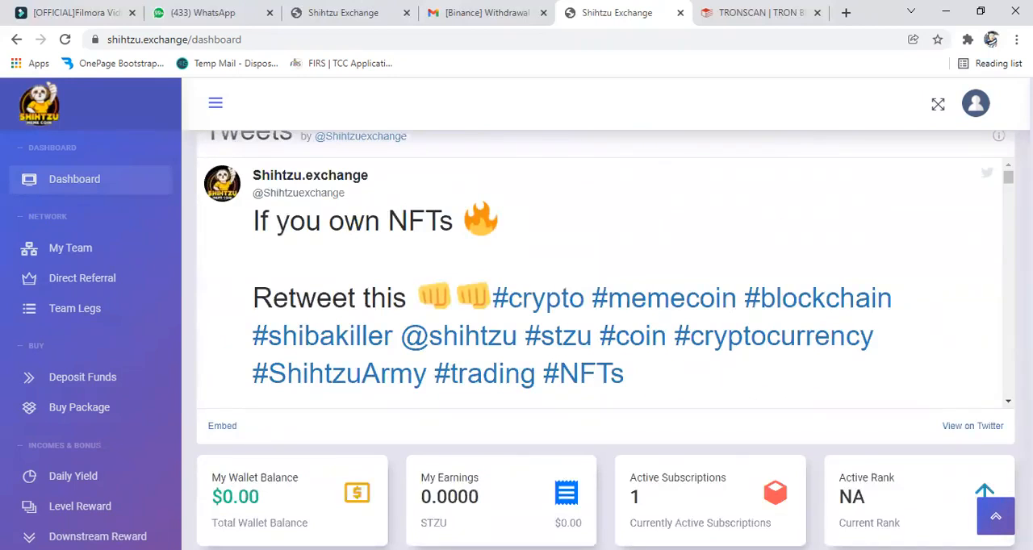
scroll("down", 3)
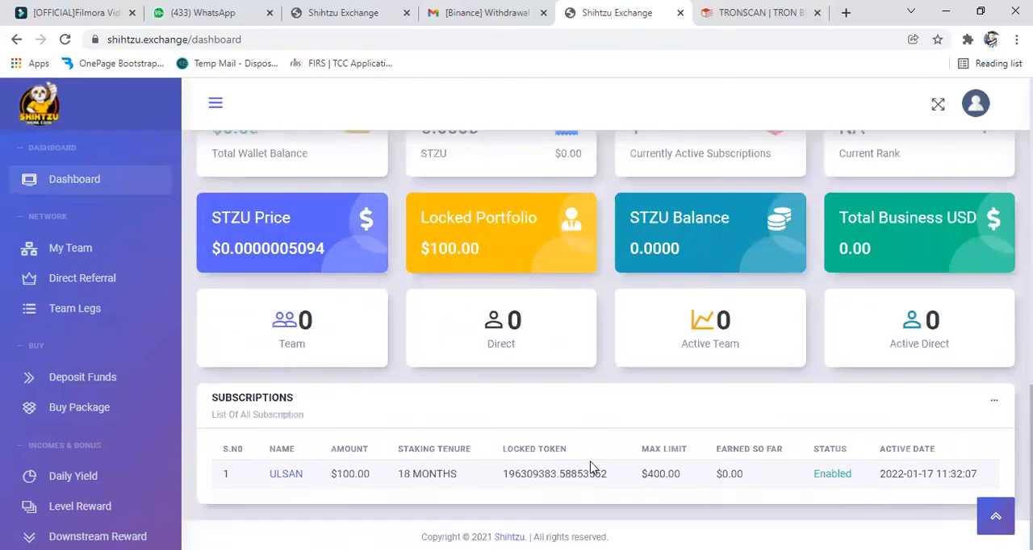